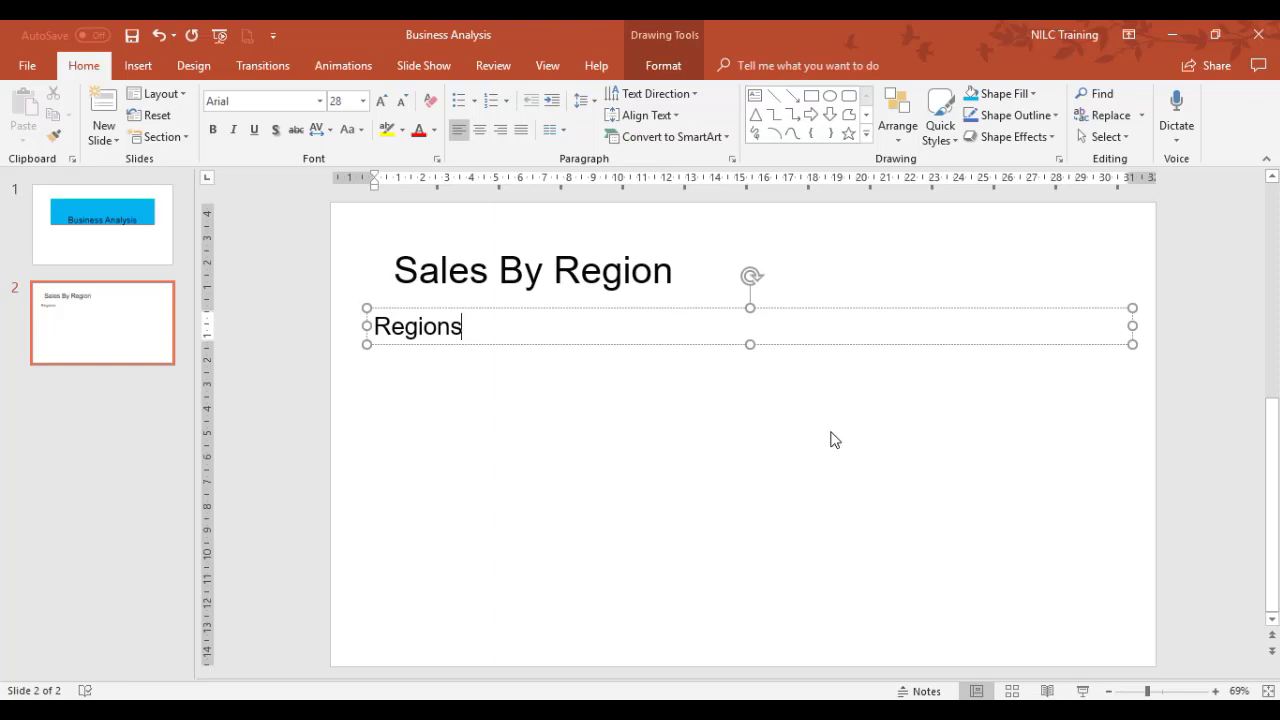
mouse_move(358, 388)
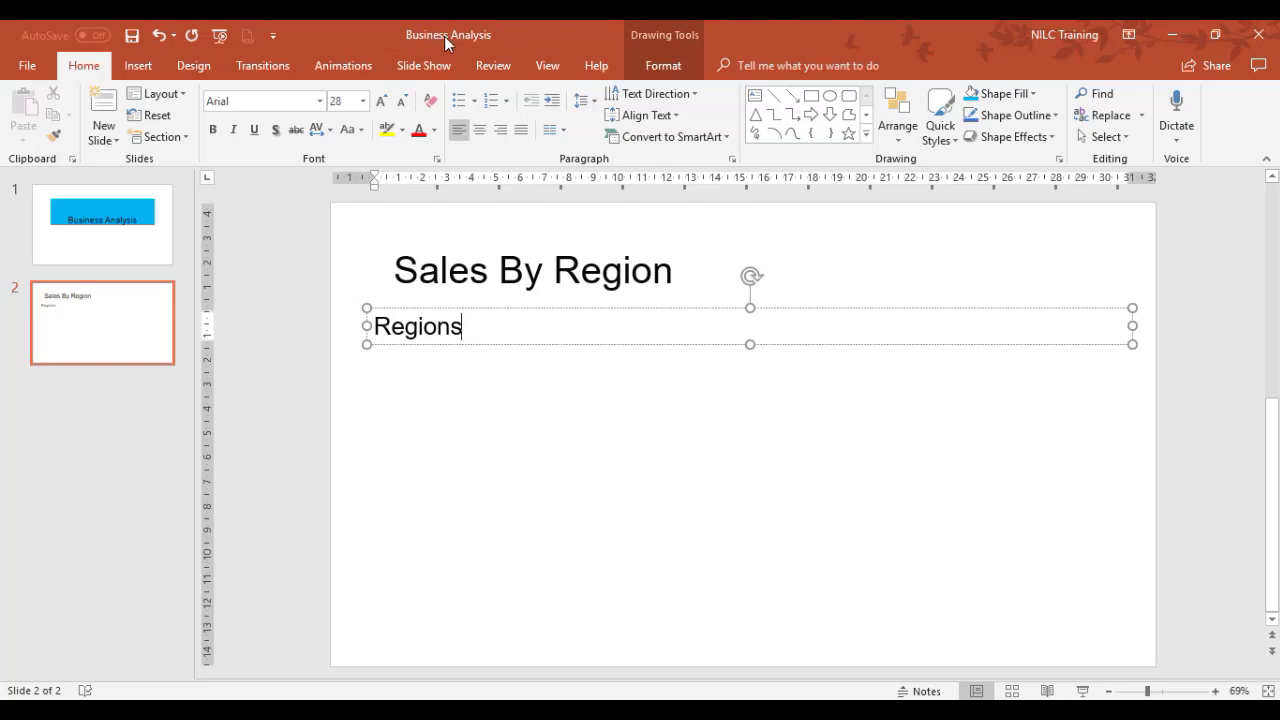
mouse_move(118, 230)
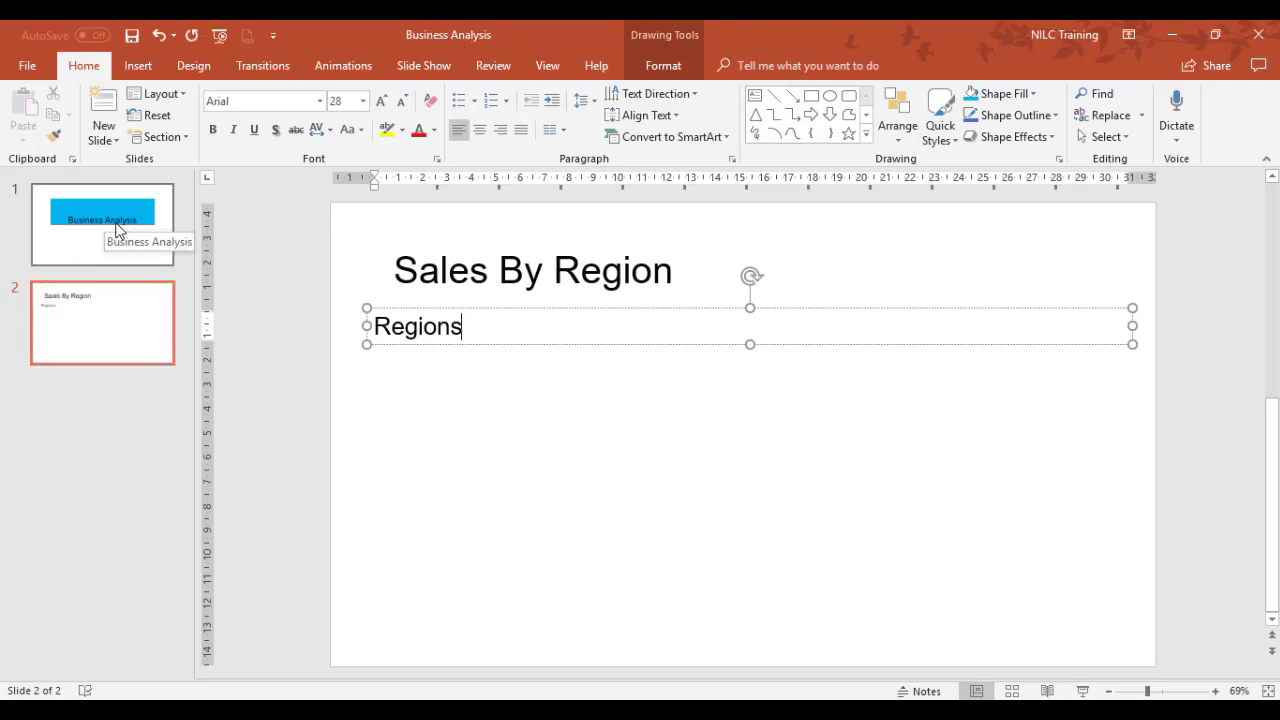
mouse_move(138, 236)
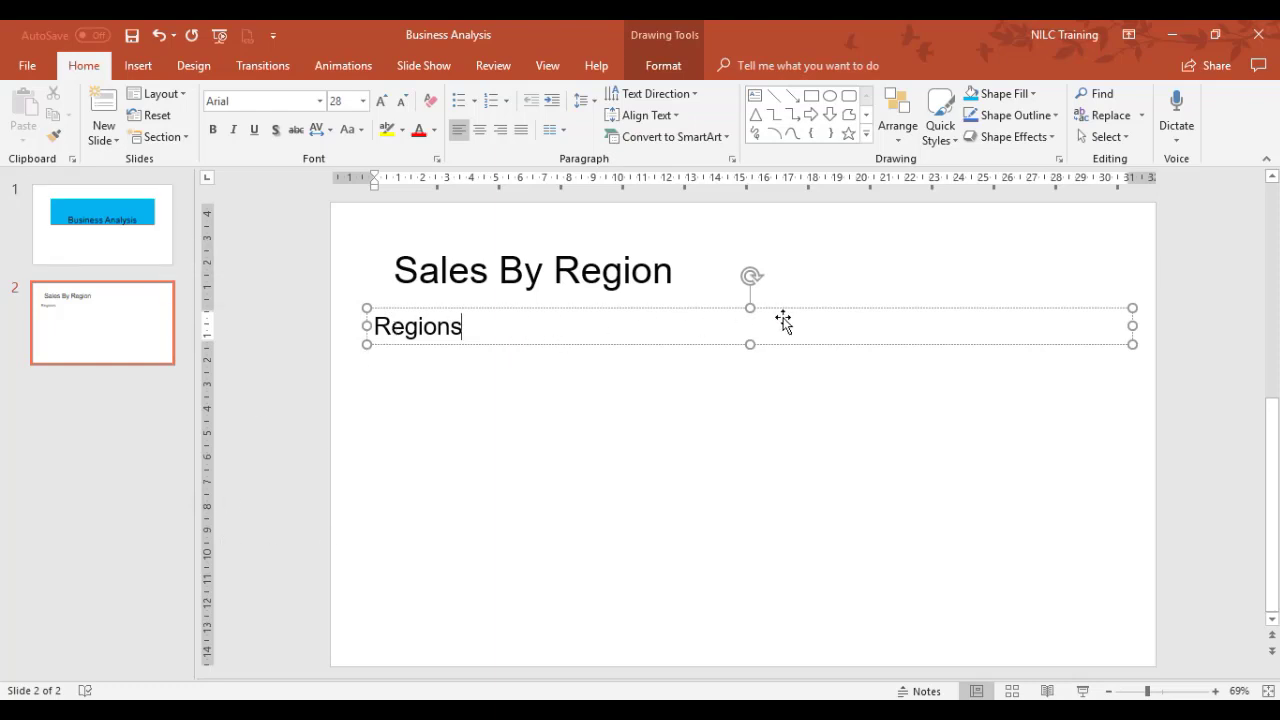
mouse_move(1060, 316)
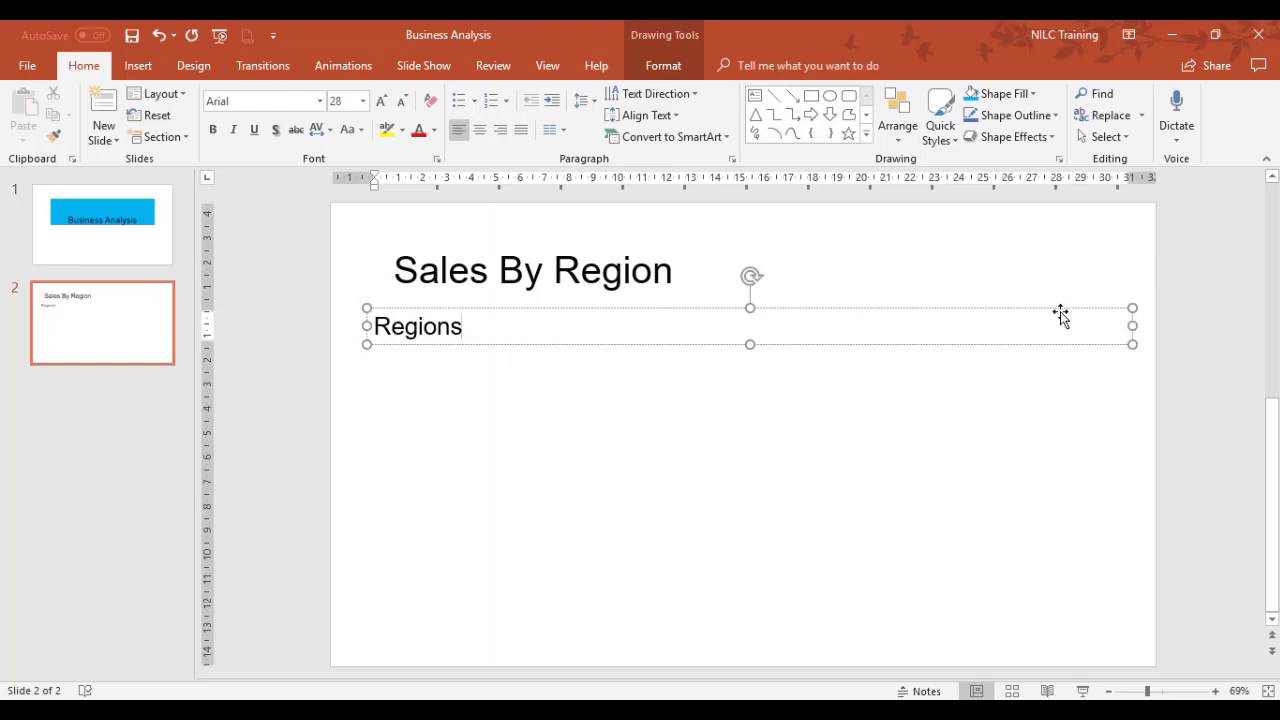
mouse_move(804, 336)
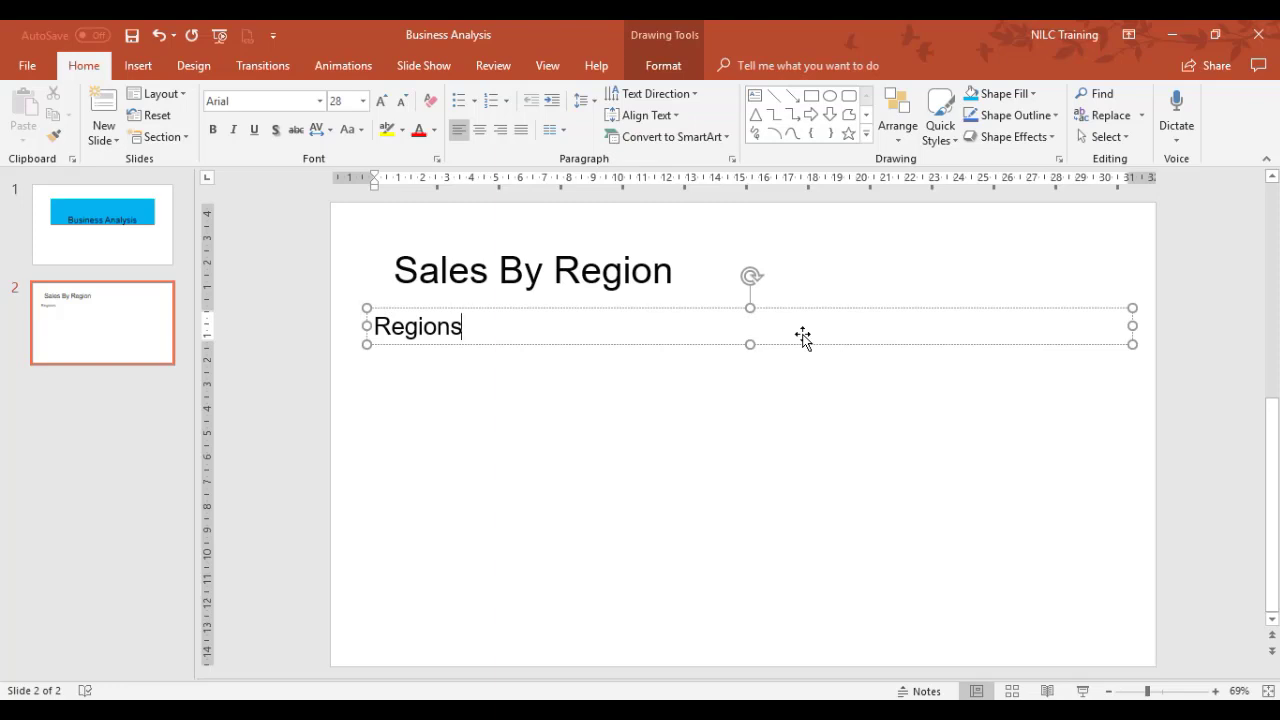
mouse_move(514, 308)
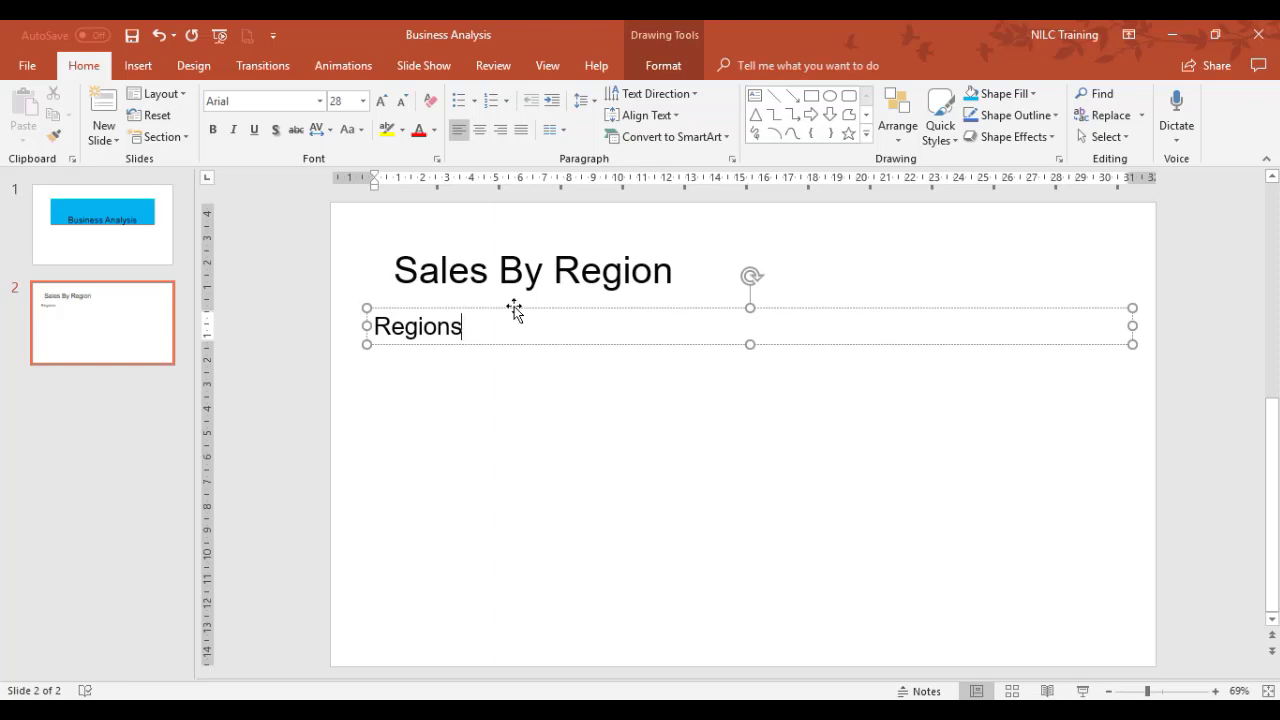
mouse_move(470, 398)
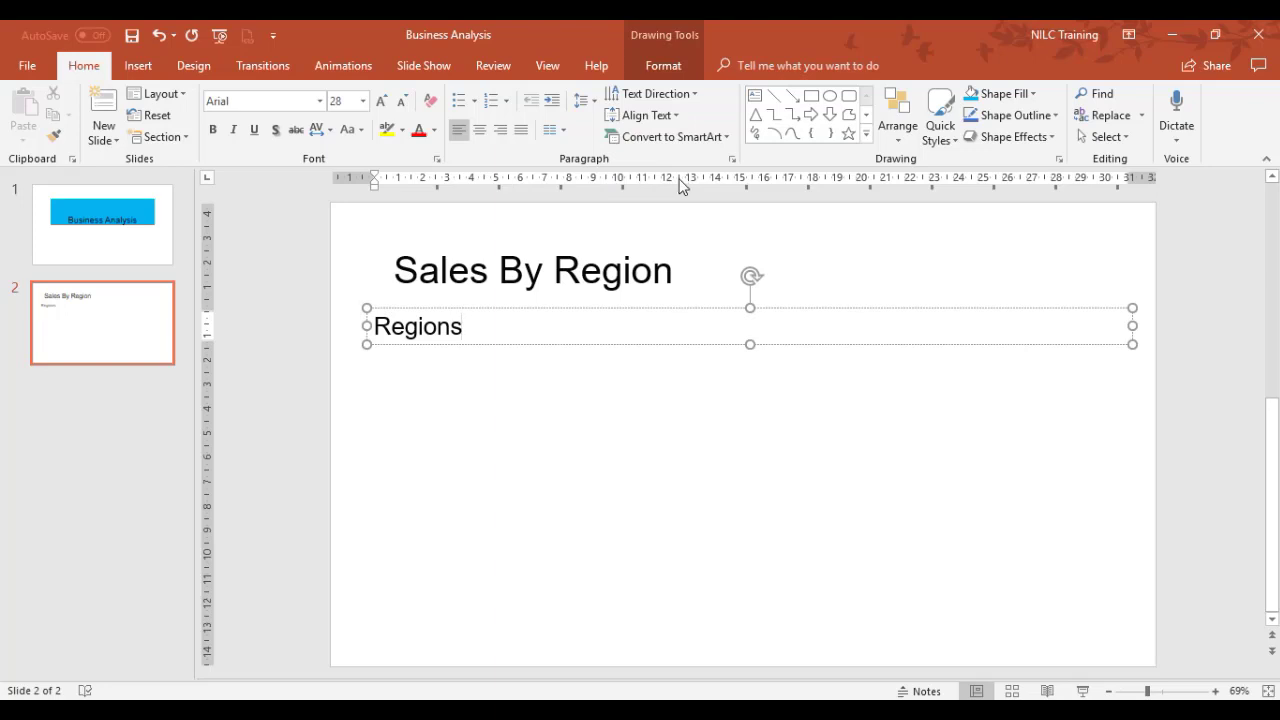
mouse_move(548, 64)
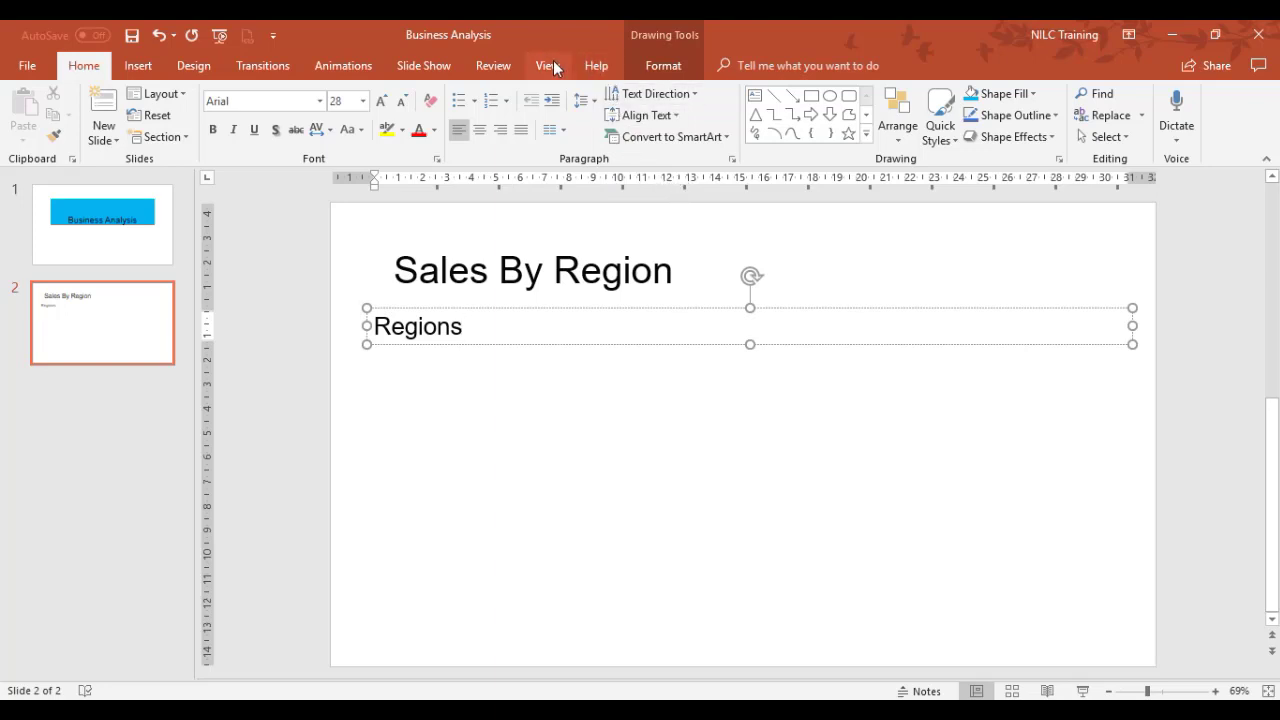
Check the ruler is shown via View, then return to the Home formatting tools.
left_click(548, 64)
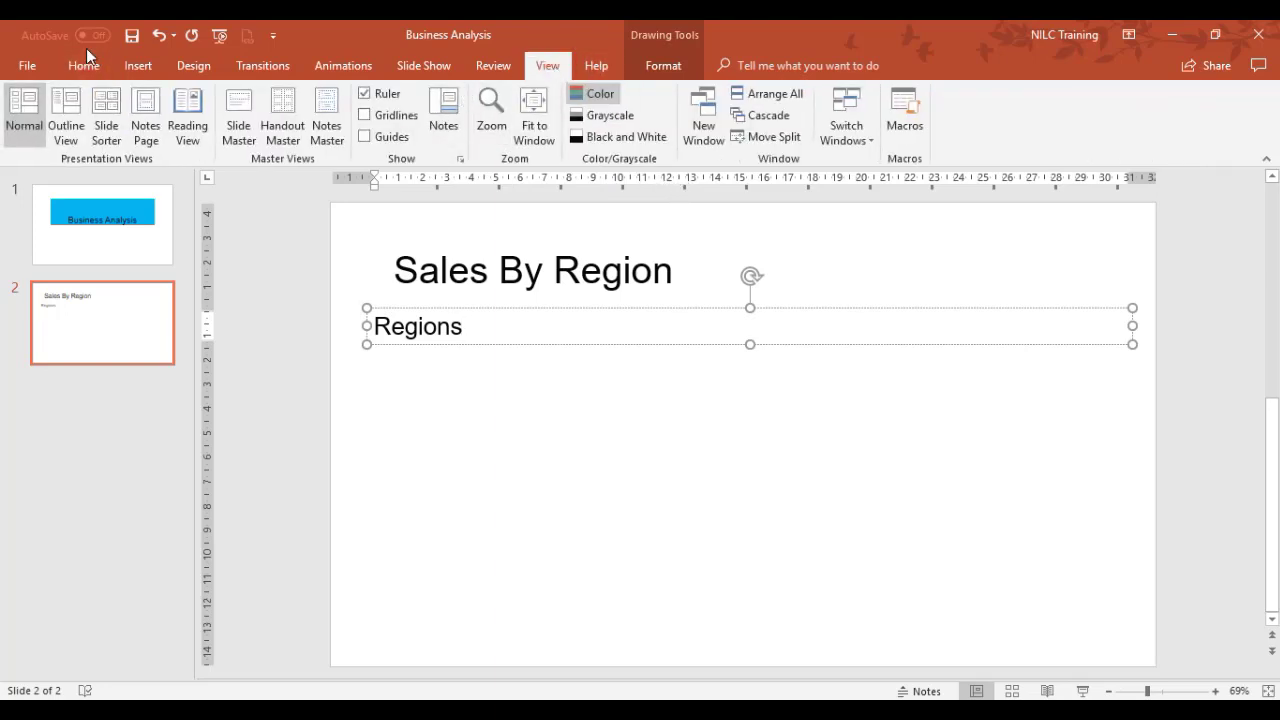
left_click(84, 64)
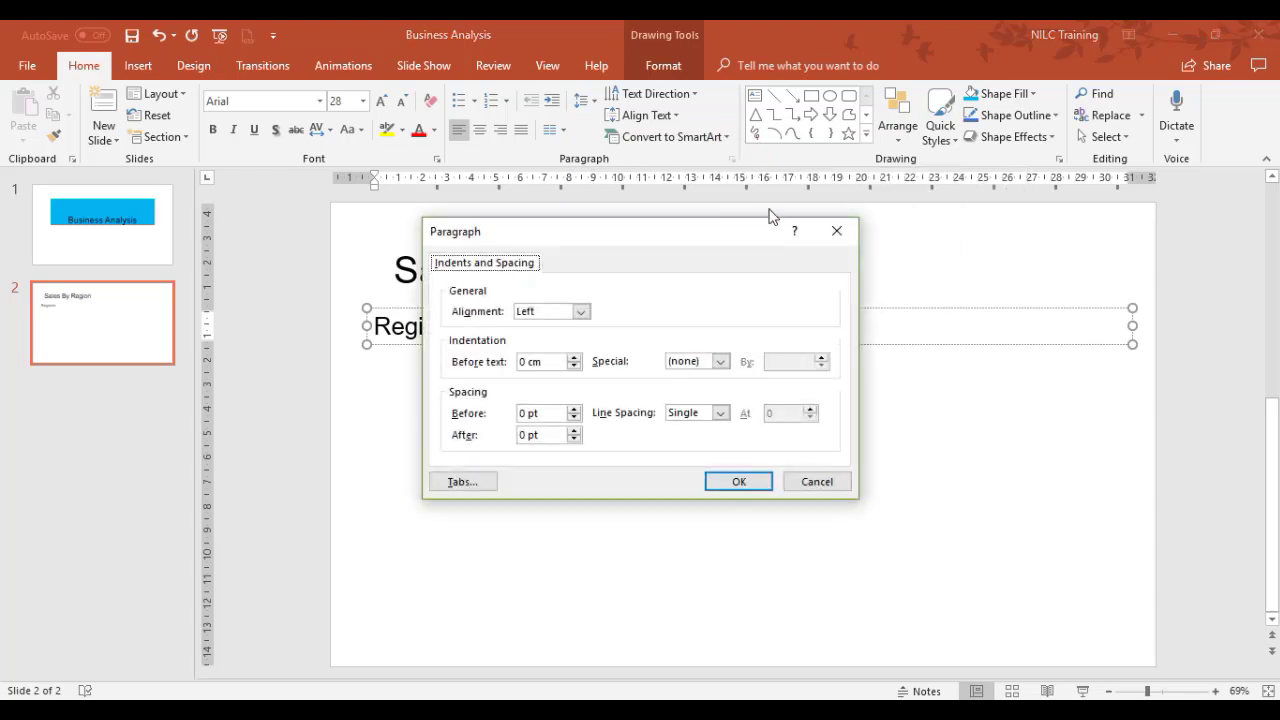
Add left tab stops at 12 cm and 23 cm for the Regions line and confirm.
left_click(462, 480)
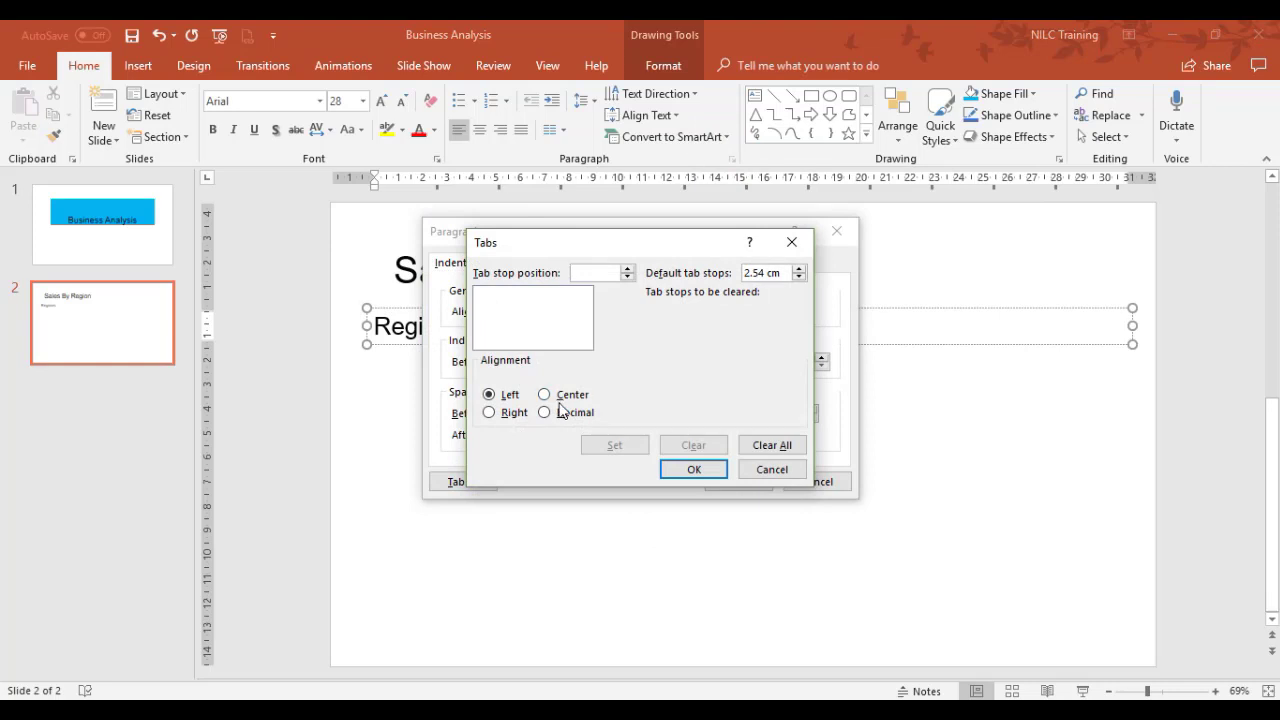
mouse_move(490, 270)
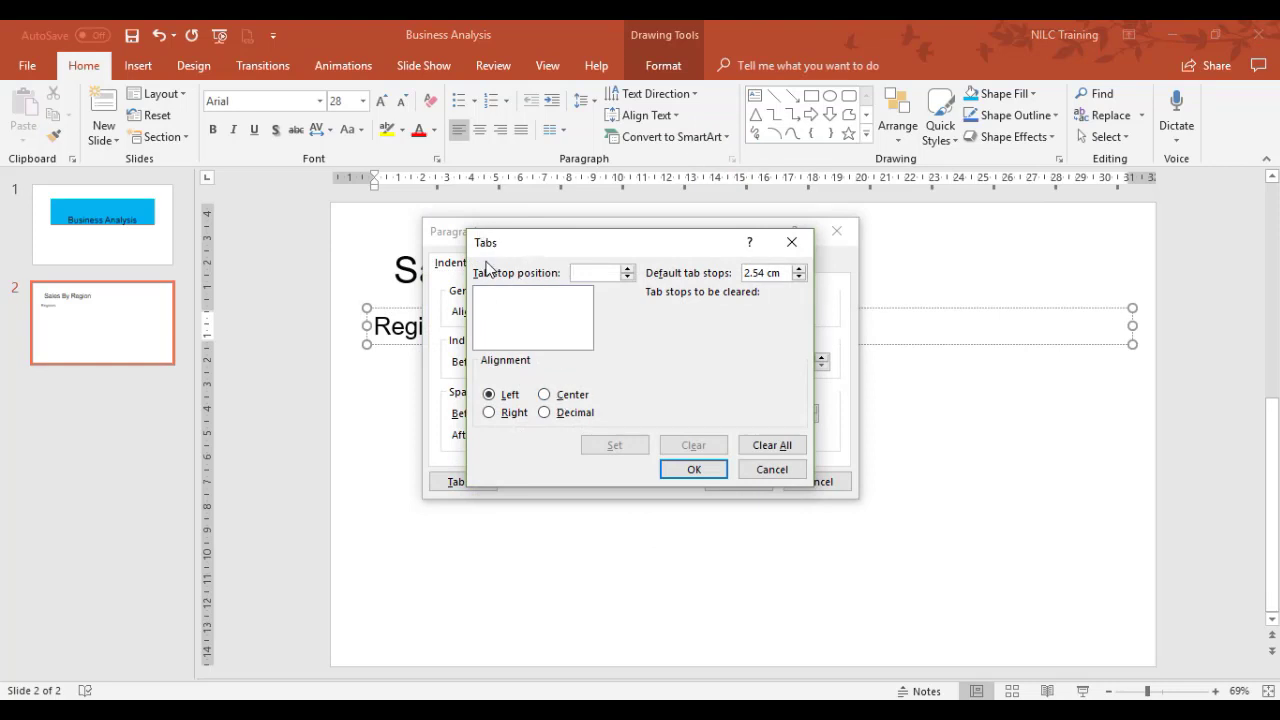
left_click(596, 272)
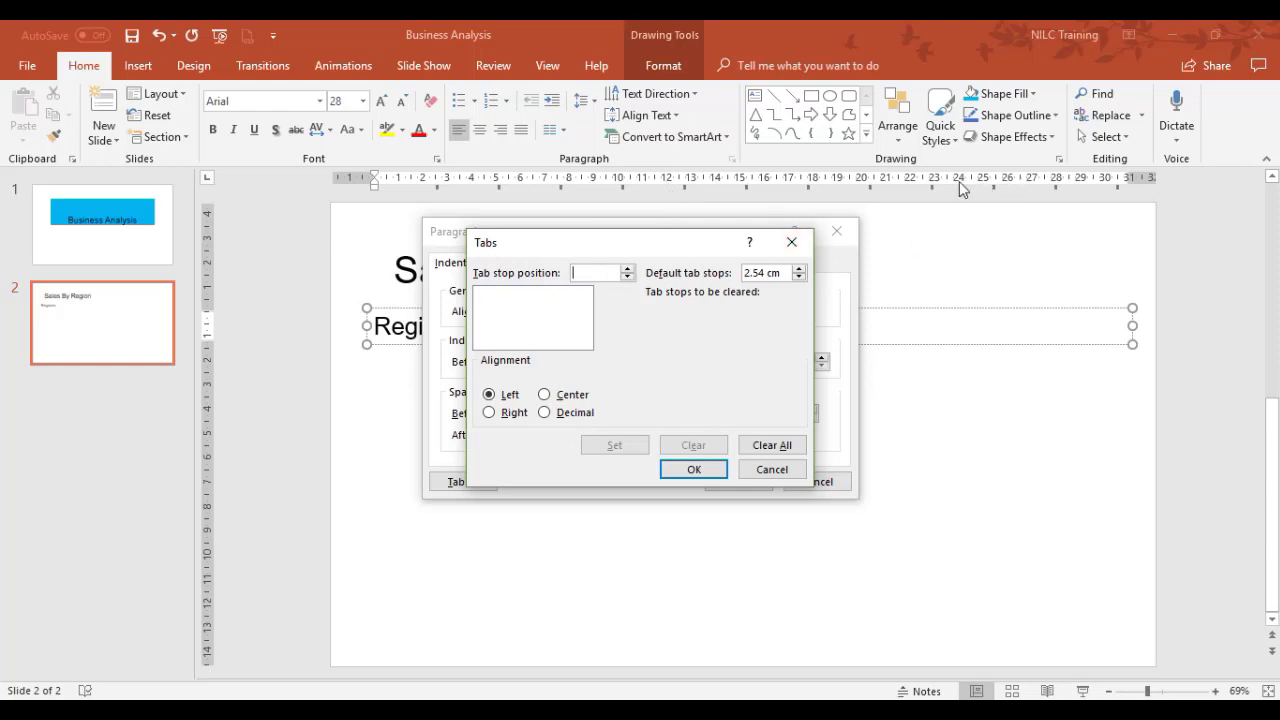
mouse_move(924, 190)
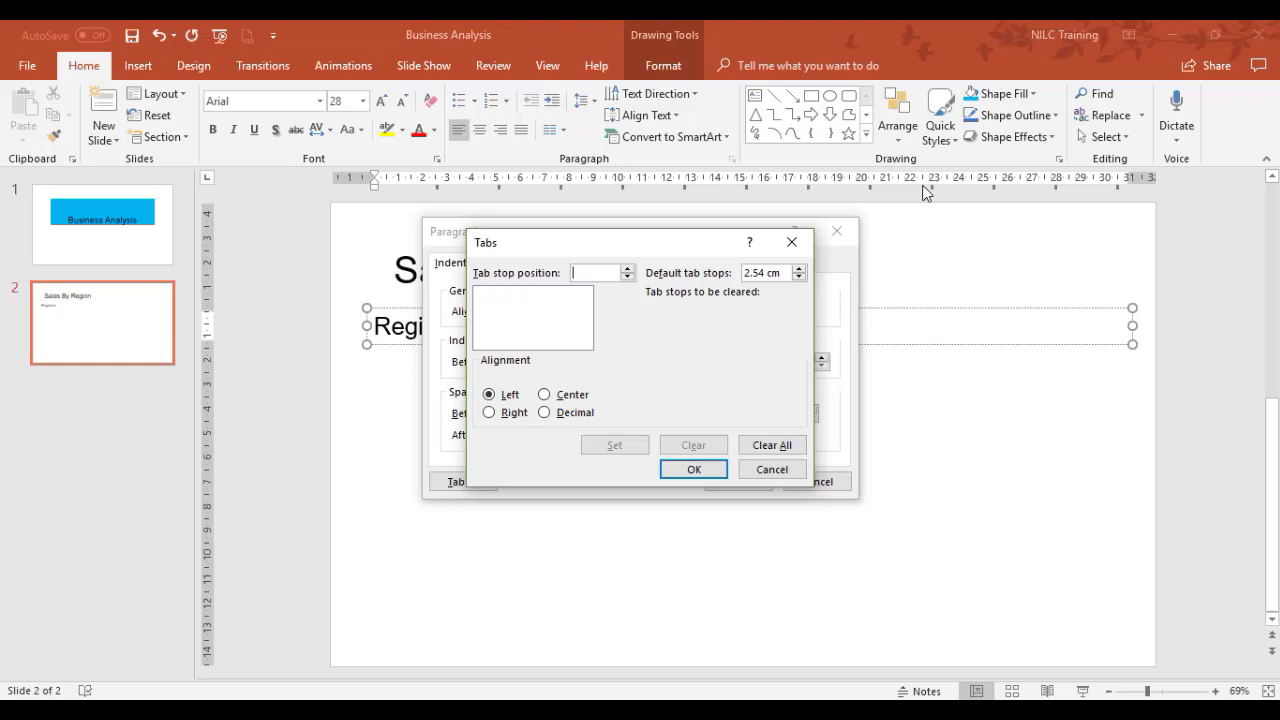
mouse_move(584, 310)
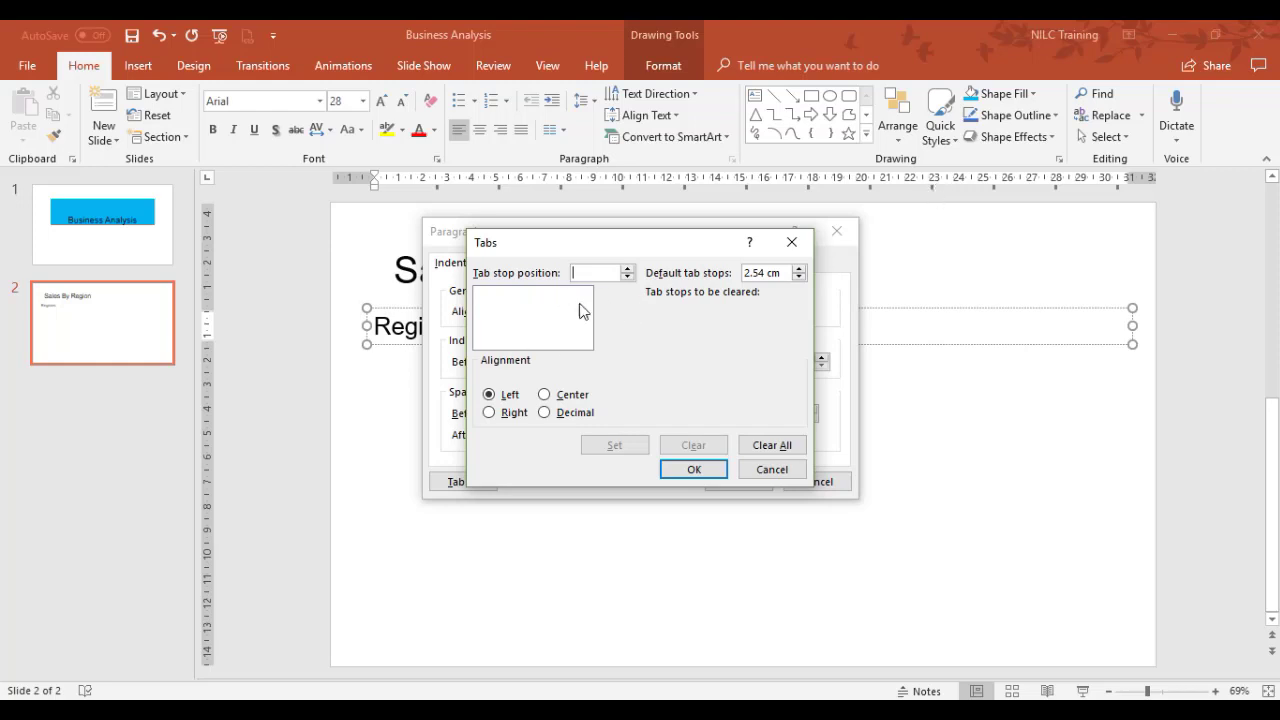
left_click(488, 394)
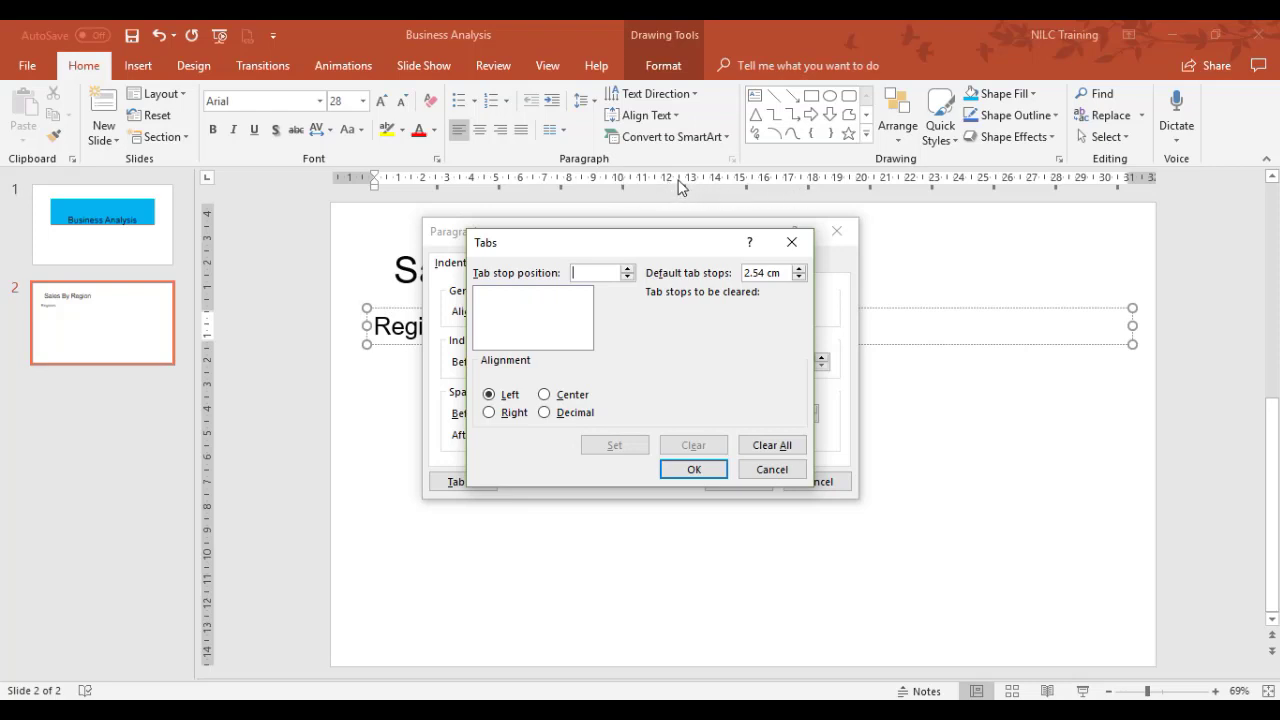
mouse_move(808, 198)
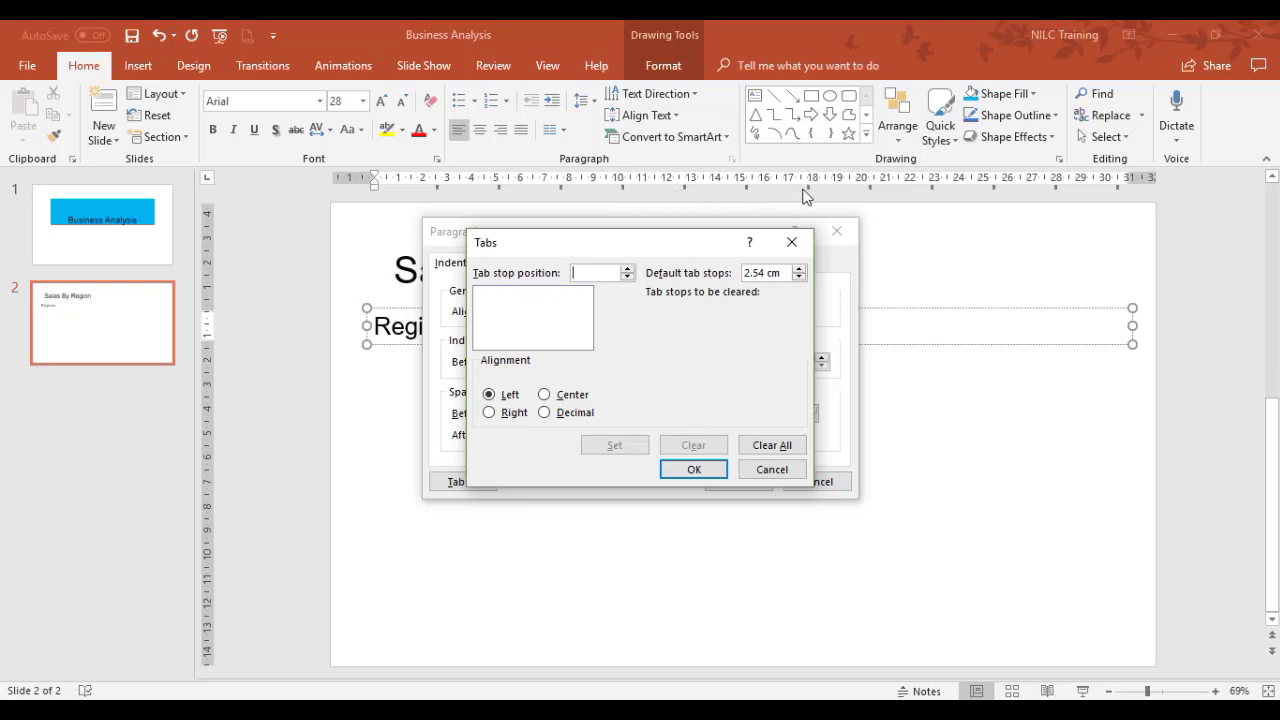
mouse_move(668, 194)
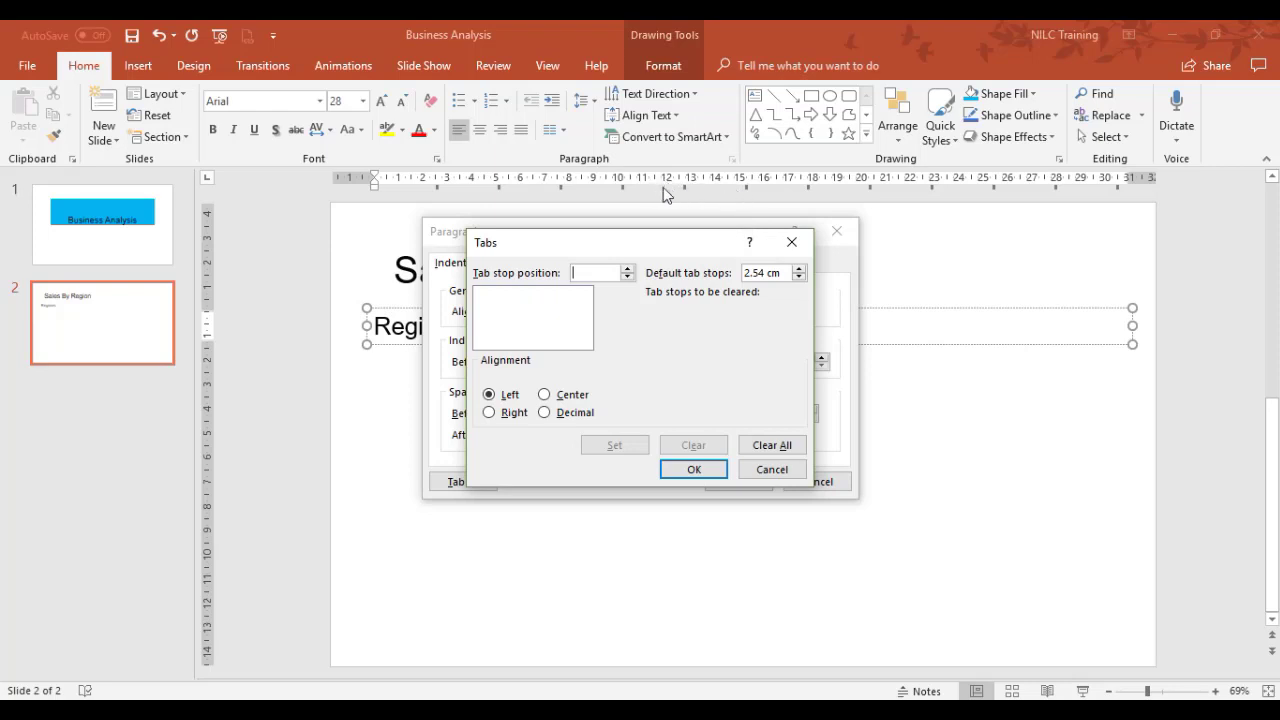
mouse_move(652, 196)
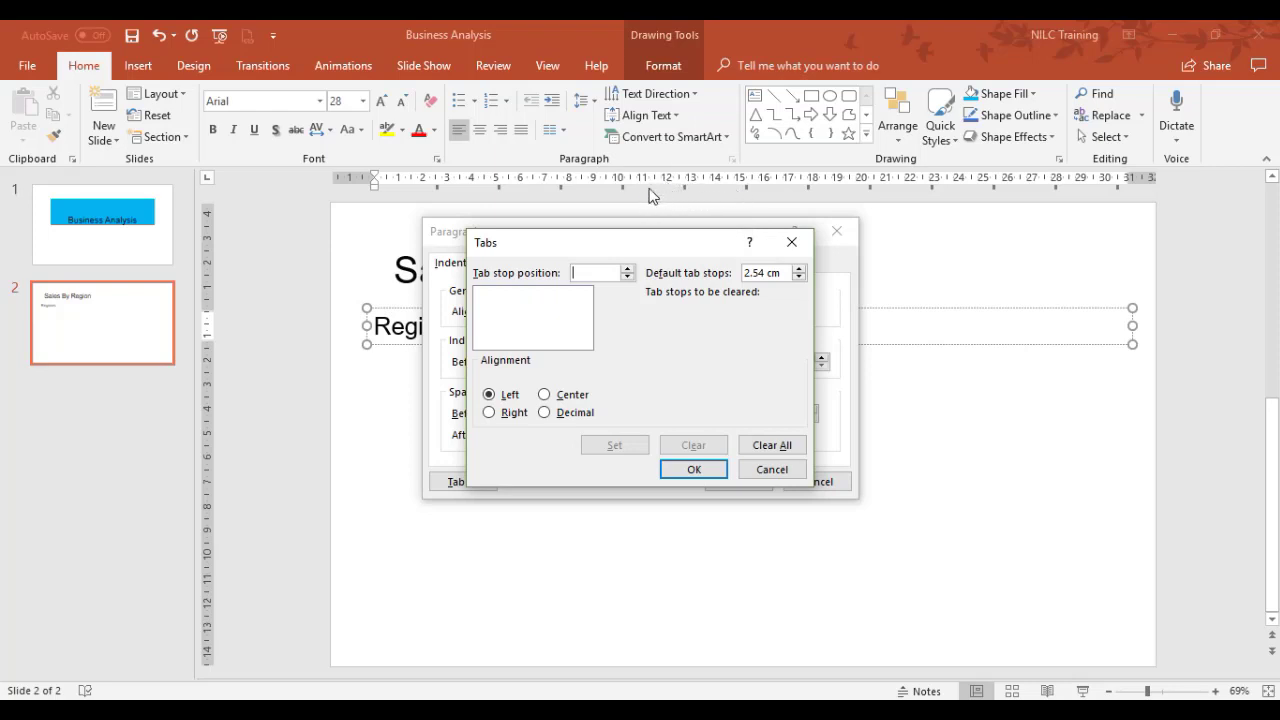
mouse_move(584, 268)
type("12")
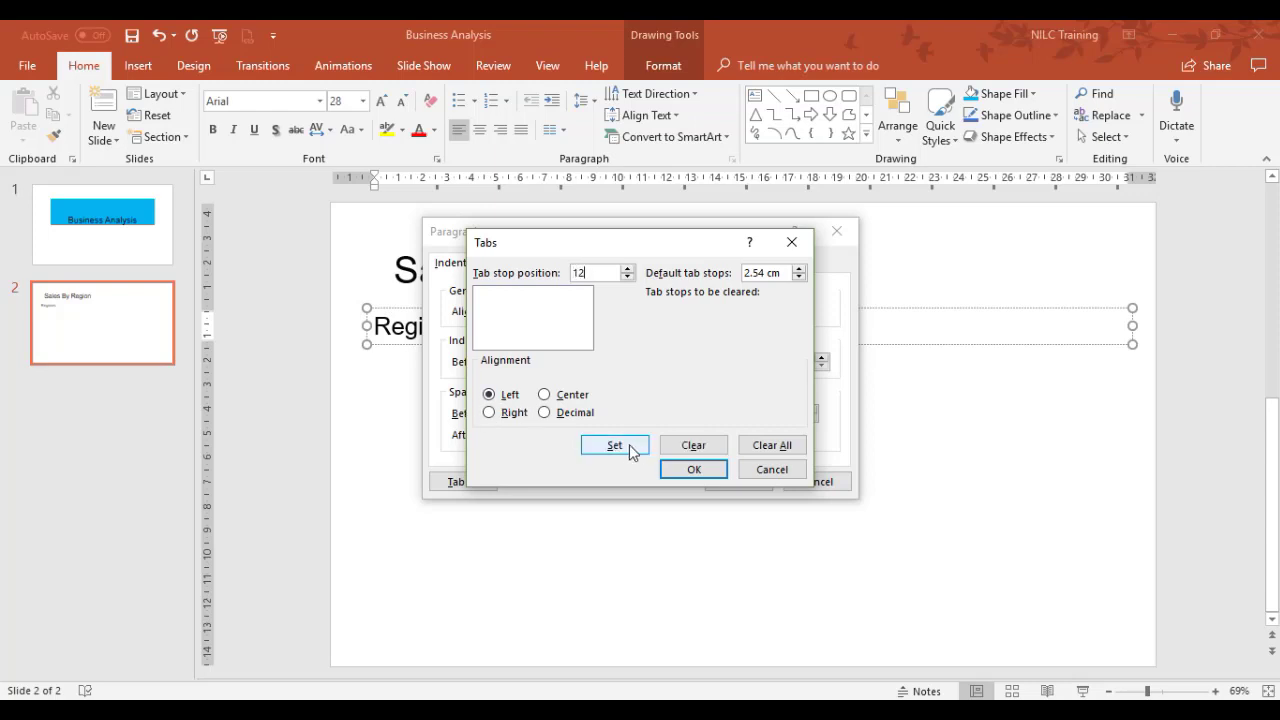
left_click(614, 444)
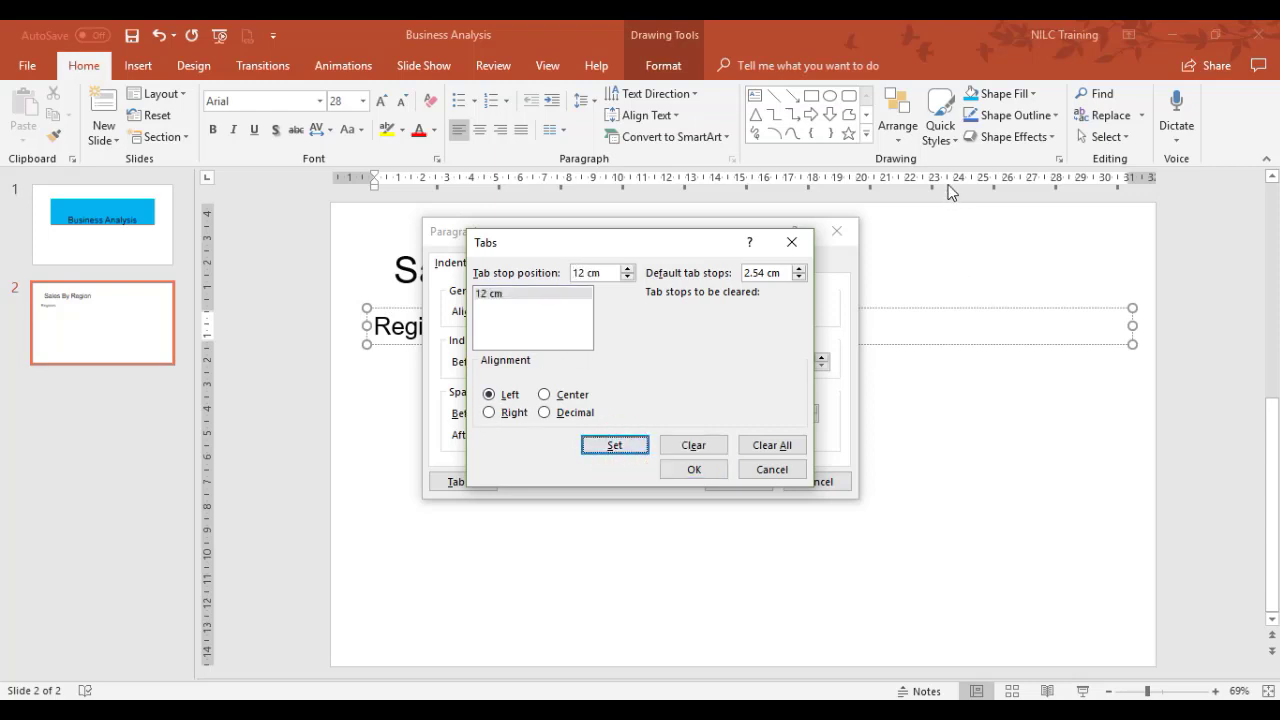
mouse_move(536, 376)
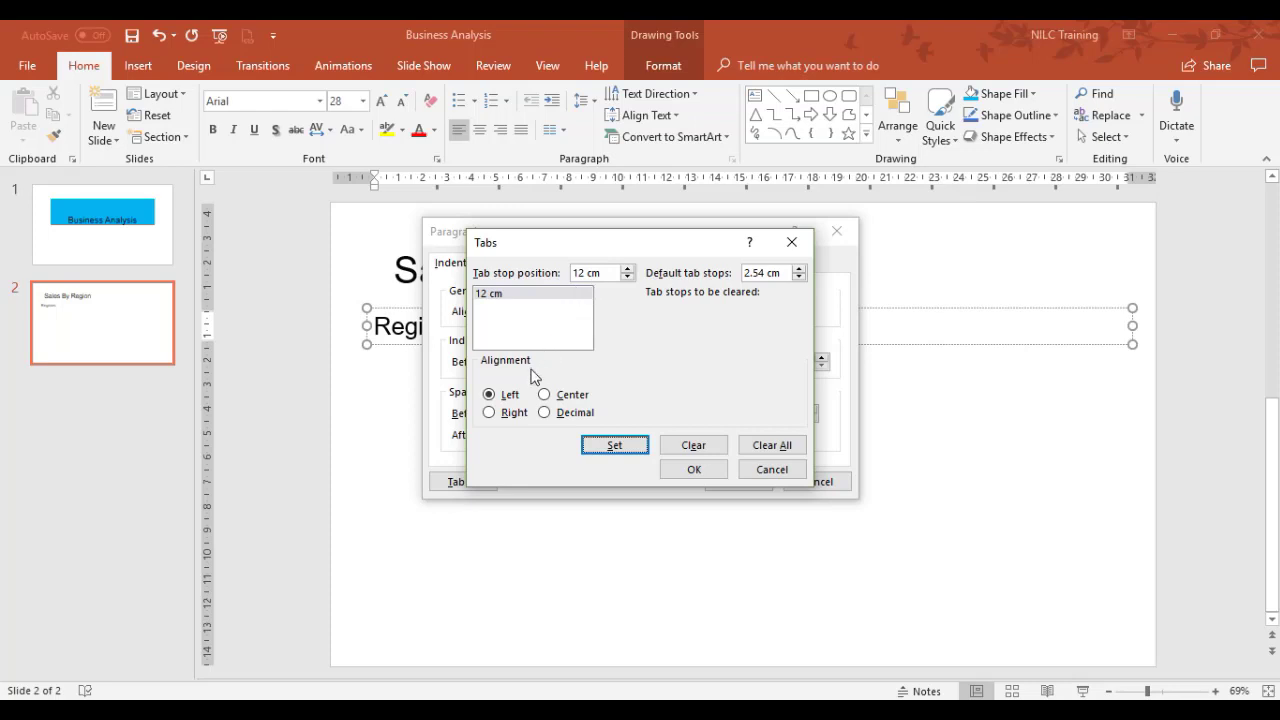
mouse_move(482, 206)
type("23")
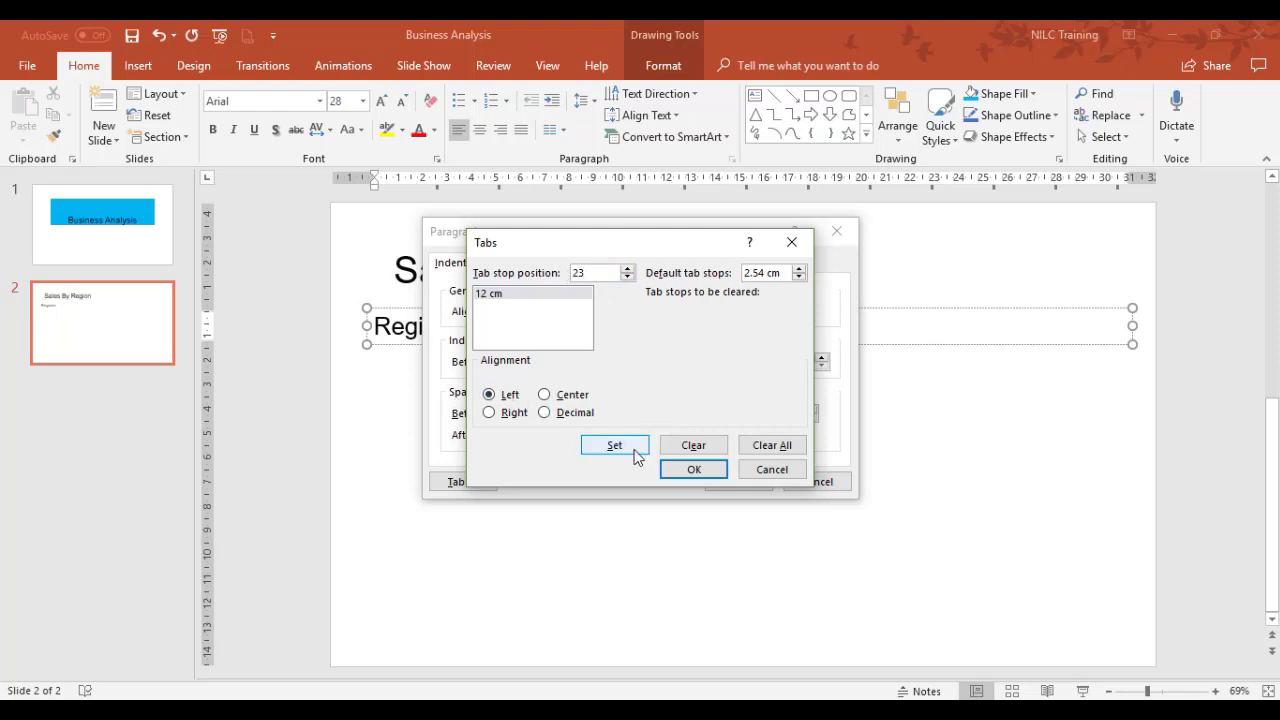
left_click(692, 468)
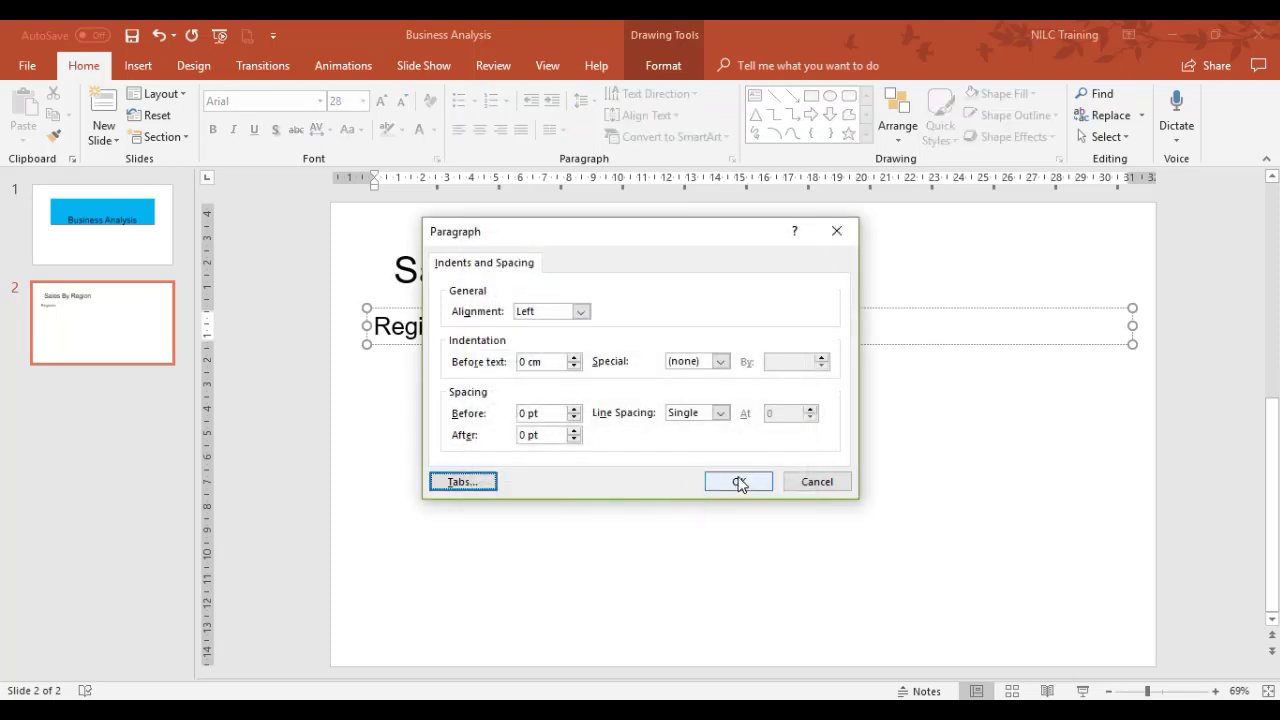
Complete the heading row with tab-separated Sales Rep and Sales Value.
left_click(738, 480)
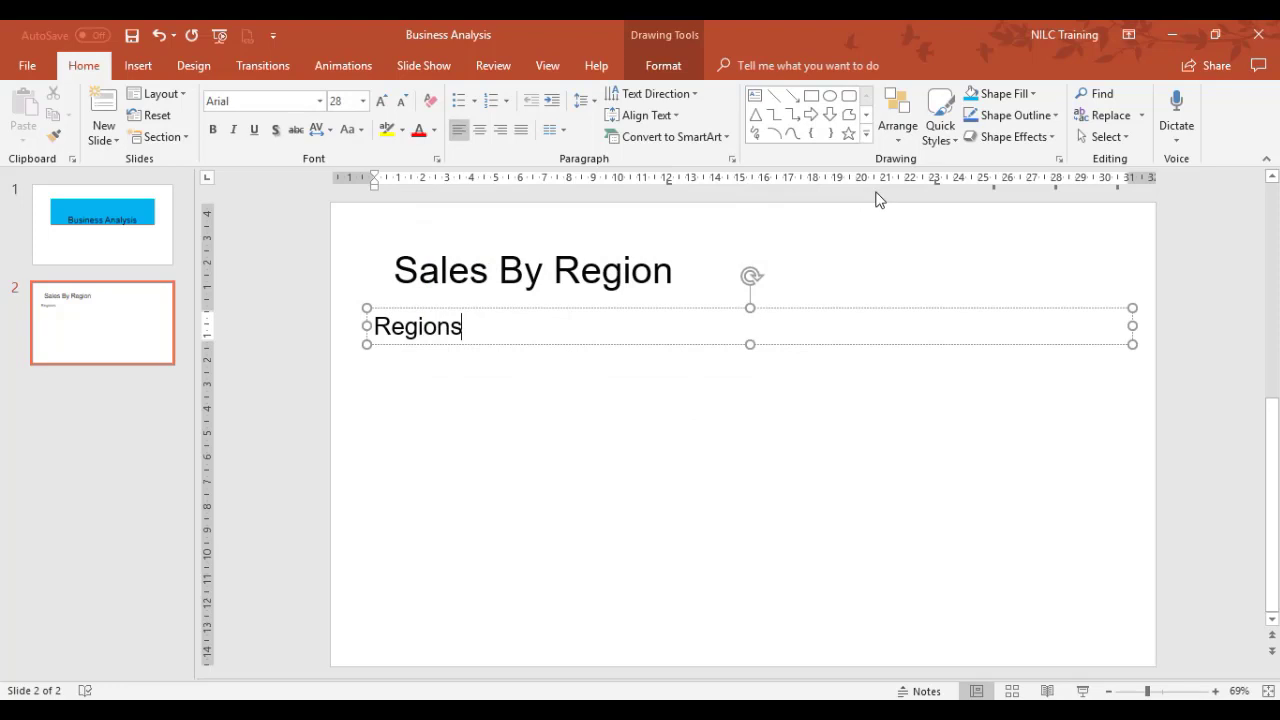
mouse_move(884, 192)
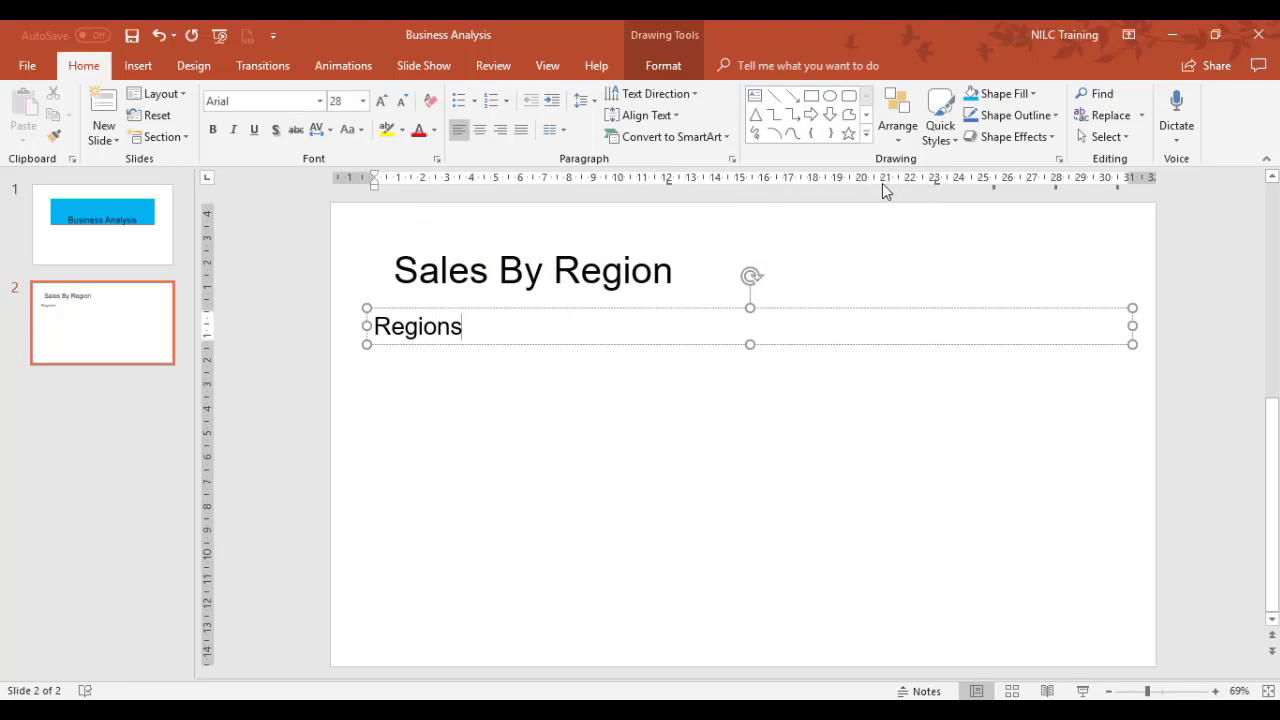
type("Sales")
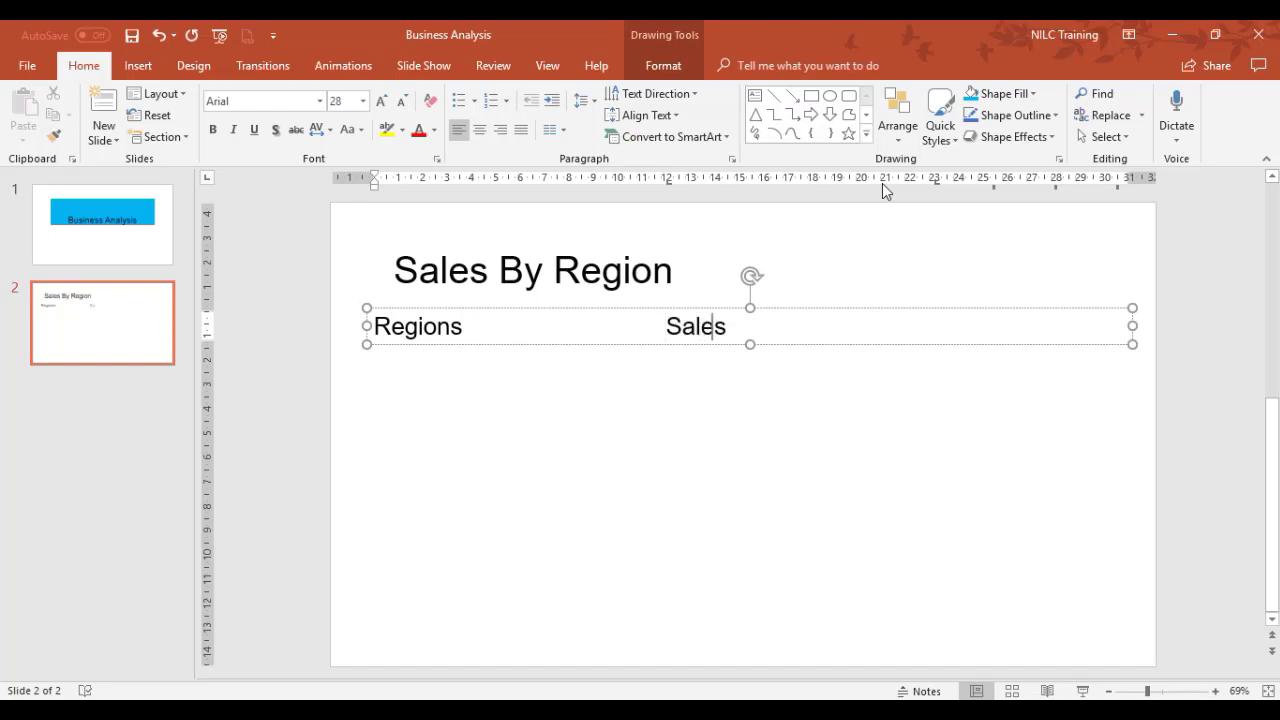
type("Re")
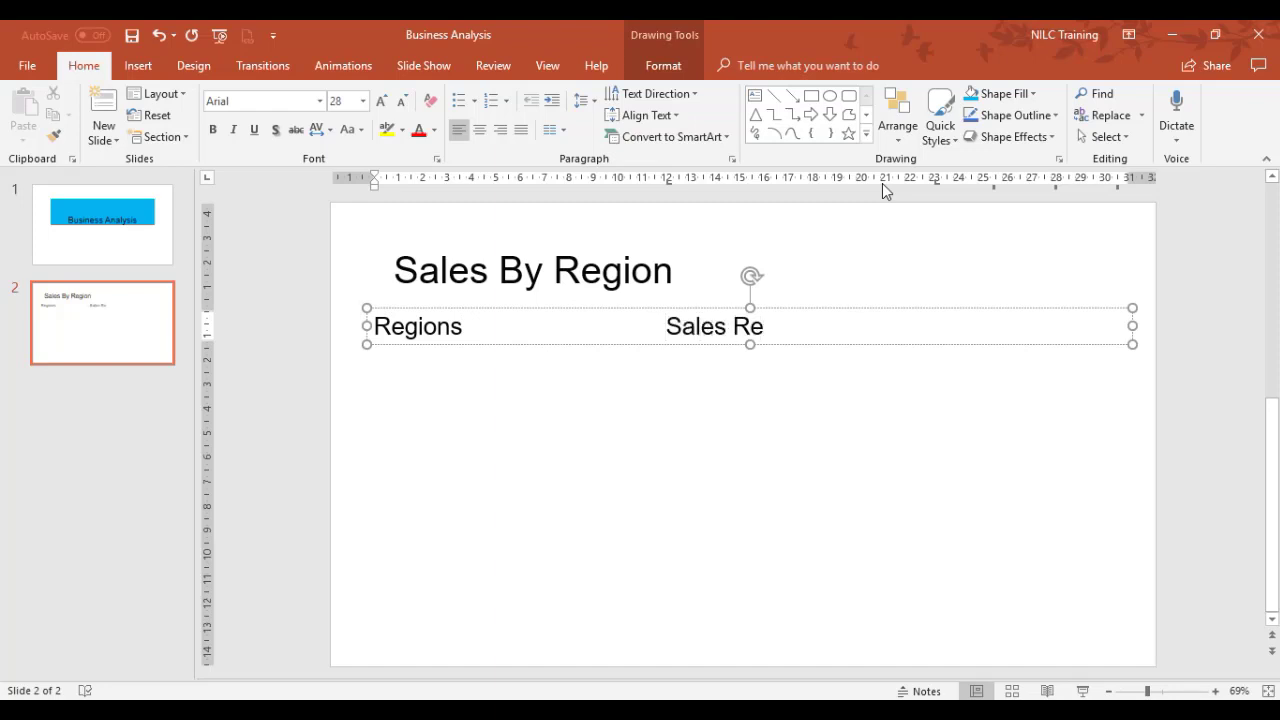
type("p")
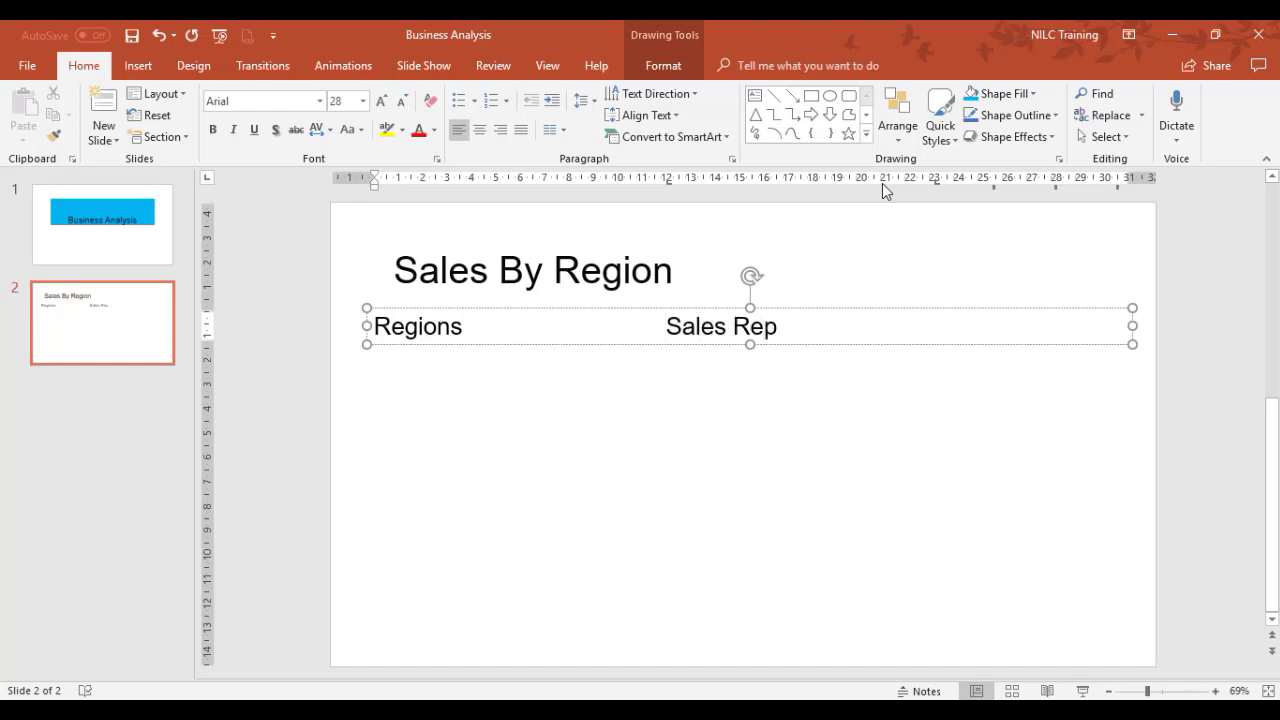
type("Sales")
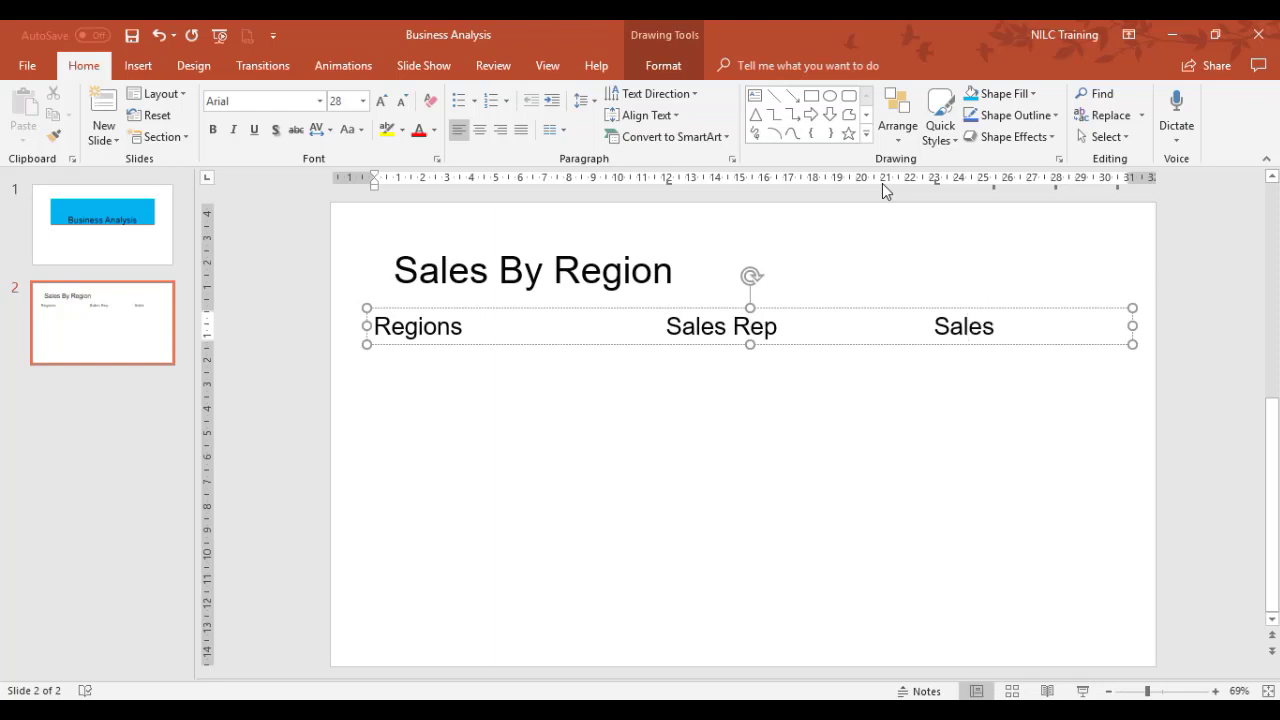
type("Value")
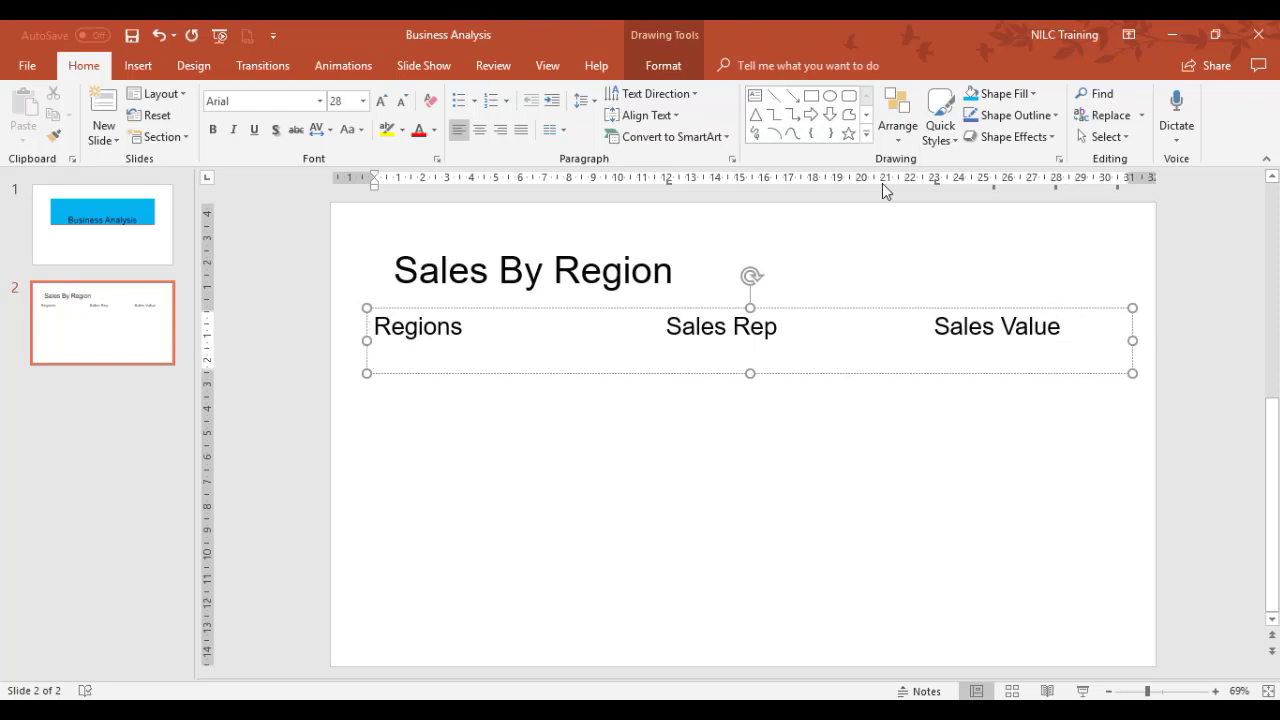
type("North")
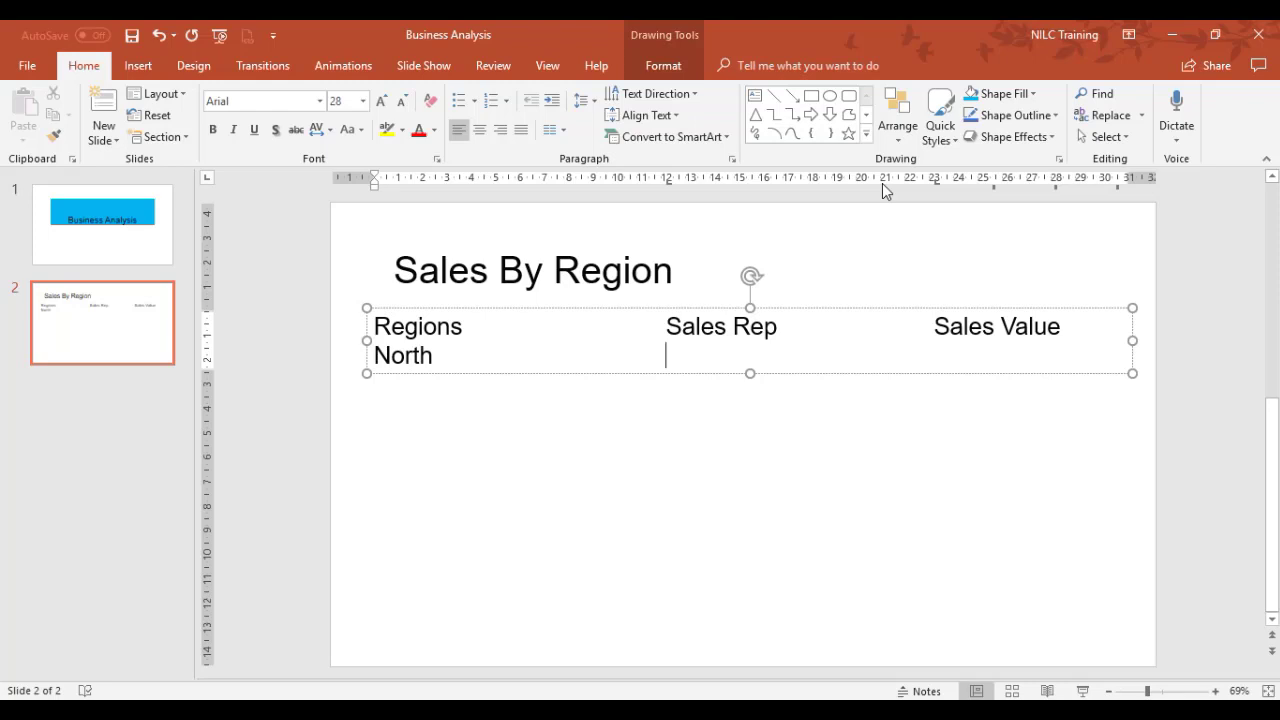
type("Richard")
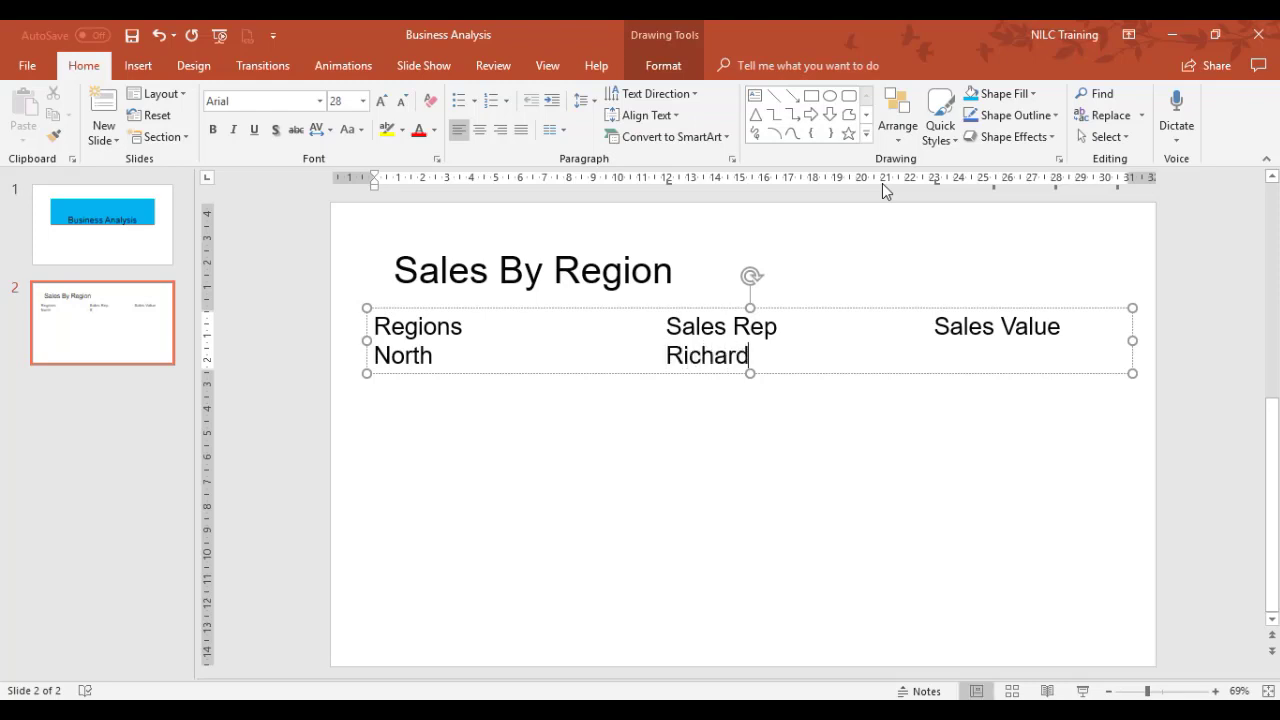
type("Watson")
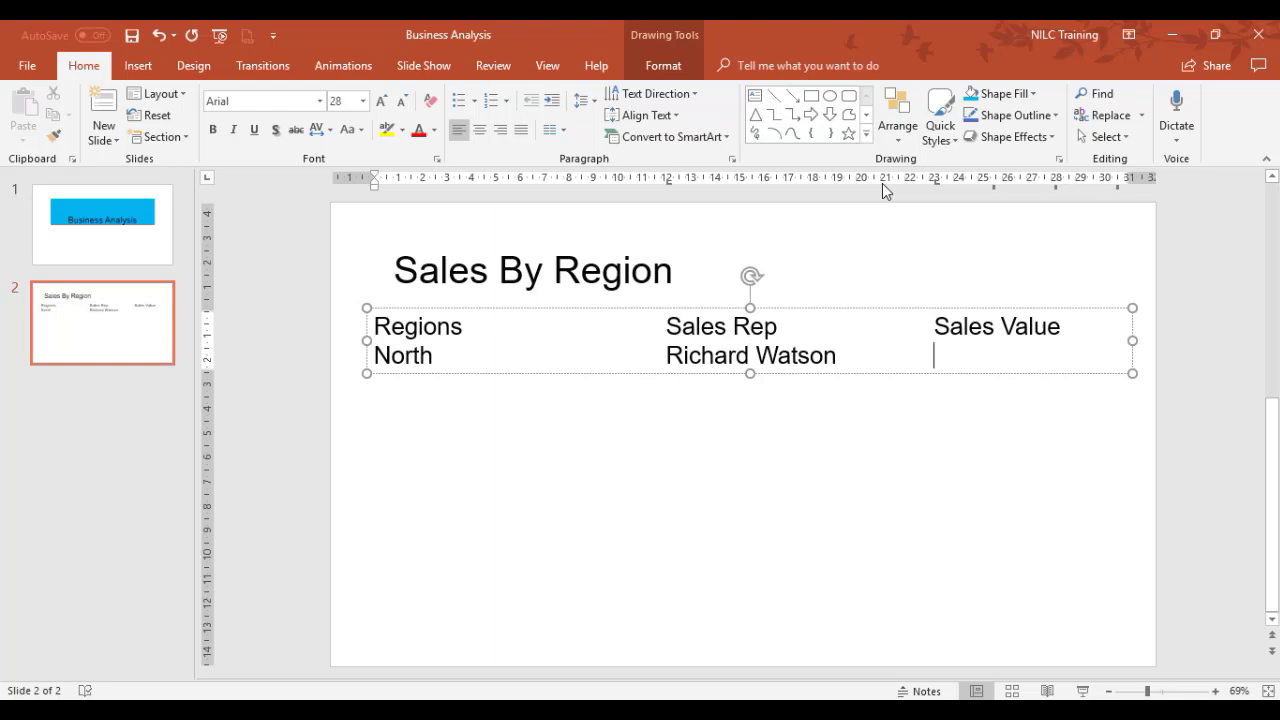
type("£45")
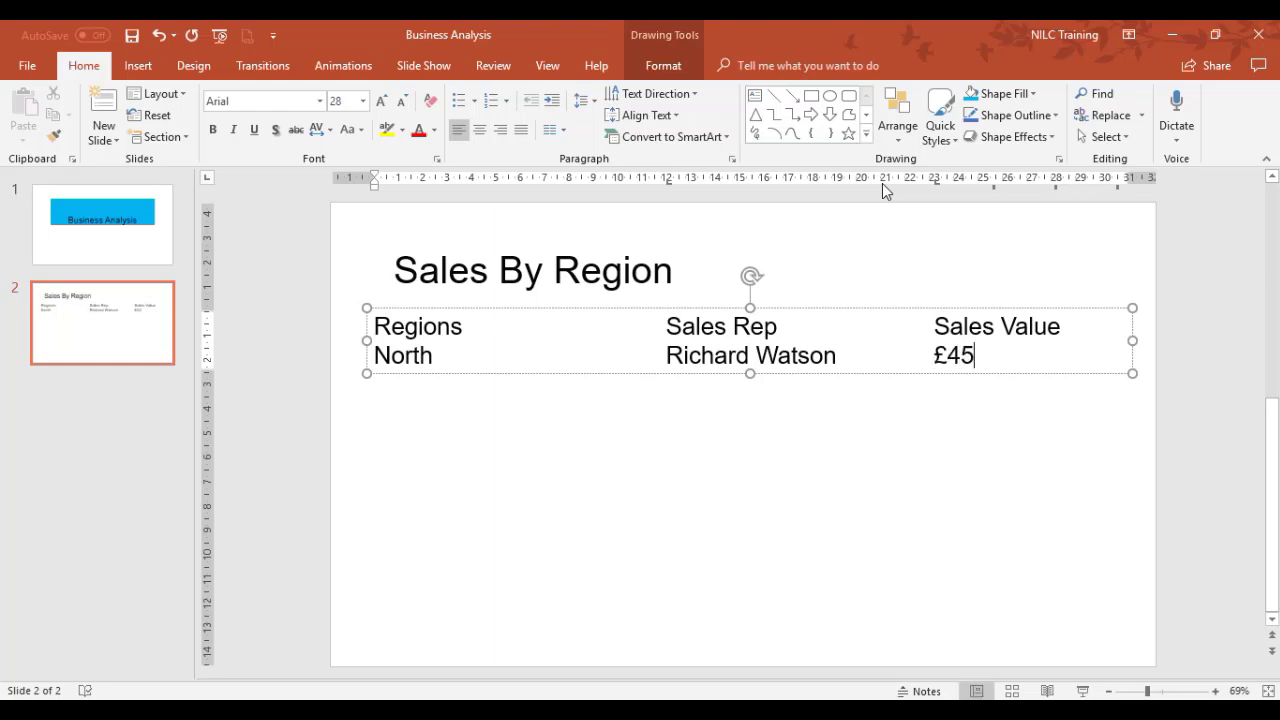
type("376")
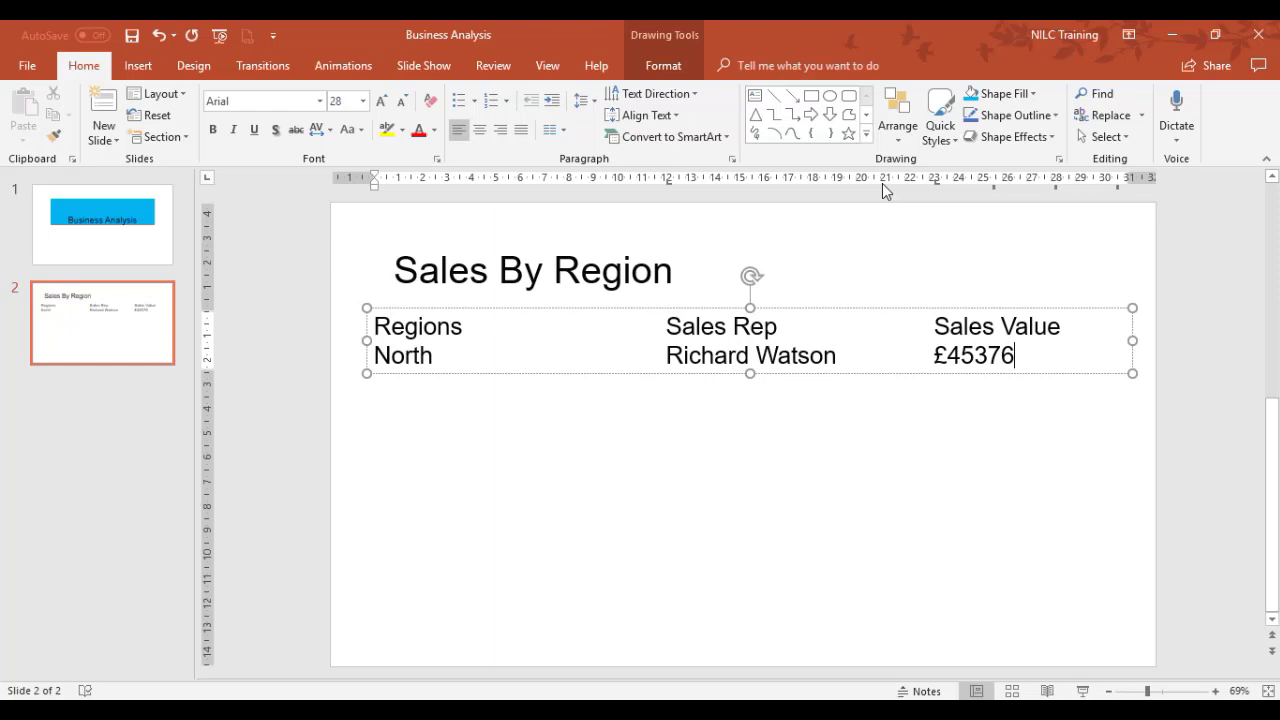
type(".")
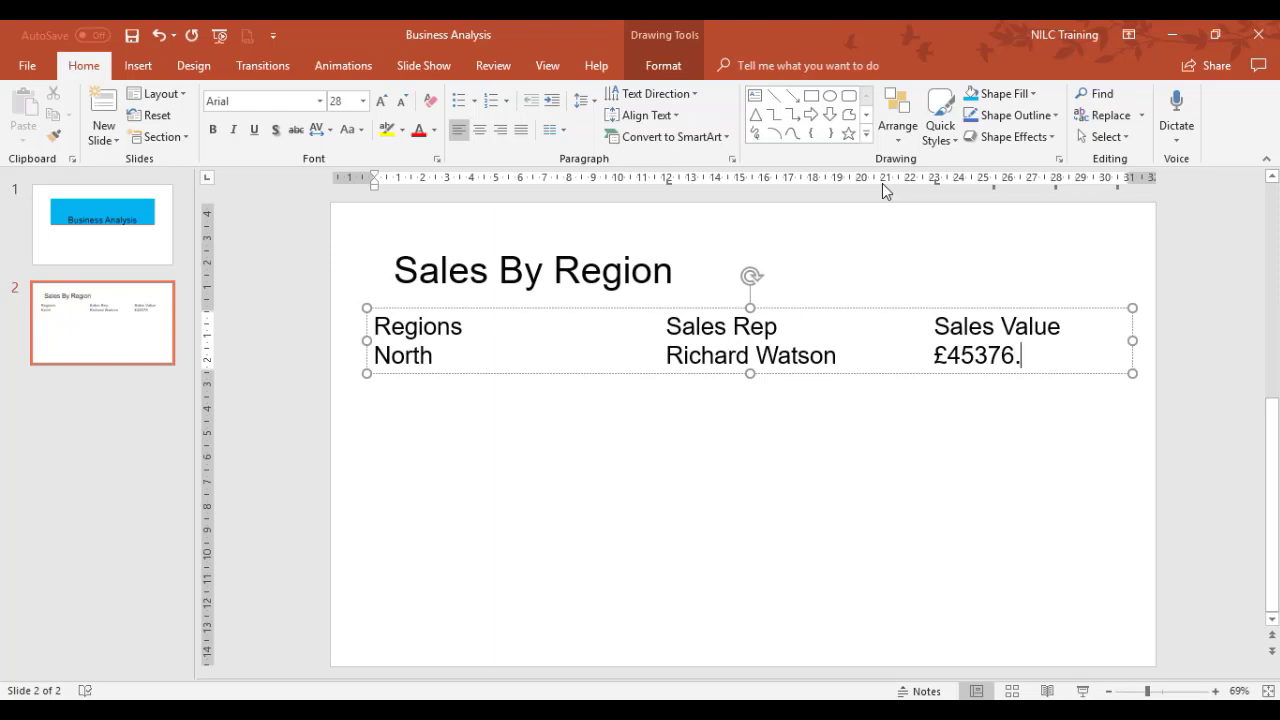
type("30")
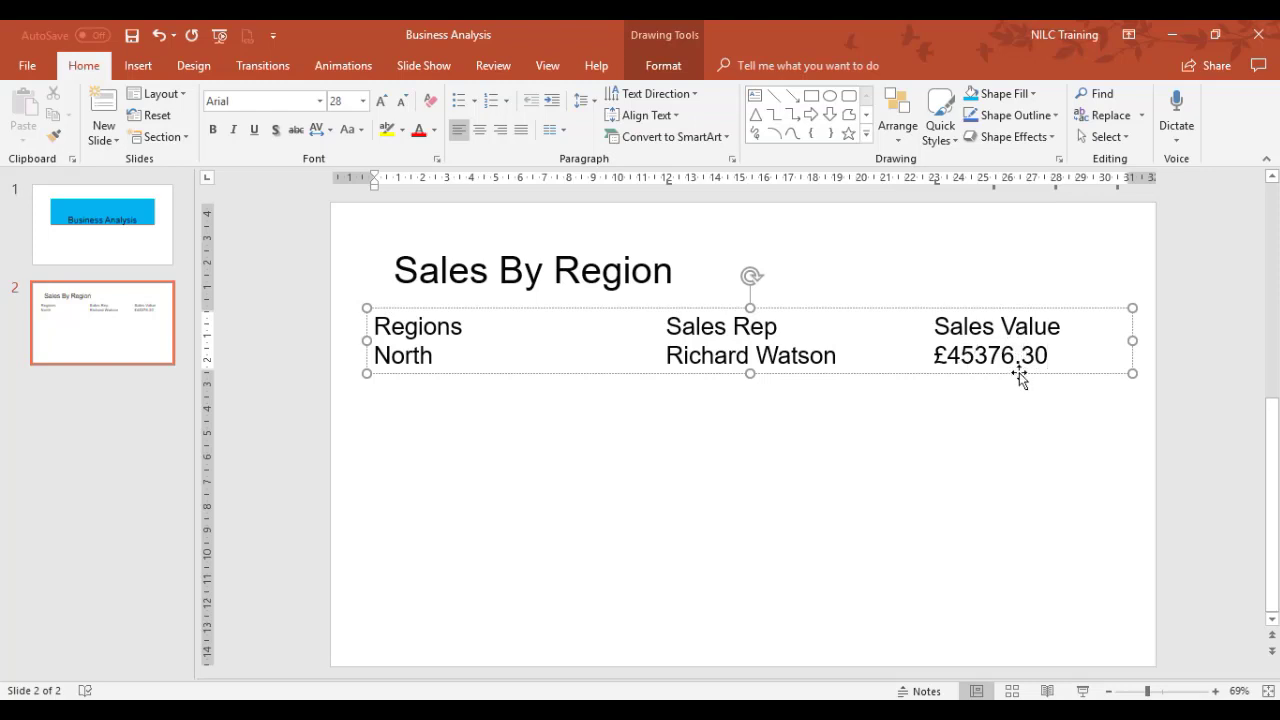
mouse_move(1034, 404)
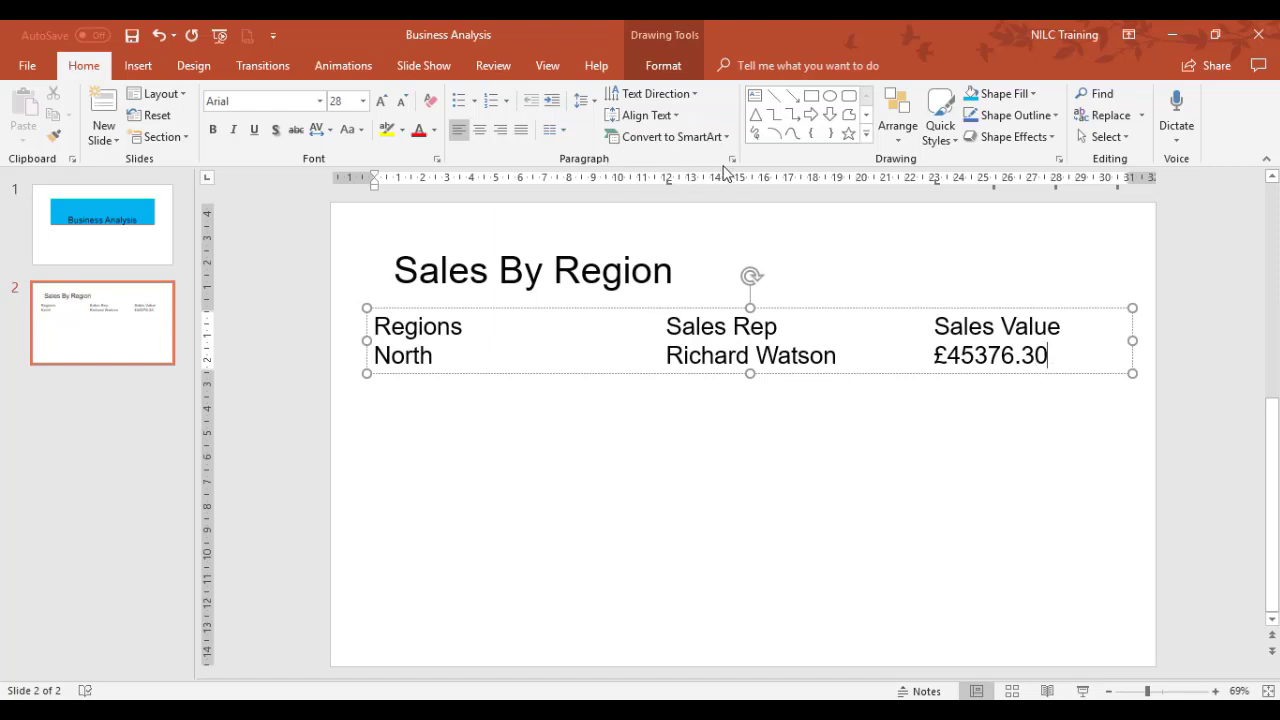
Change the North row's 23 cm tab stop to decimal alignment and apply it.
left_click(732, 158)
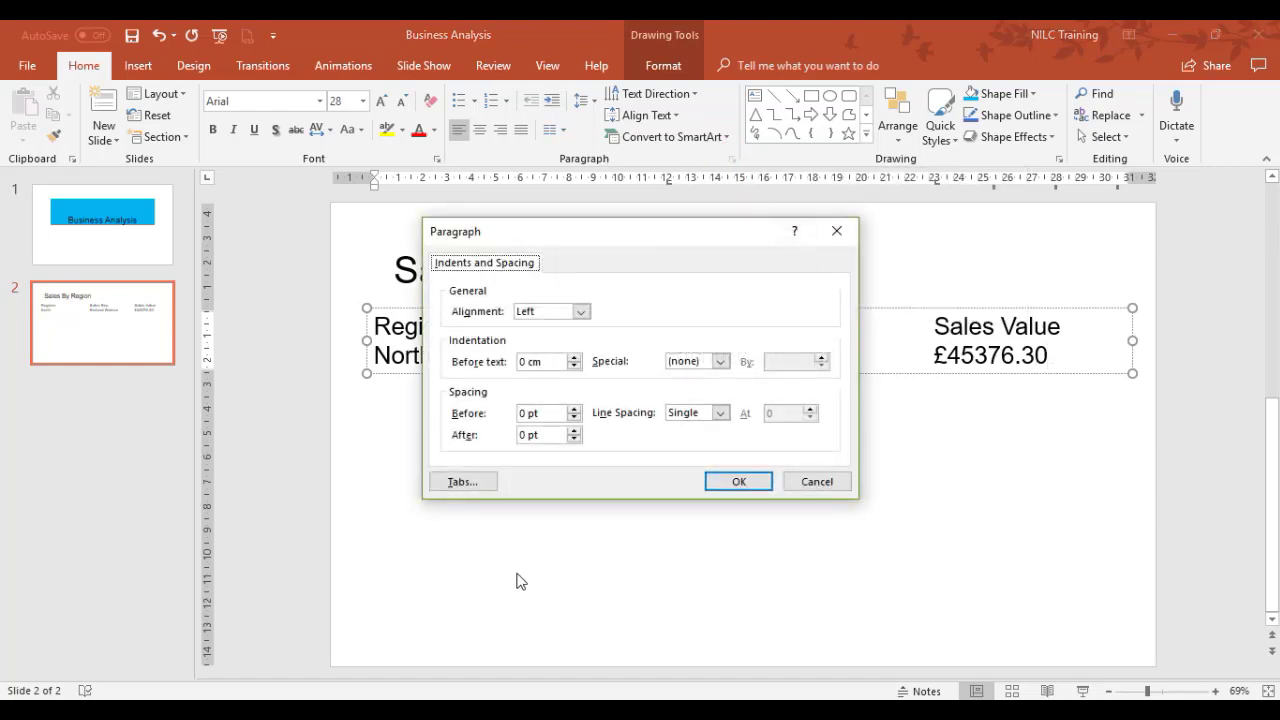
left_click(464, 480)
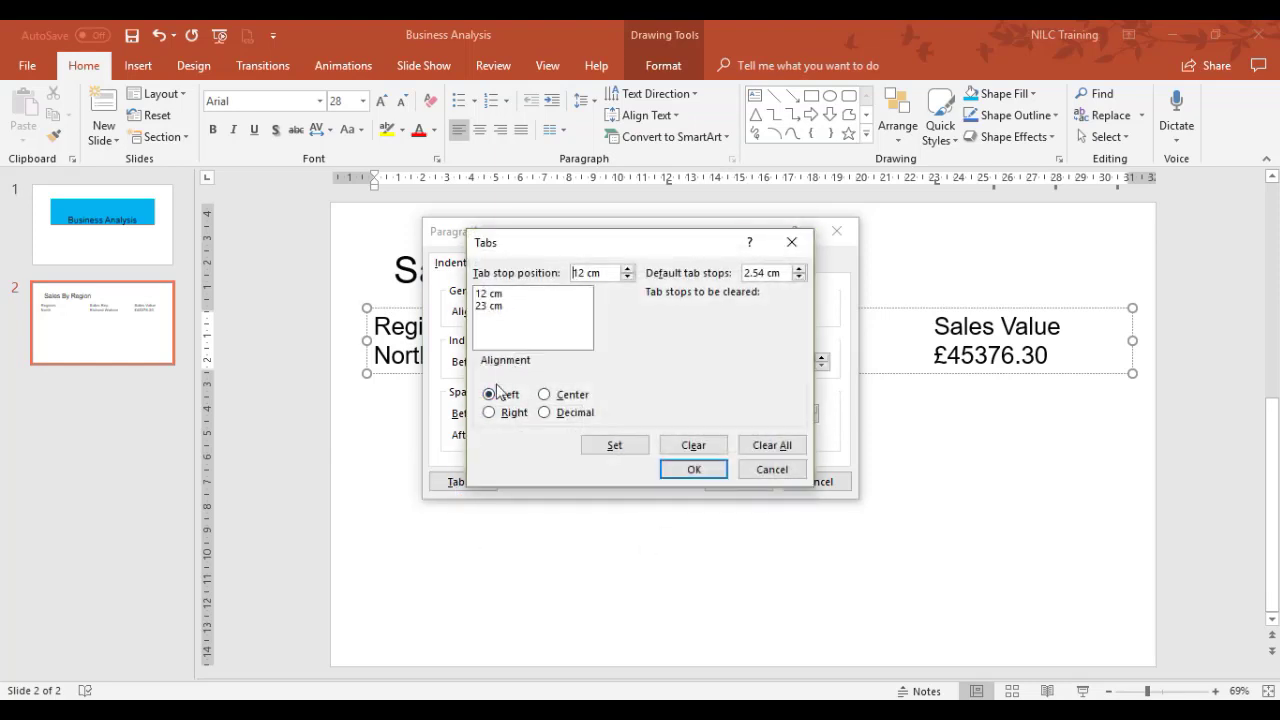
left_click(490, 306)
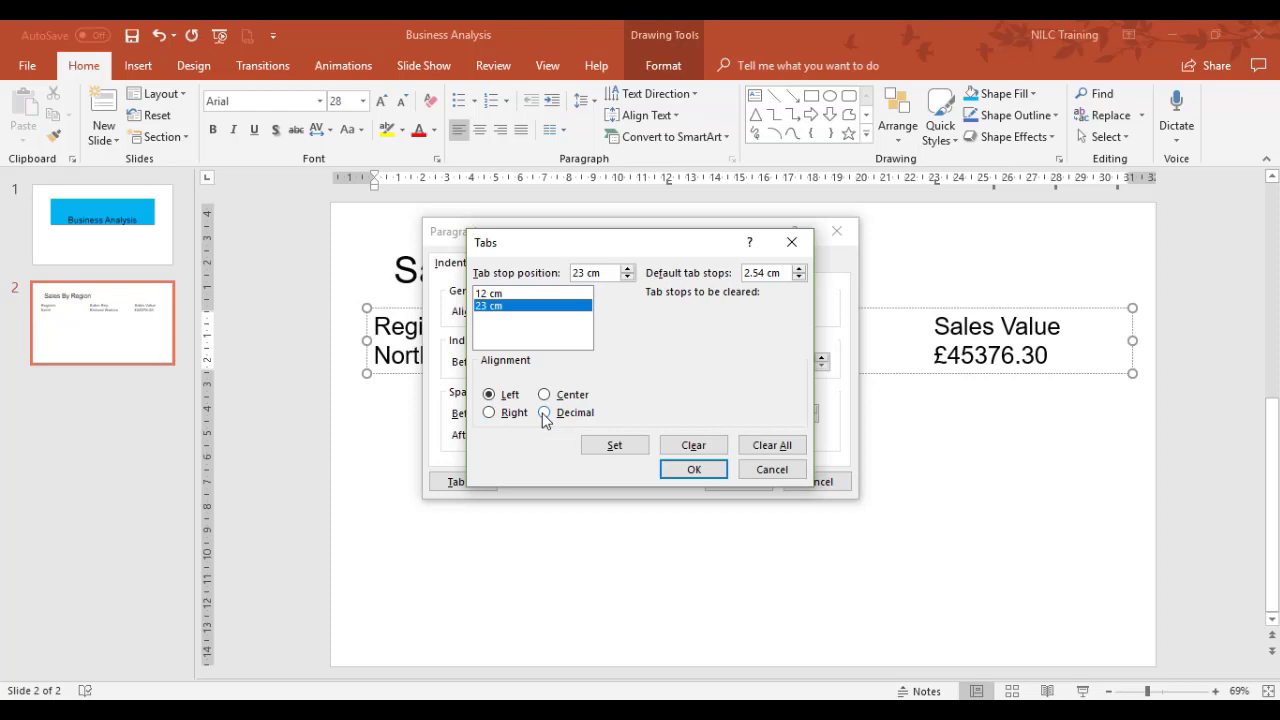
left_click(544, 412)
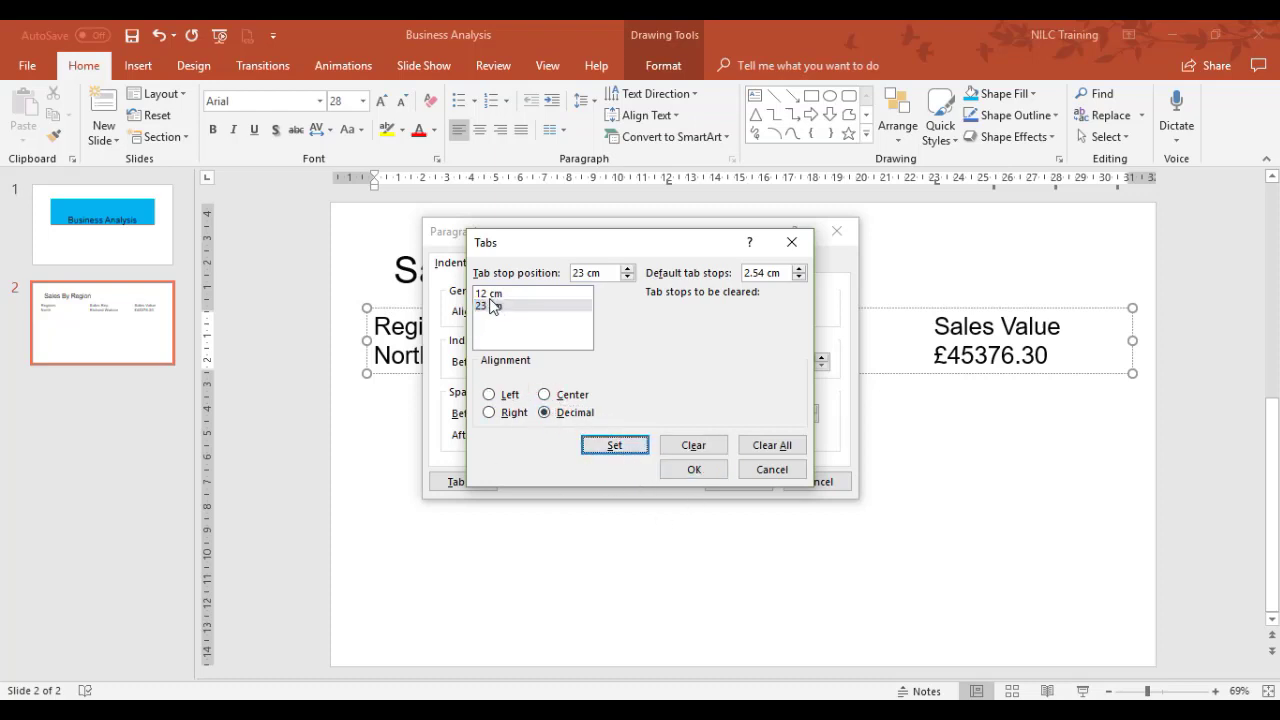
left_click(488, 306)
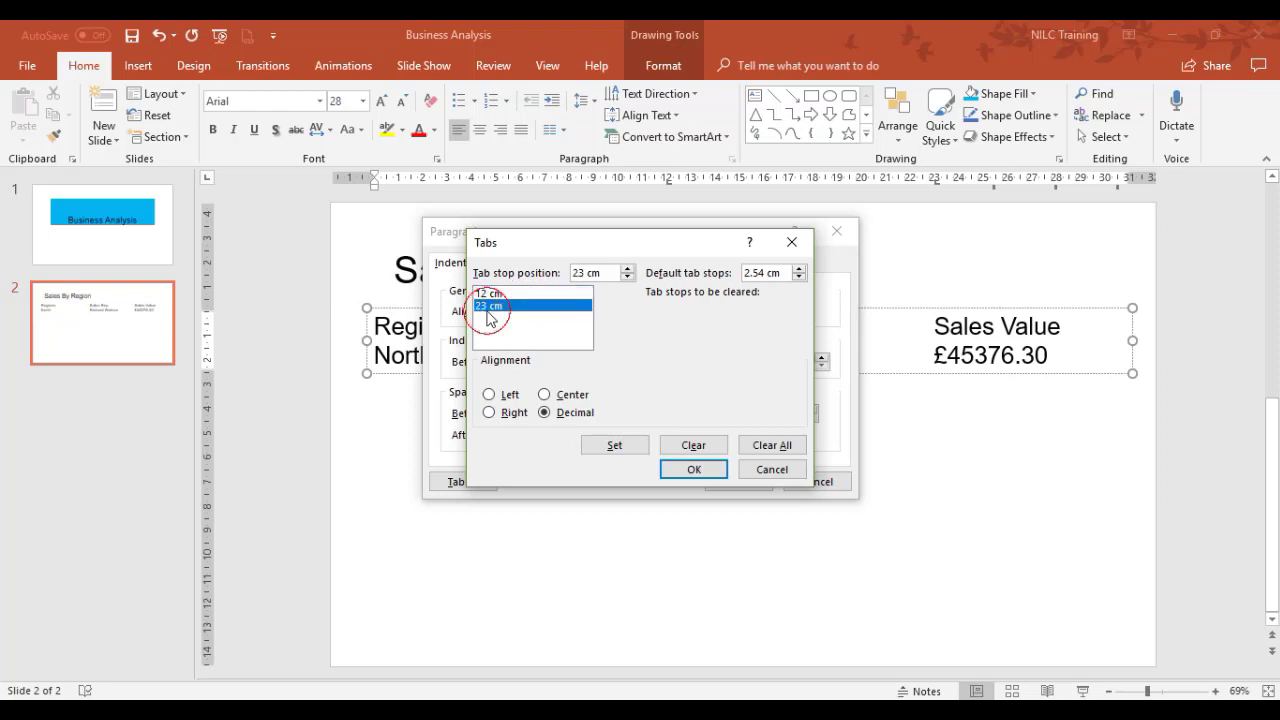
left_click(694, 468)
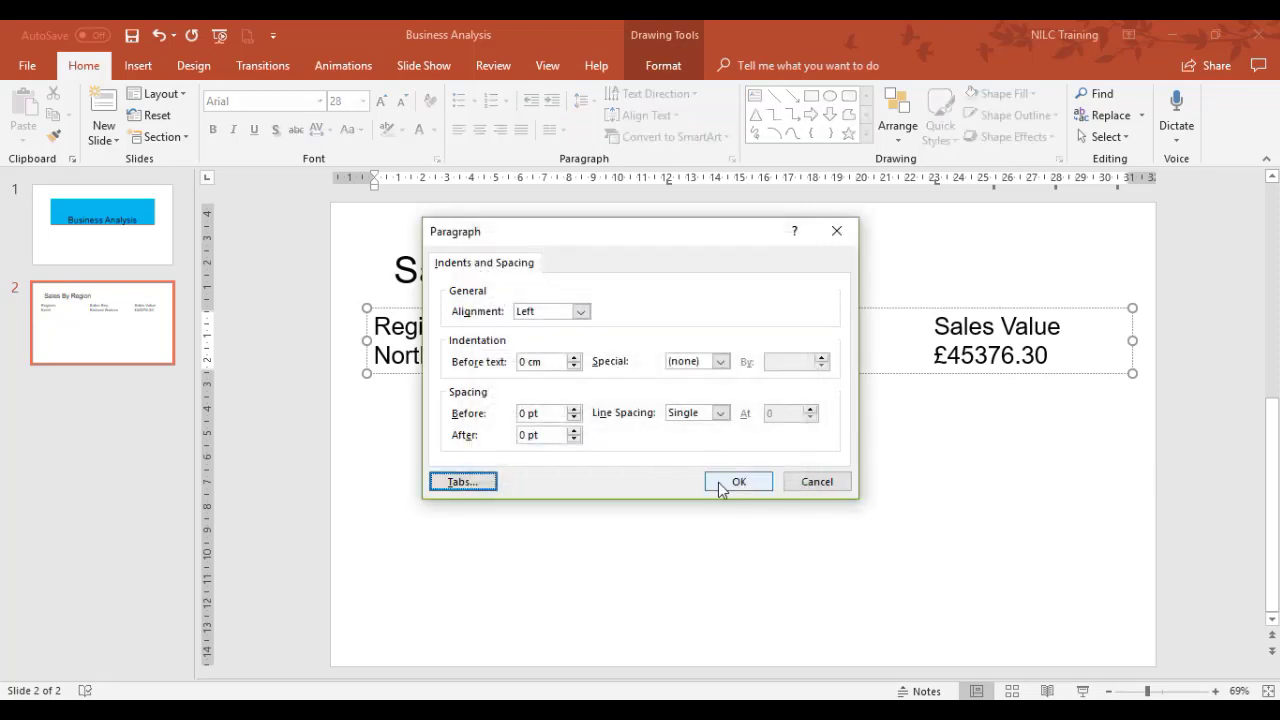
left_click(738, 480)
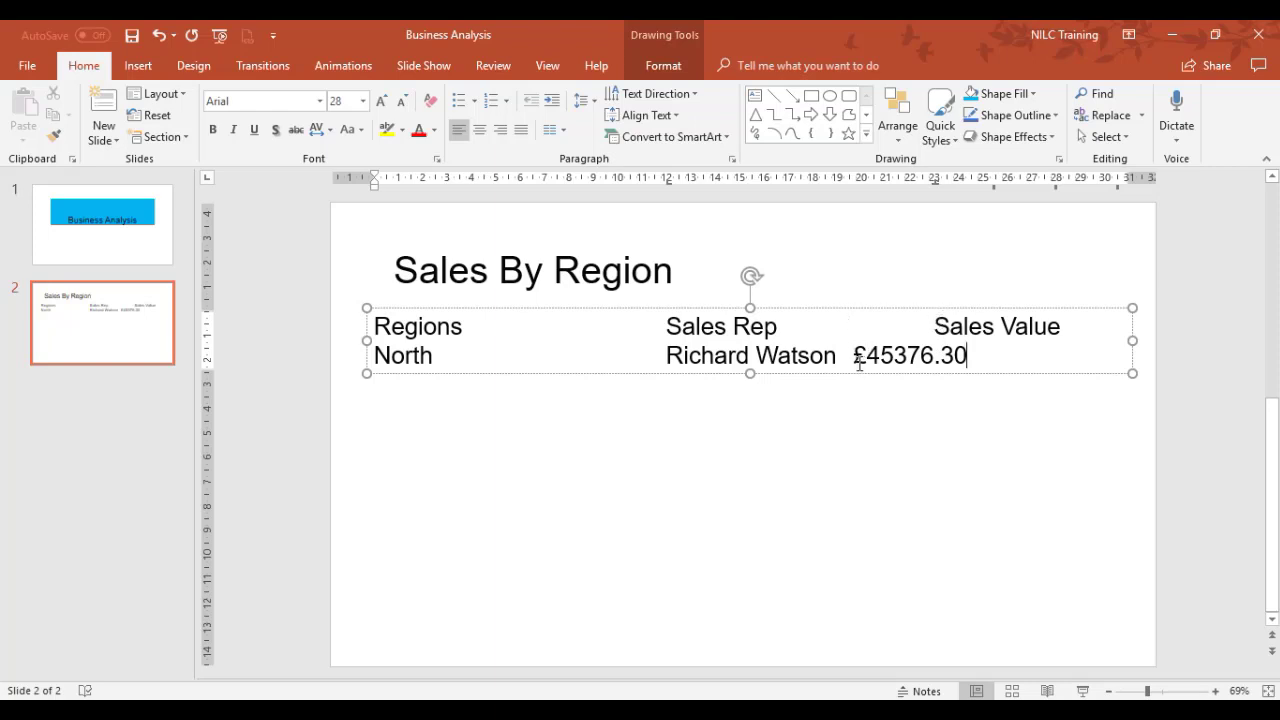
mouse_move(1090, 358)
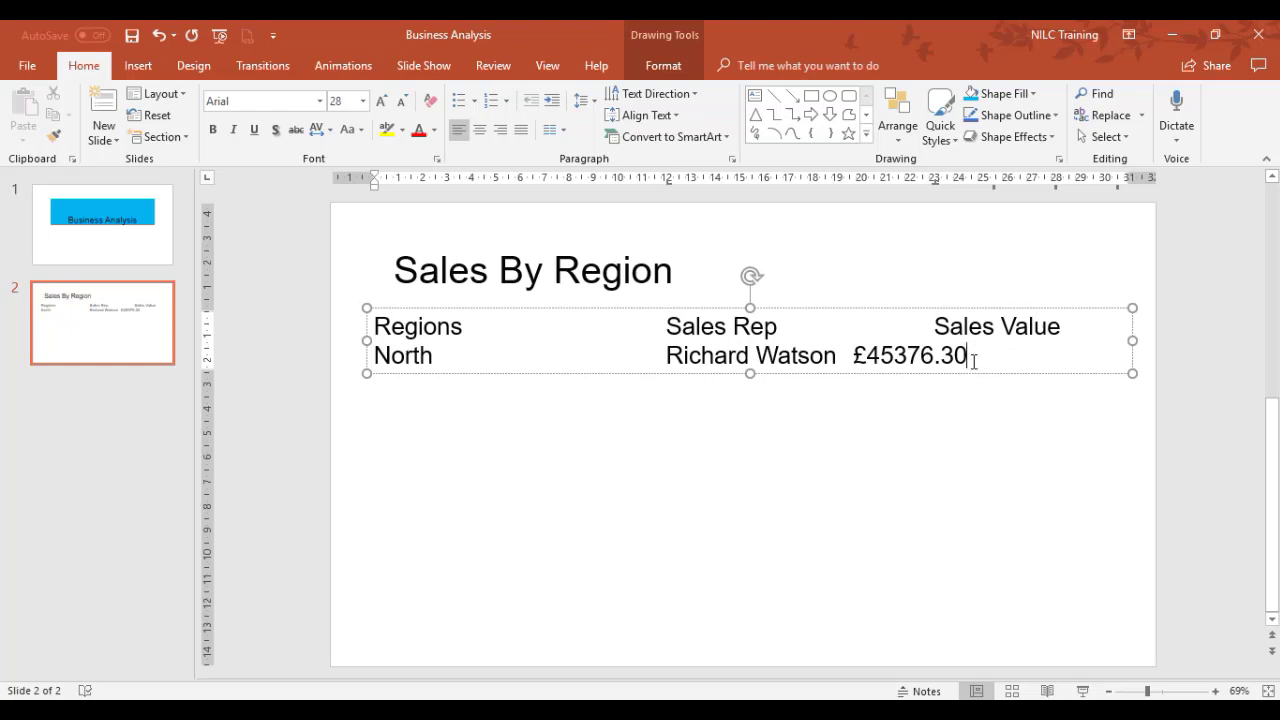
mouse_move(930, 206)
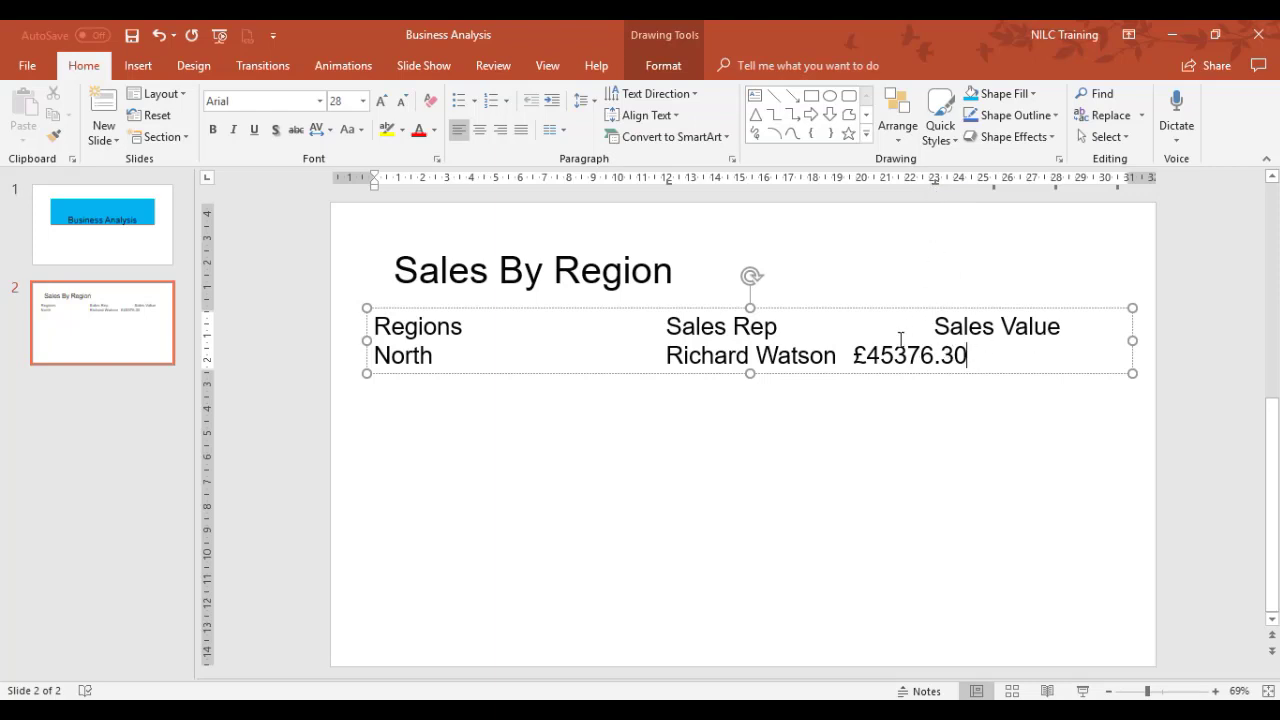
mouse_move(940, 190)
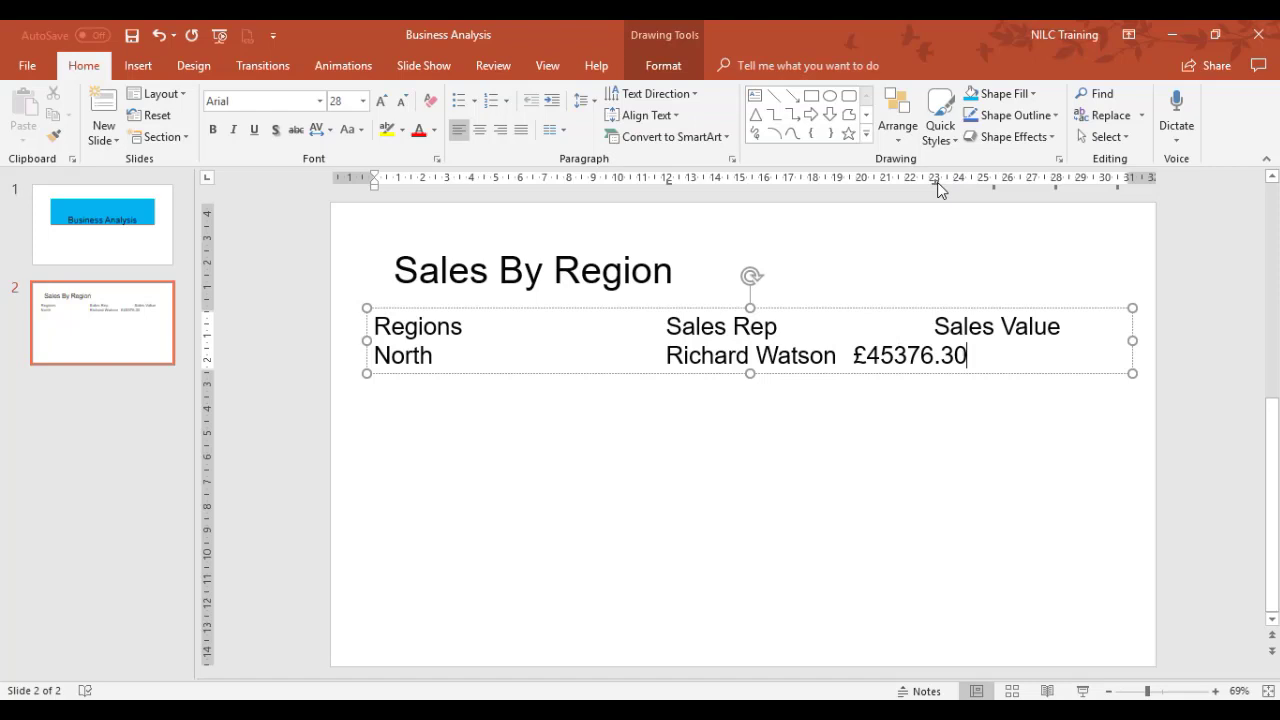
mouse_move(980, 224)
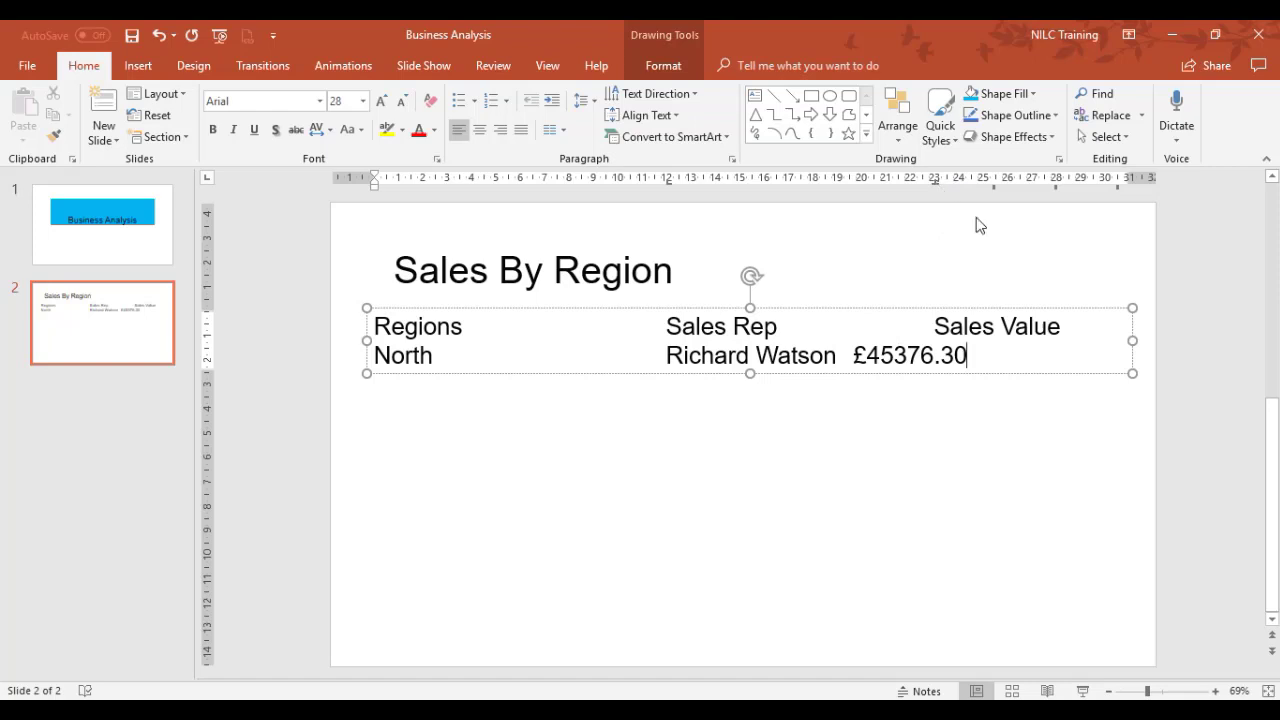
mouse_move(940, 190)
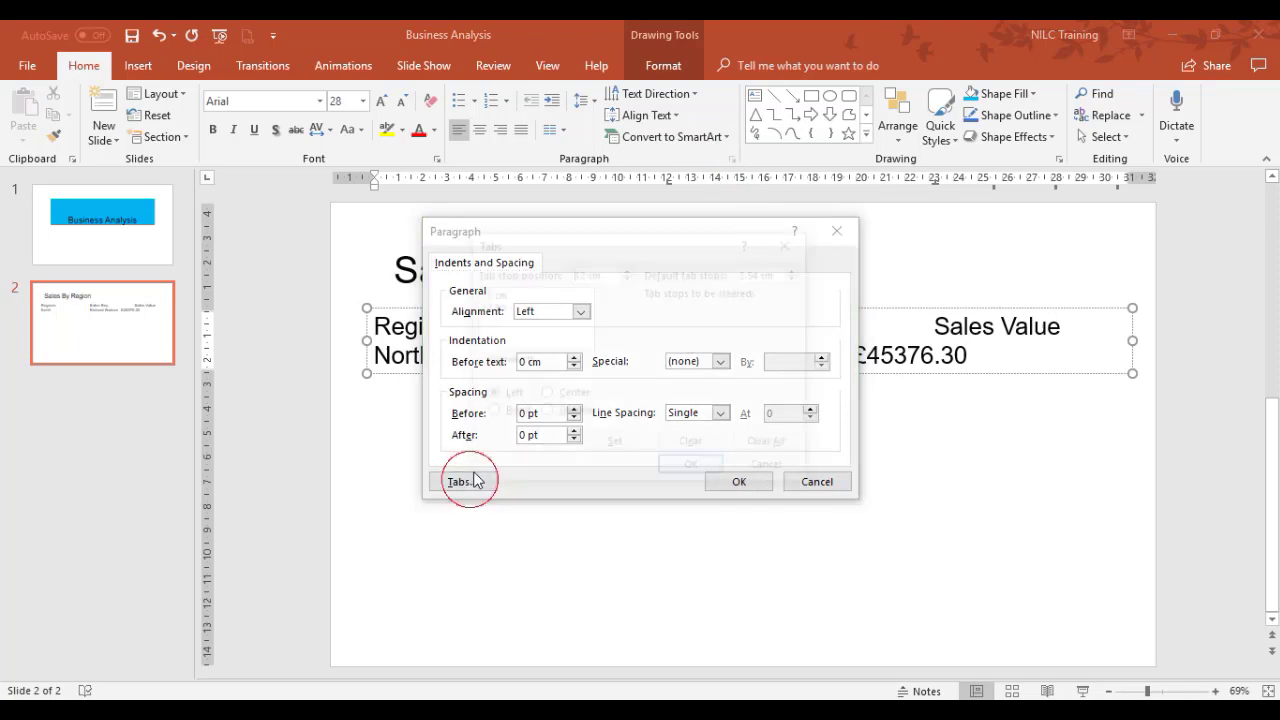
Replace the 23 cm stop with a 28 cm decimal-aligned tab stop and confirm.
left_click(460, 480)
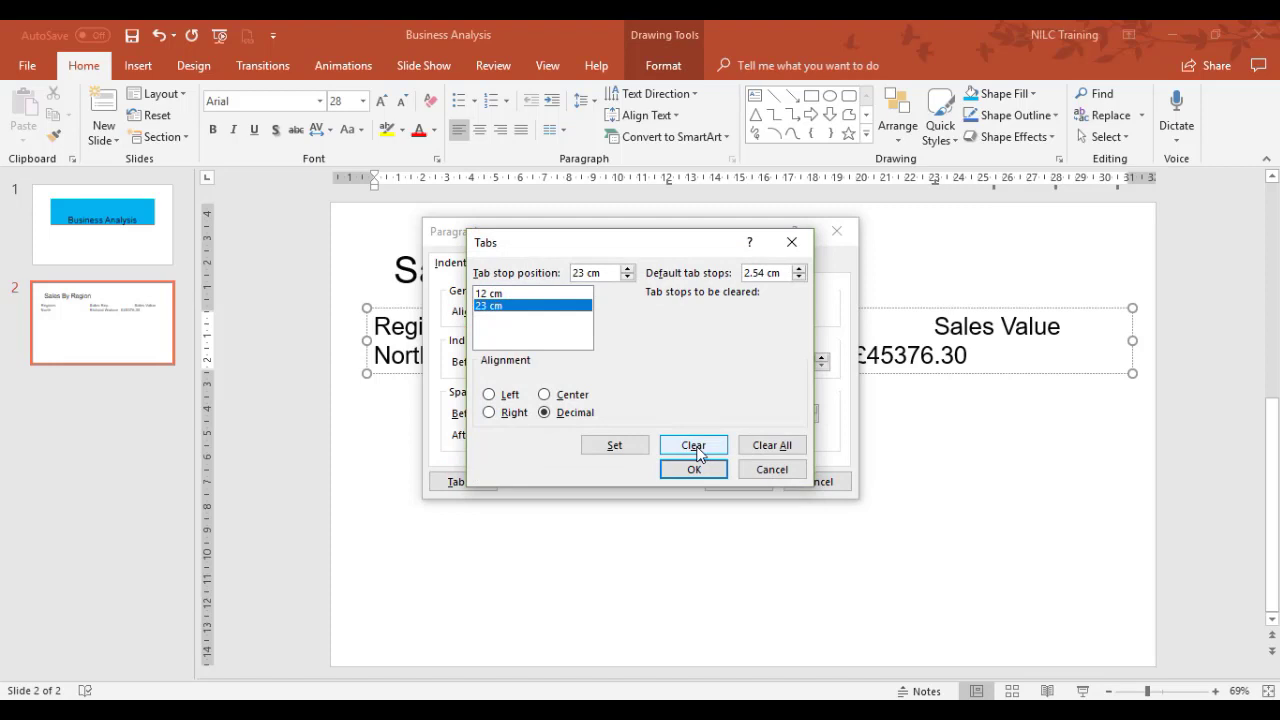
left_click(692, 444)
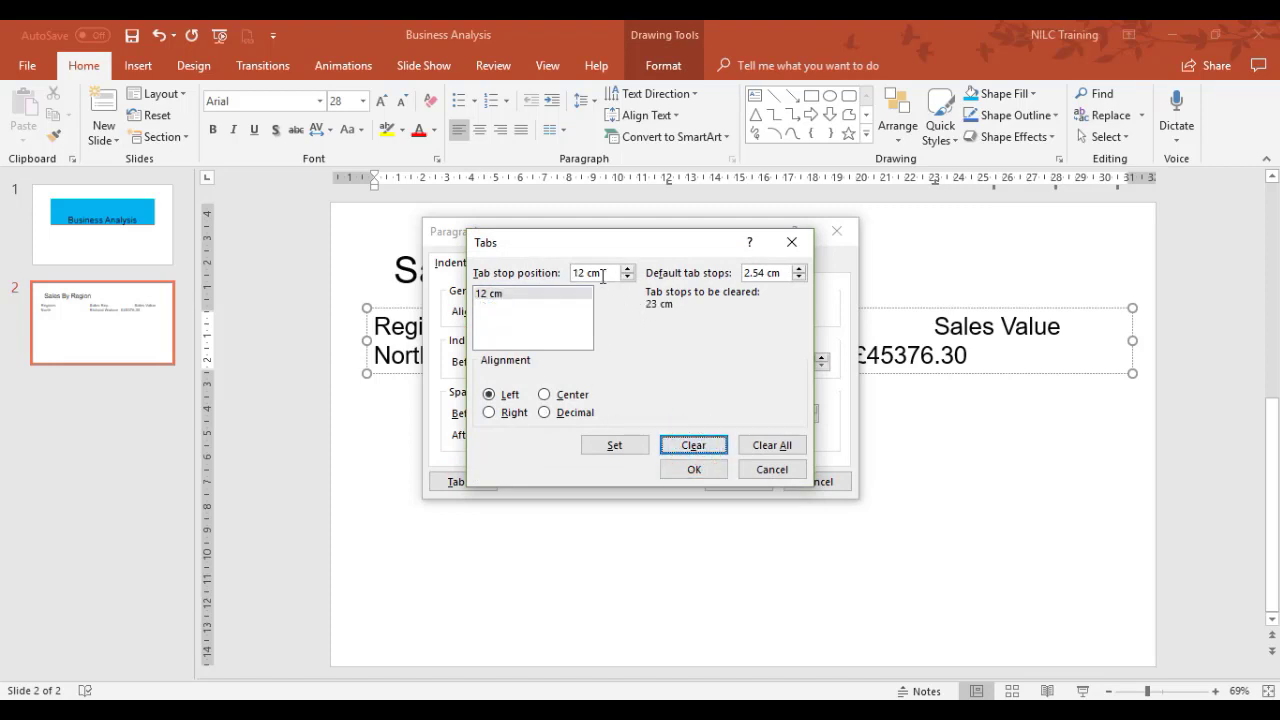
type("28")
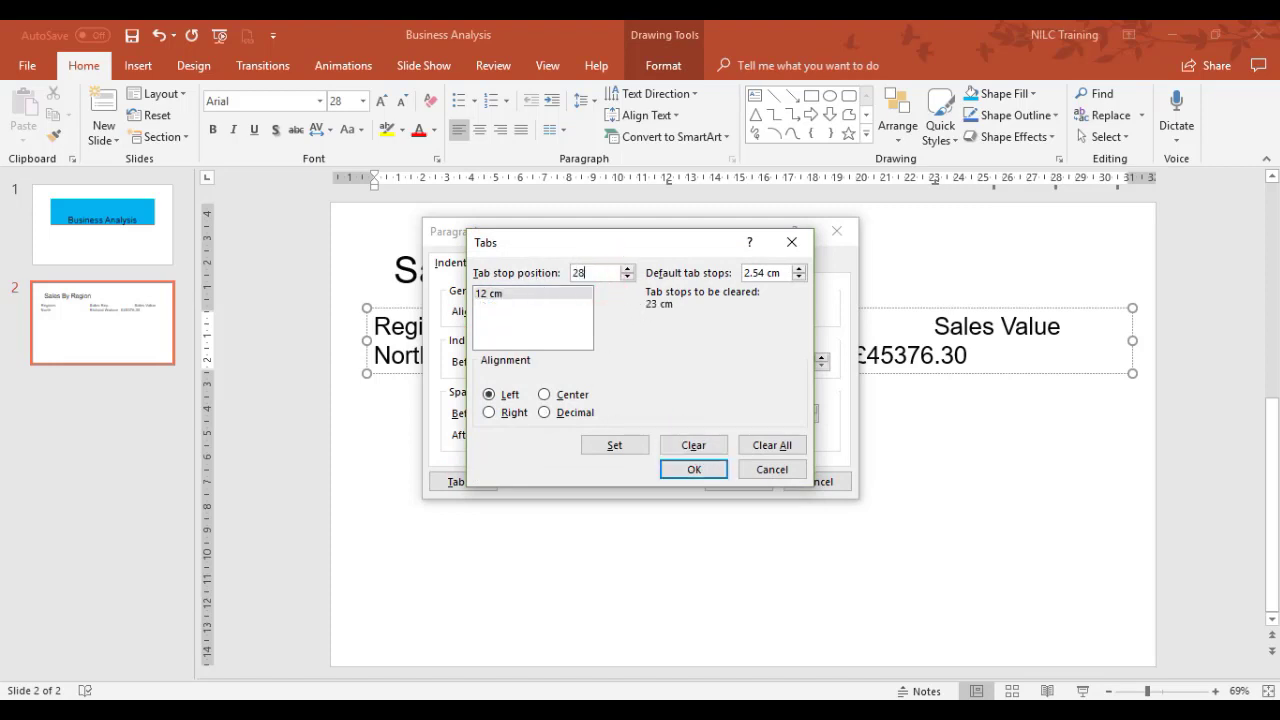
left_click(544, 412)
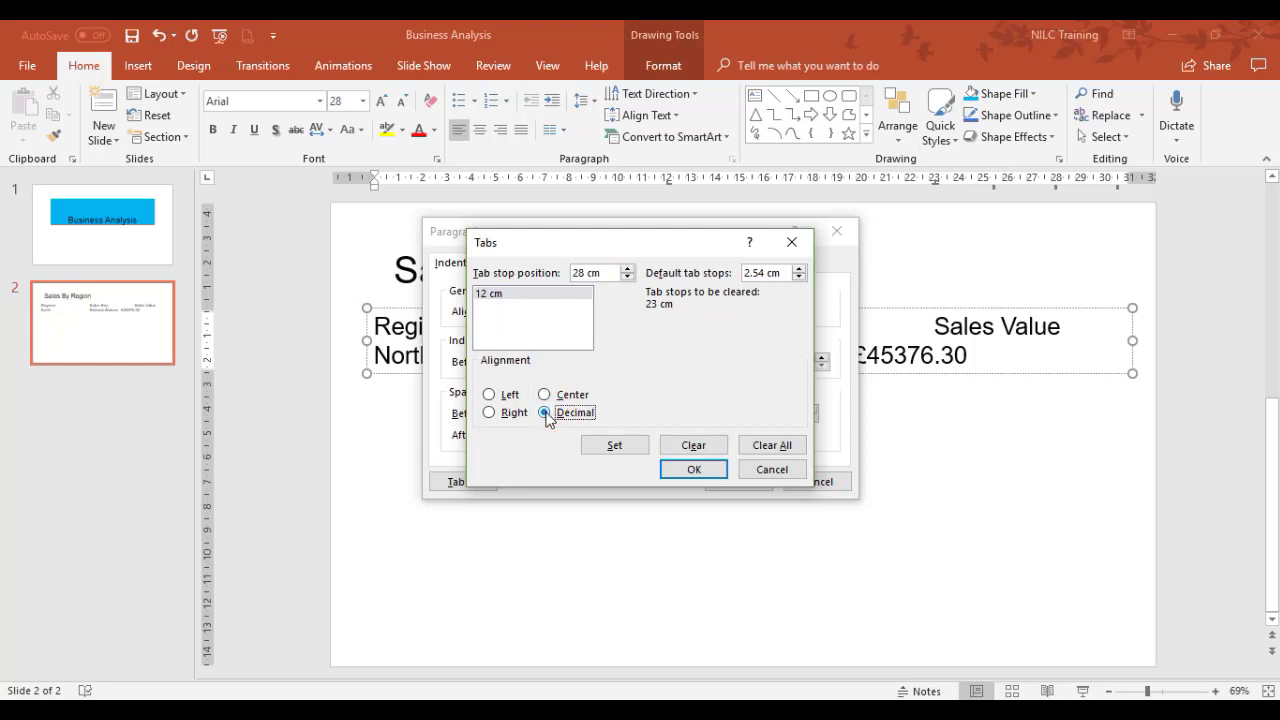
left_click(614, 444)
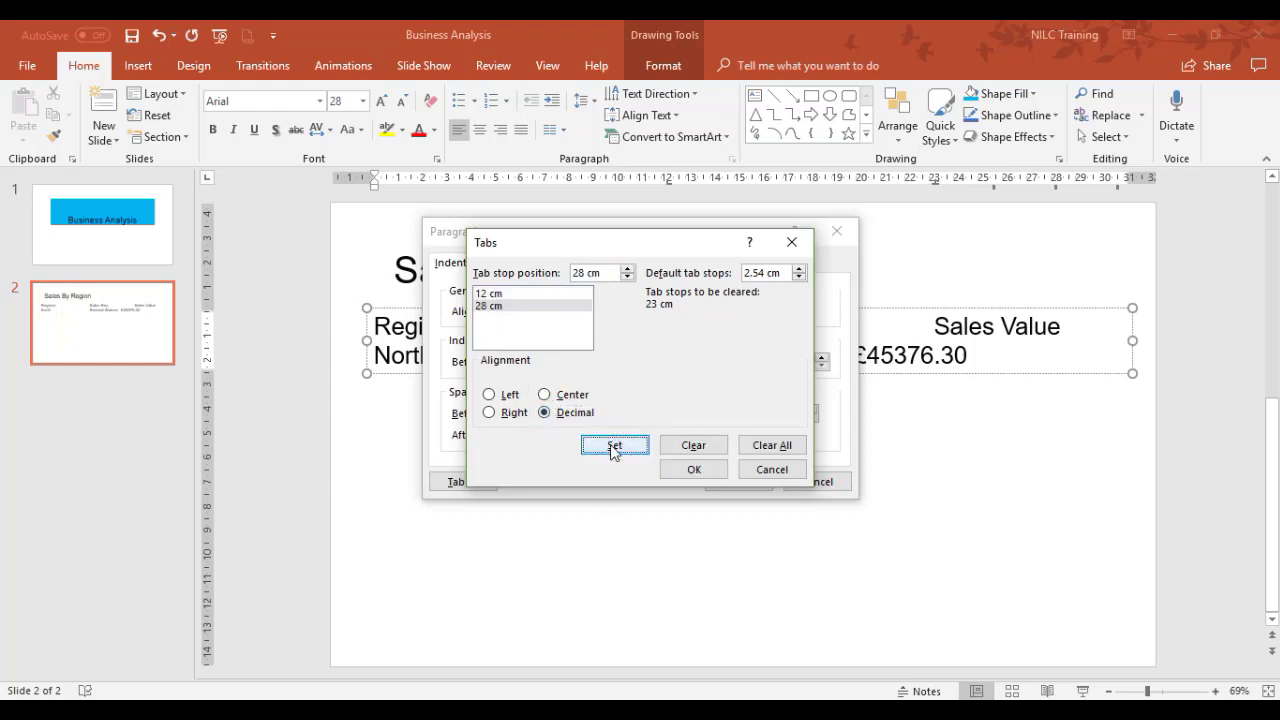
left_click(692, 468)
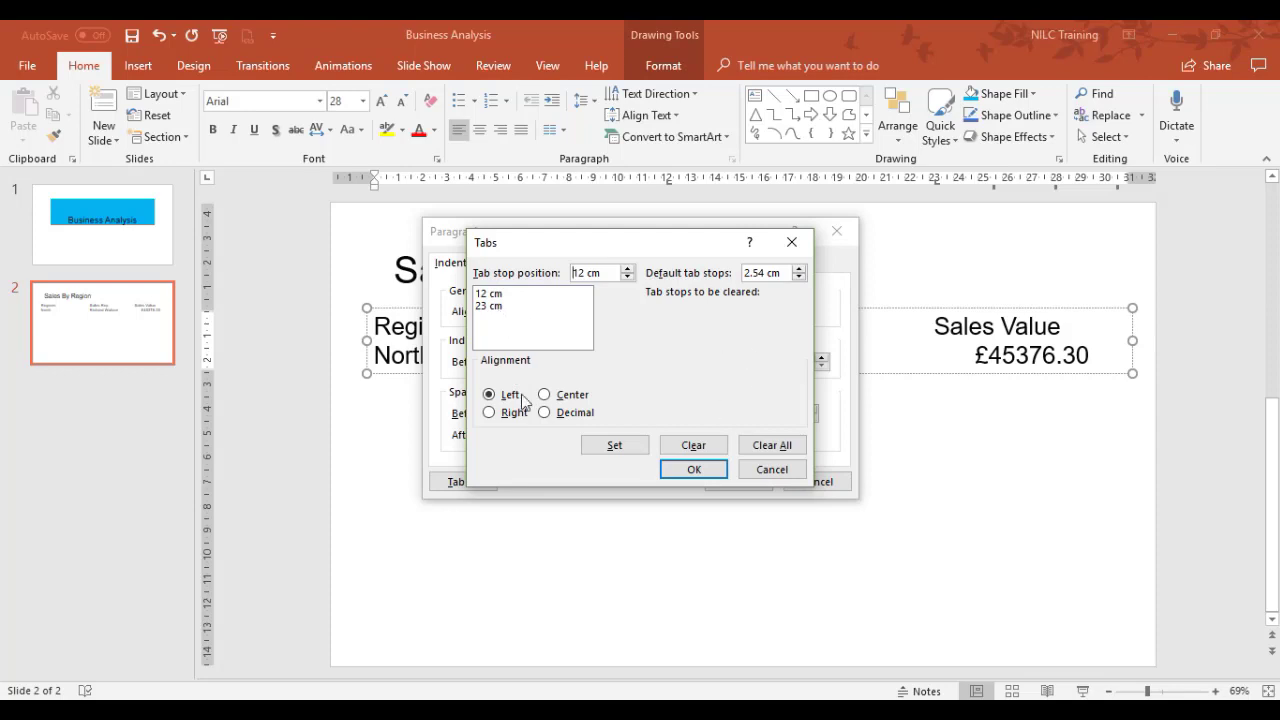
Clear the heading row's second tab stop and set it at 24 cm instead, then apply.
left_click(490, 304)
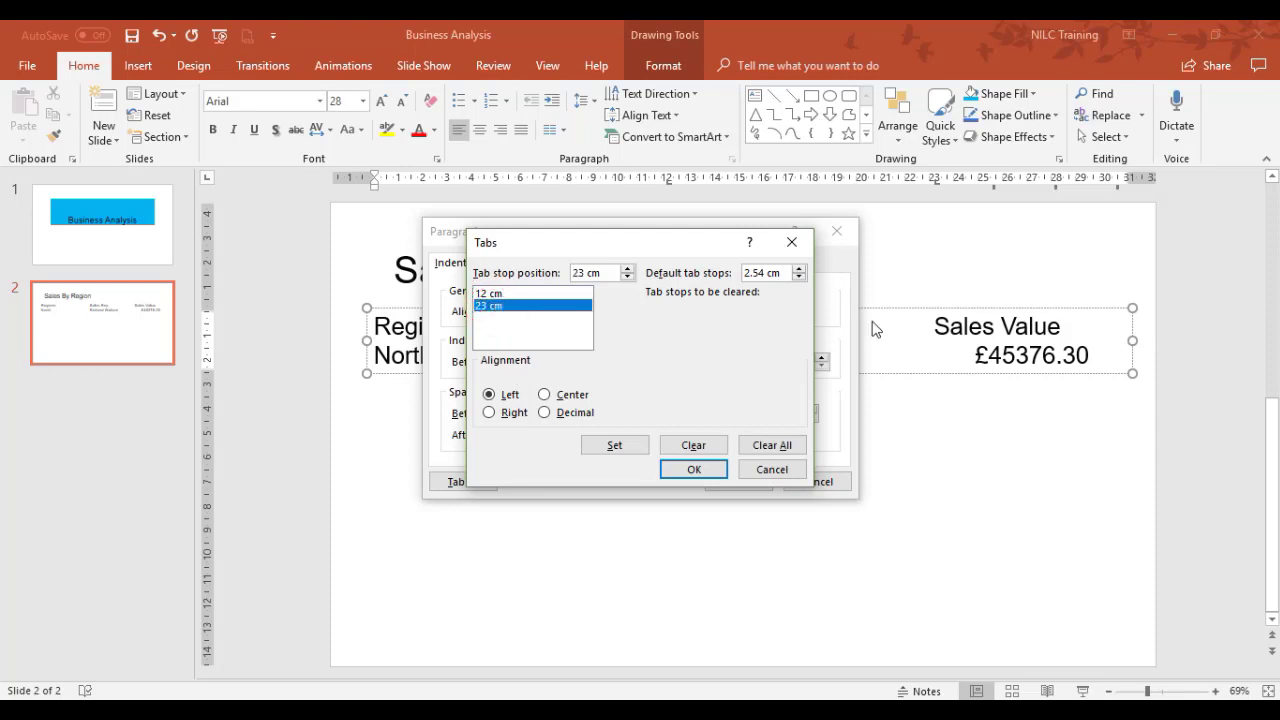
mouse_move(976, 218)
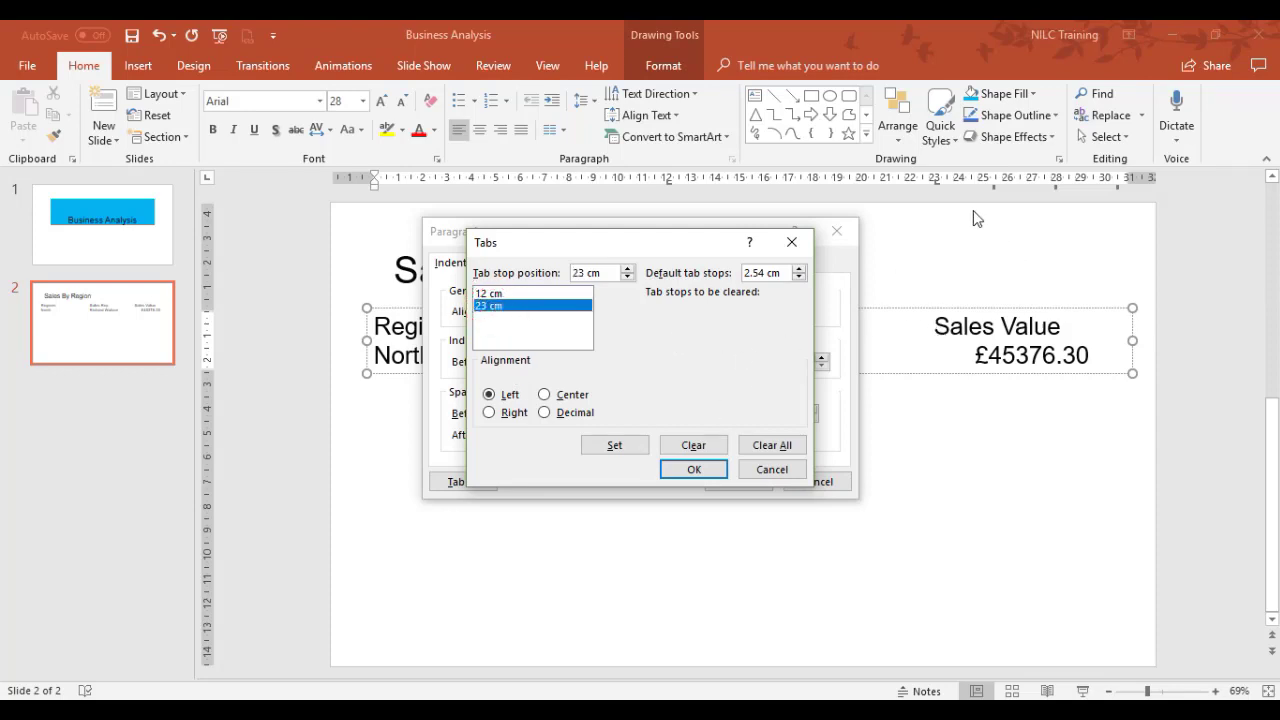
mouse_move(984, 194)
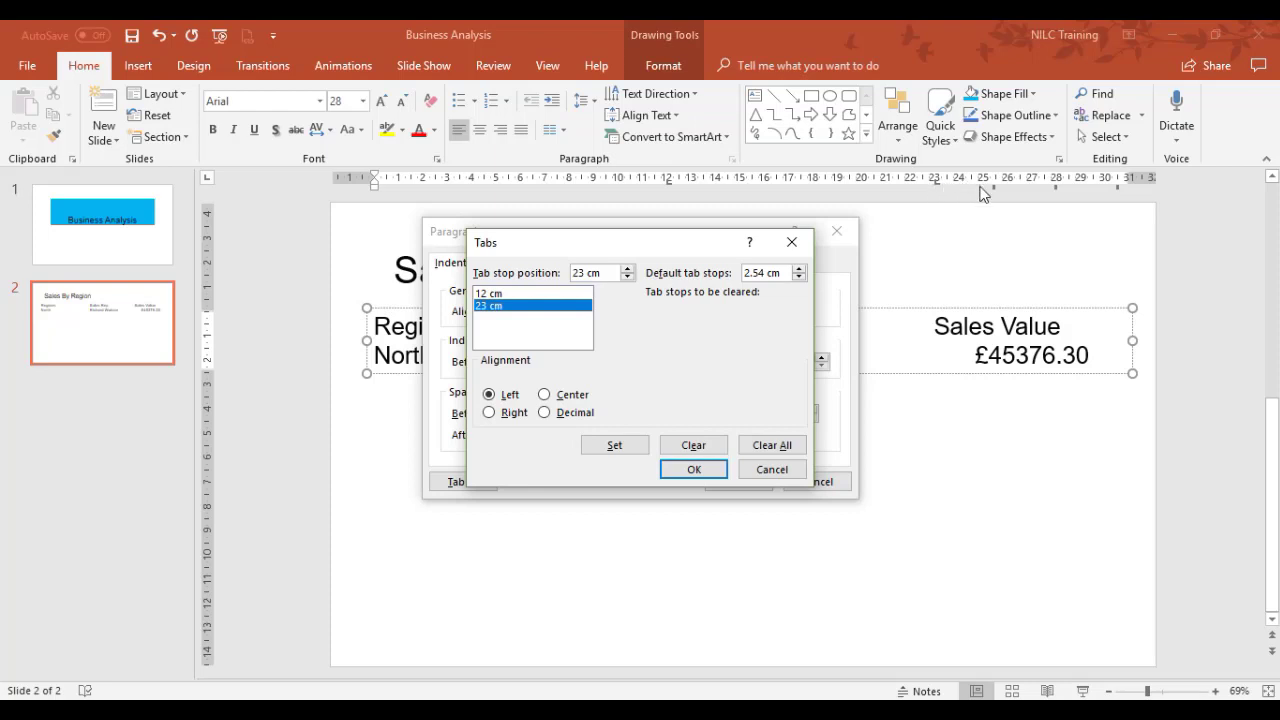
mouse_move(836, 336)
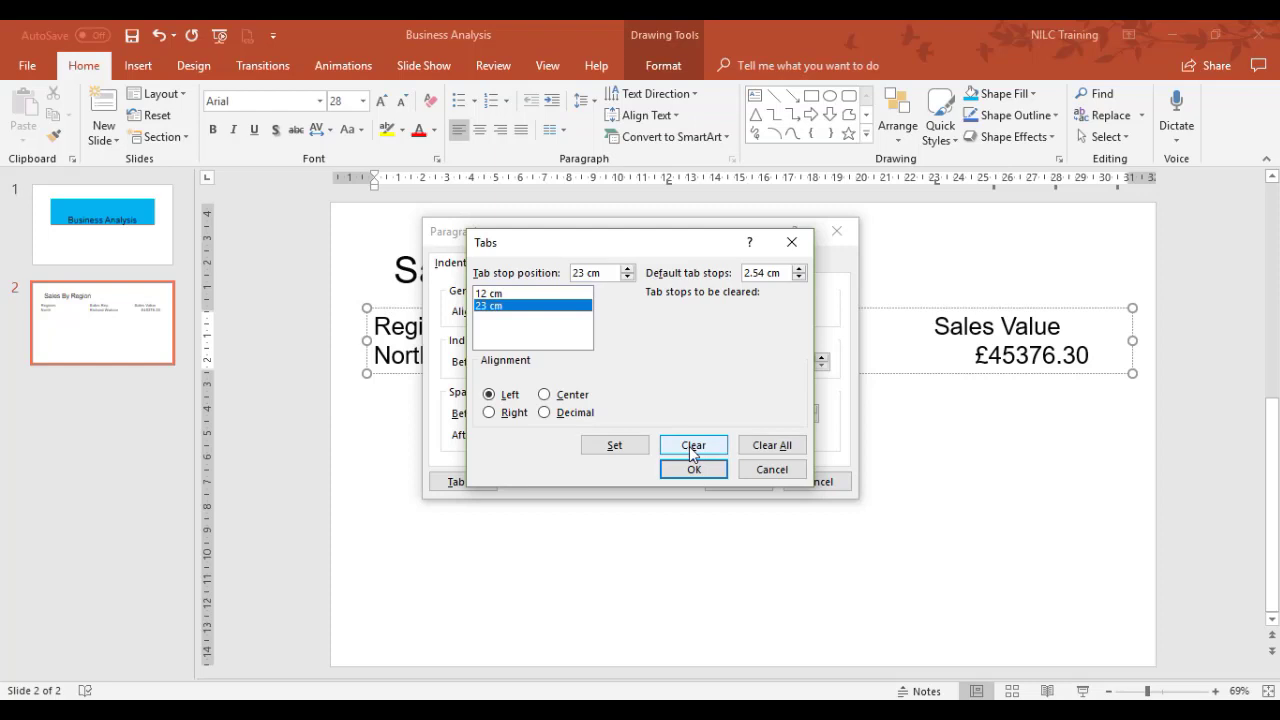
left_click(692, 444)
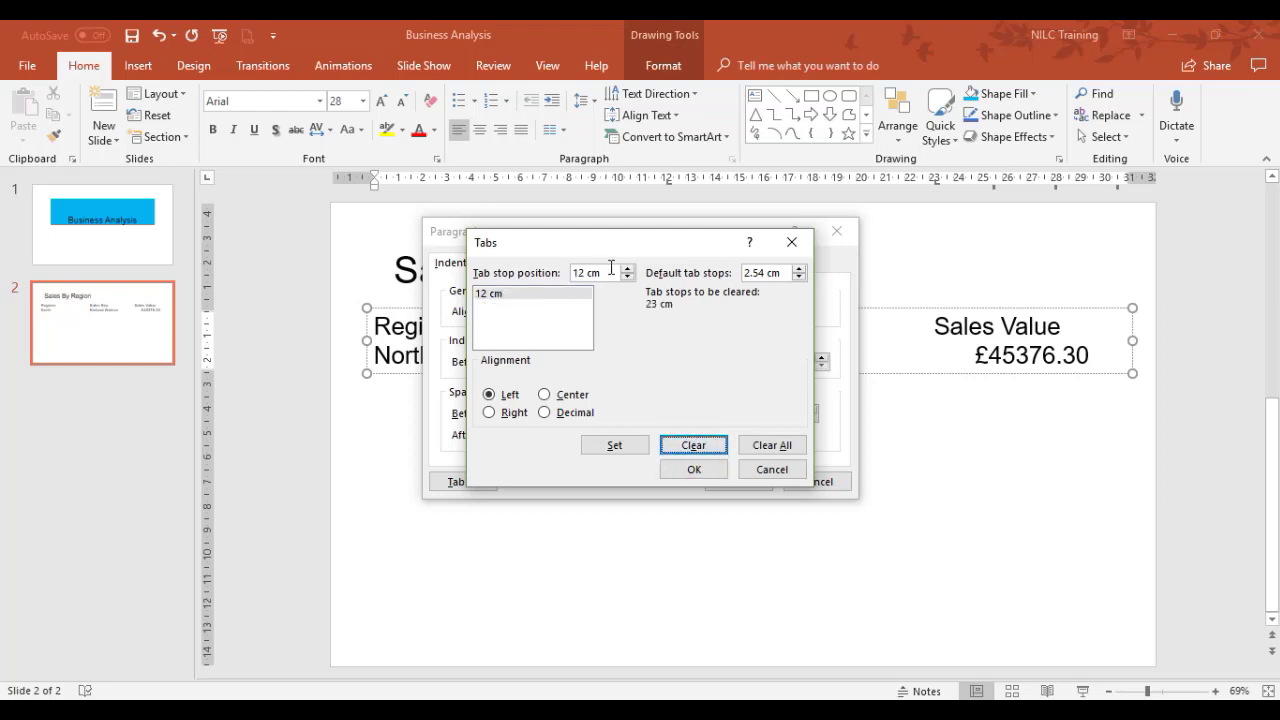
type("24")
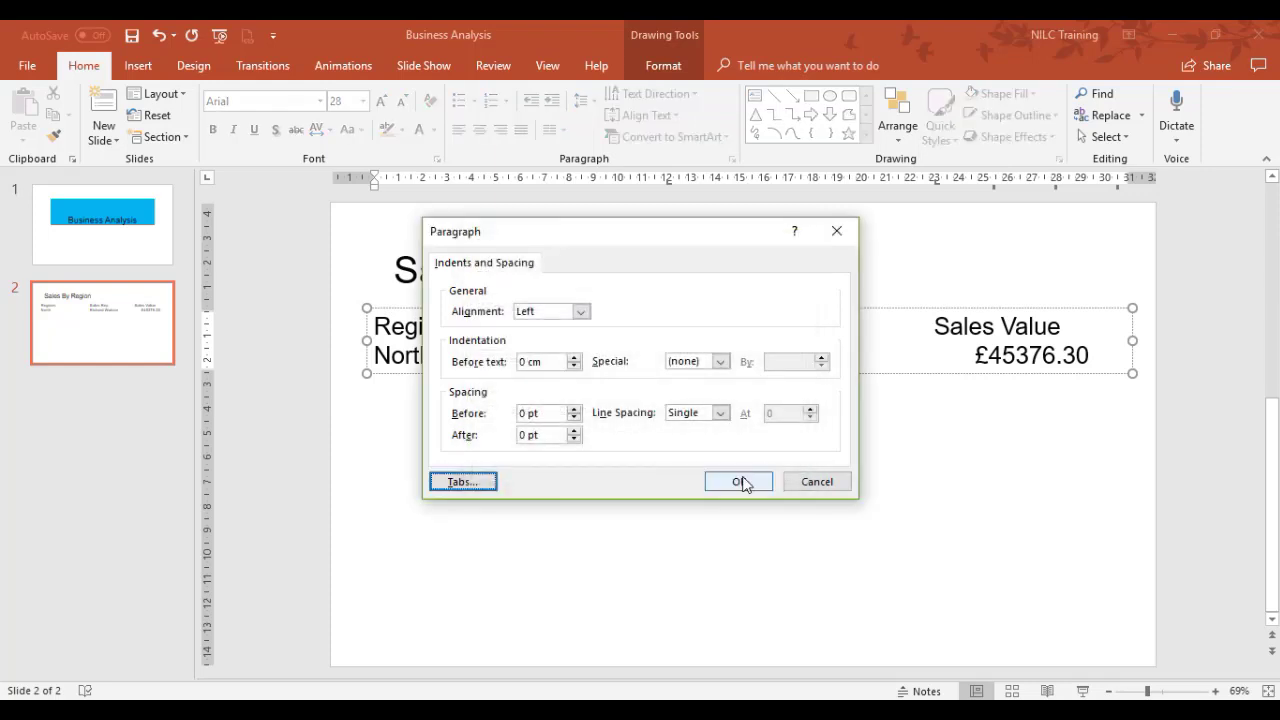
left_click(738, 480)
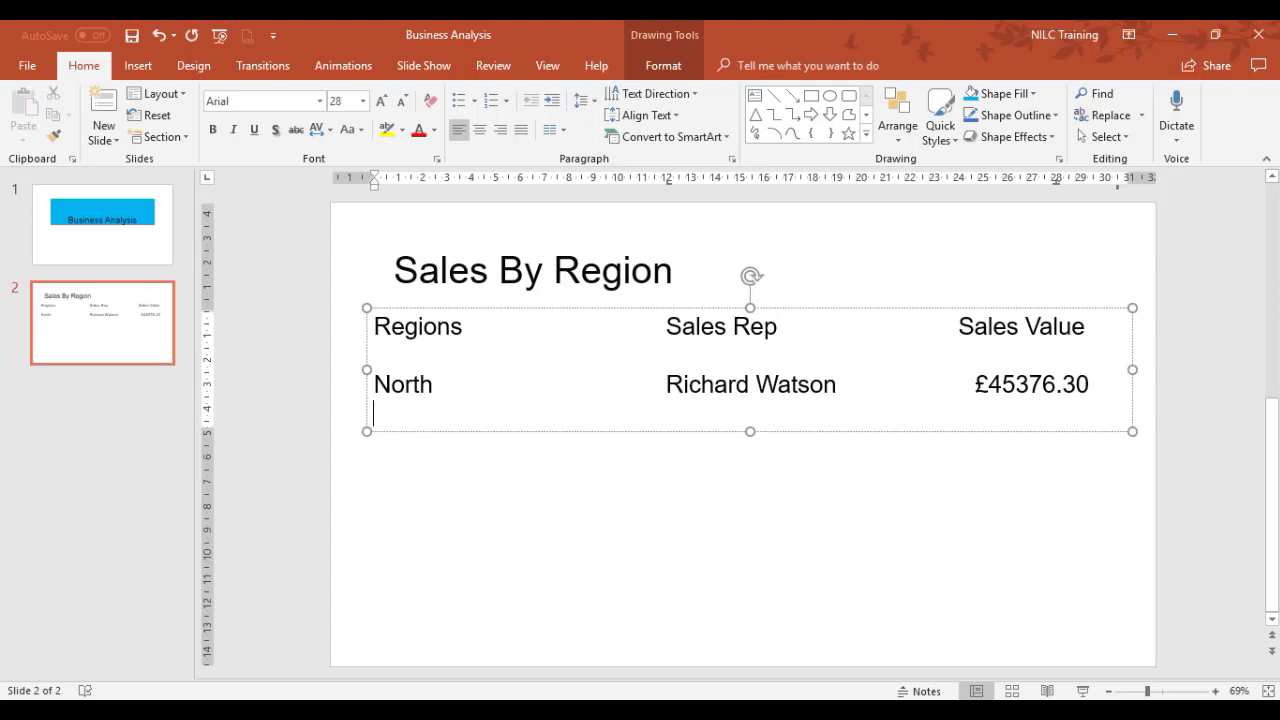
Add the East row for David Jones and the South row for Katy North with £45934.23.
type("East")
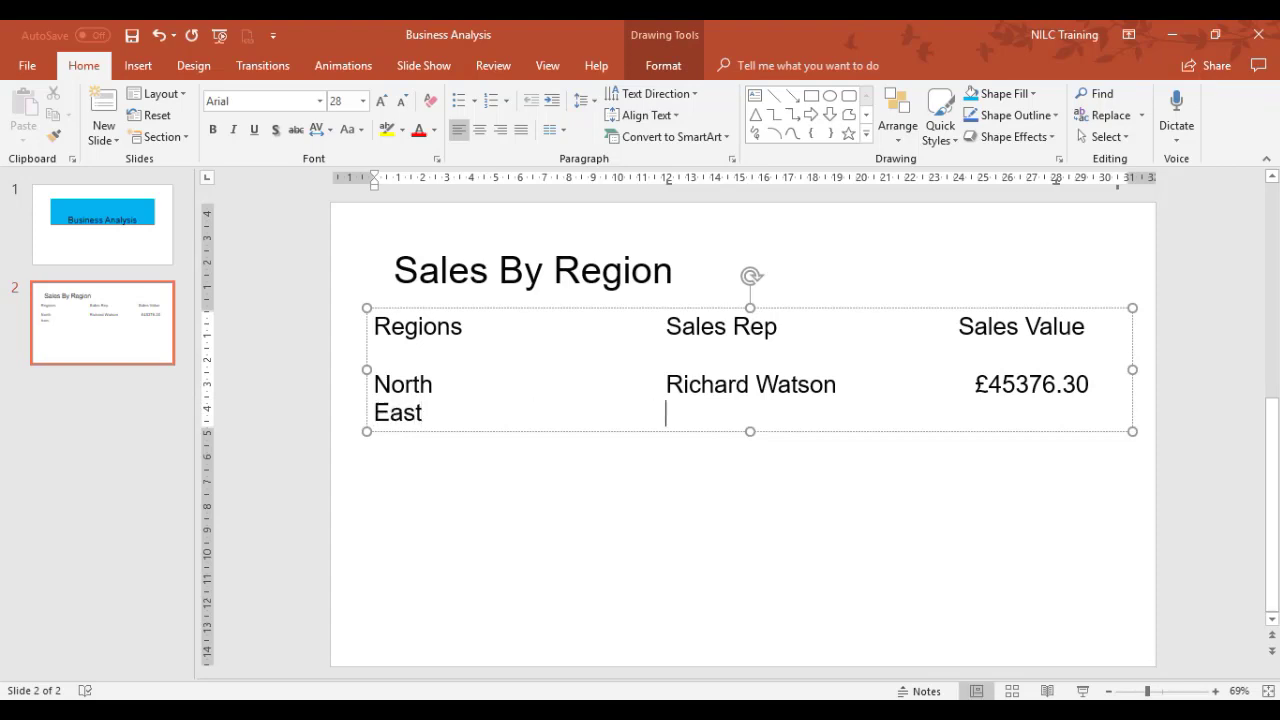
type("David")
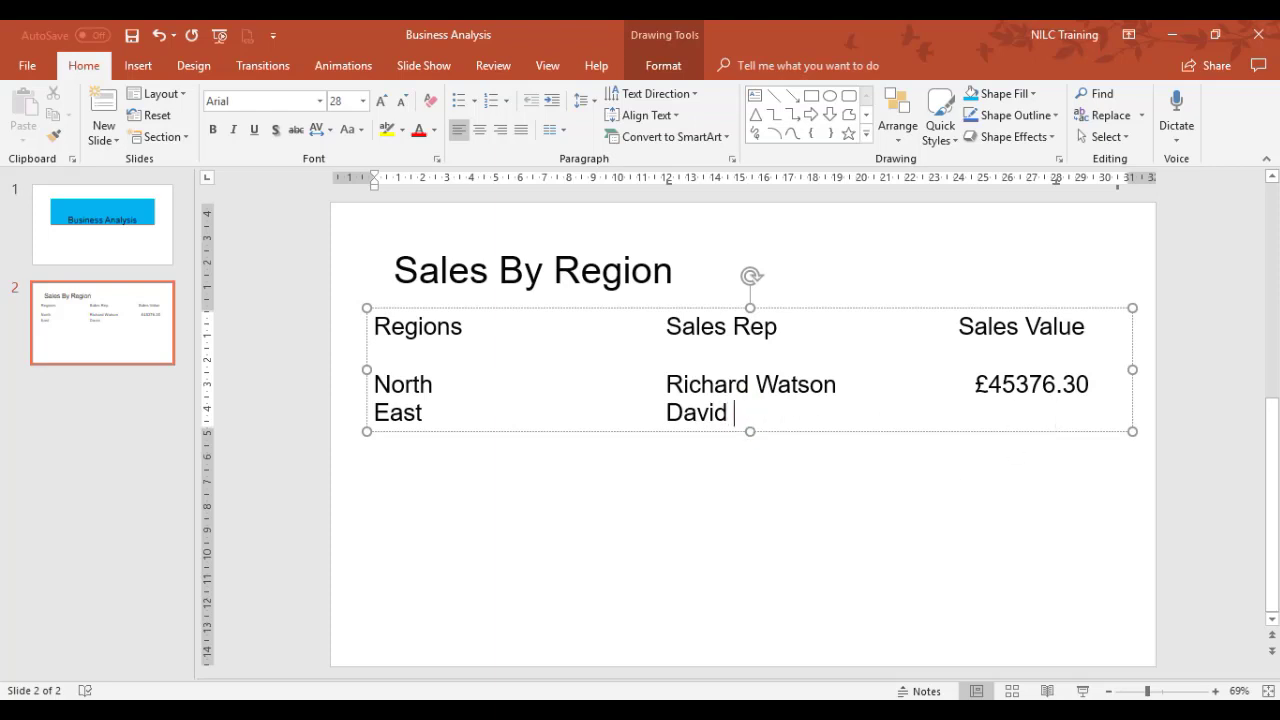
type("Jones")
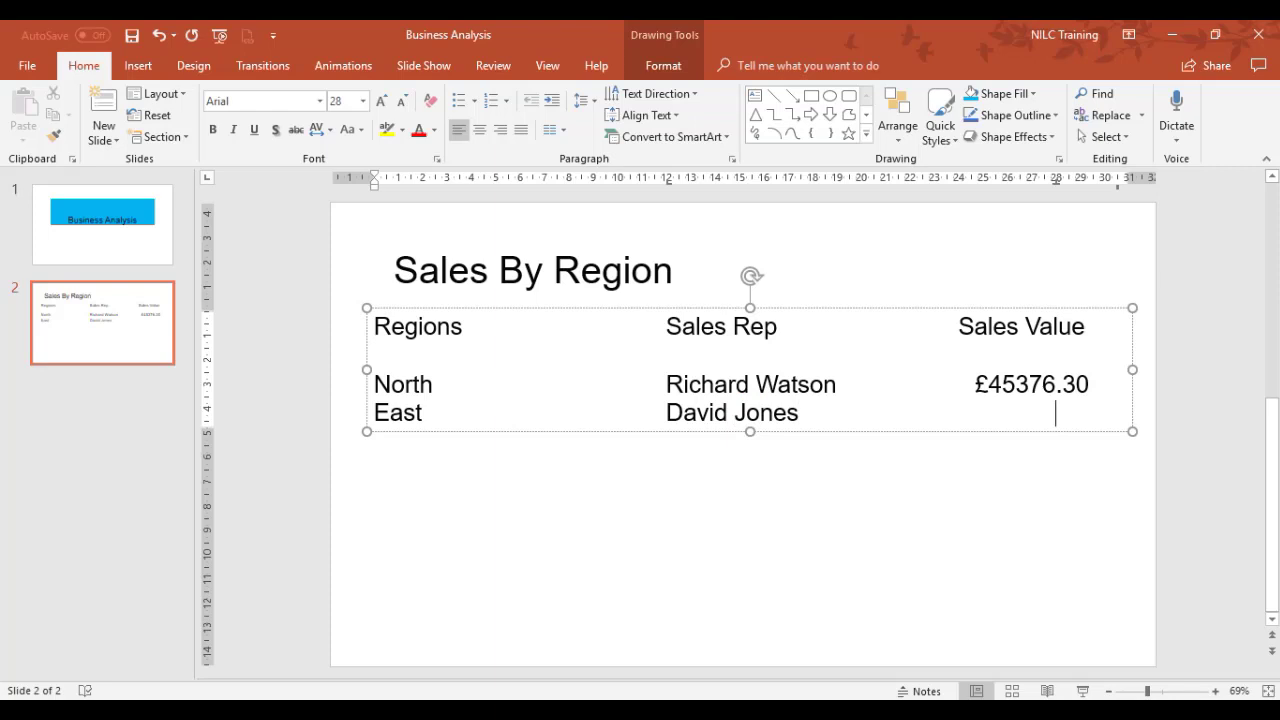
type("£")
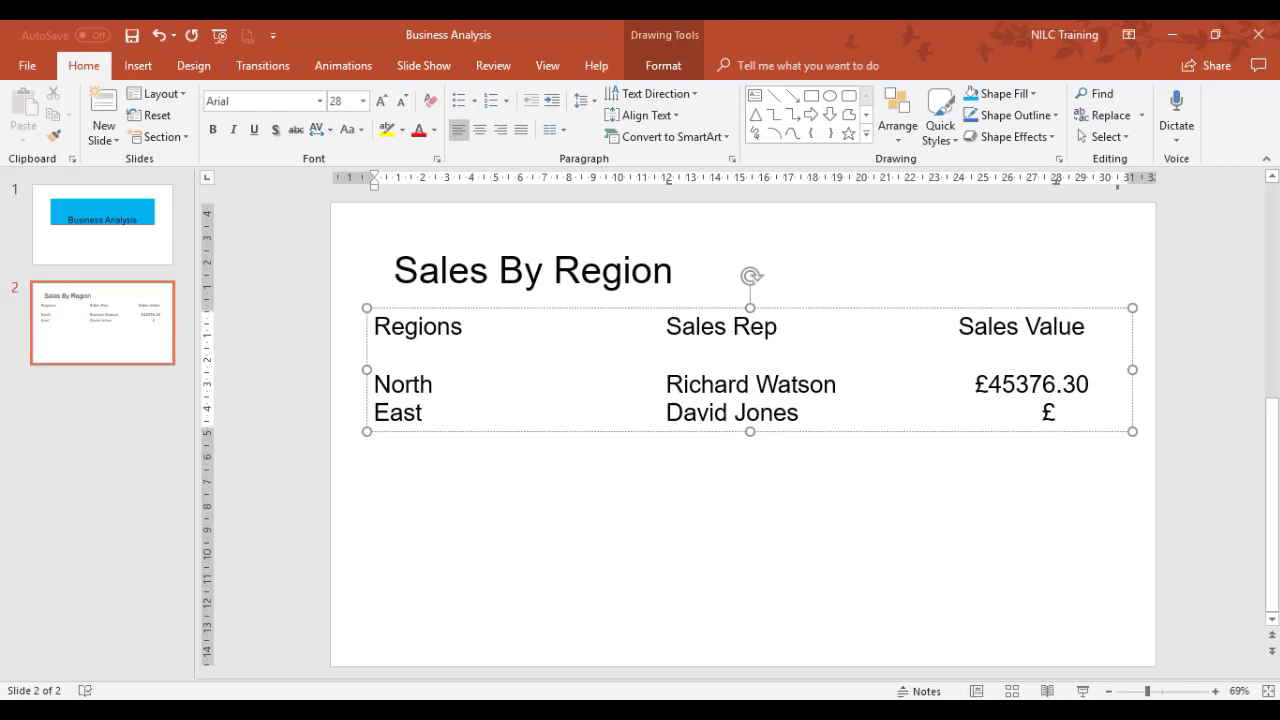
type("54910.45")
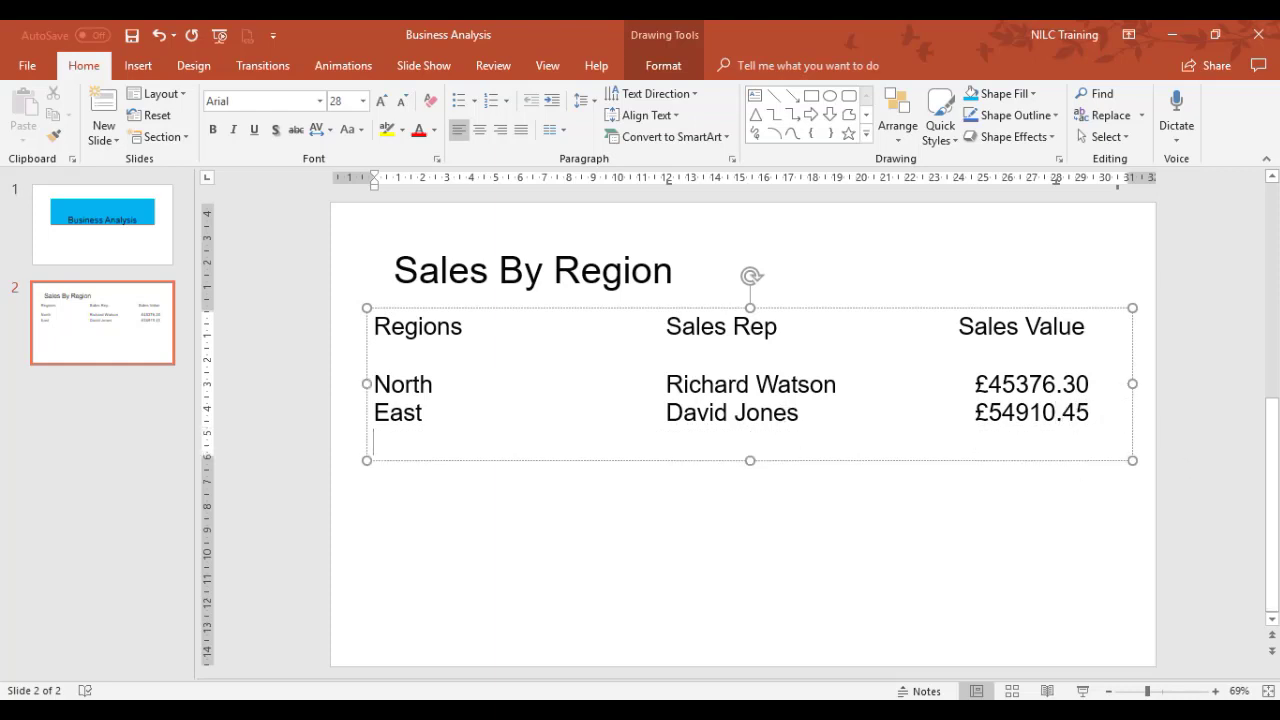
type("South")
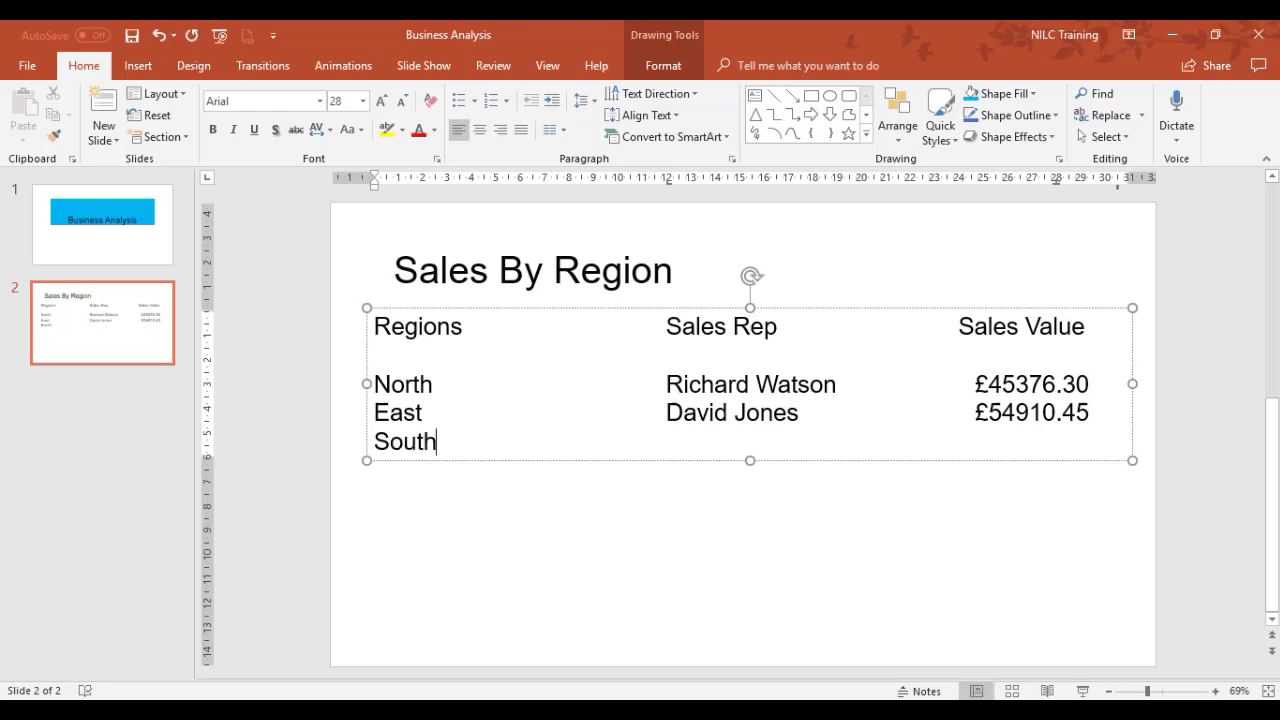
type("Katy Nor")
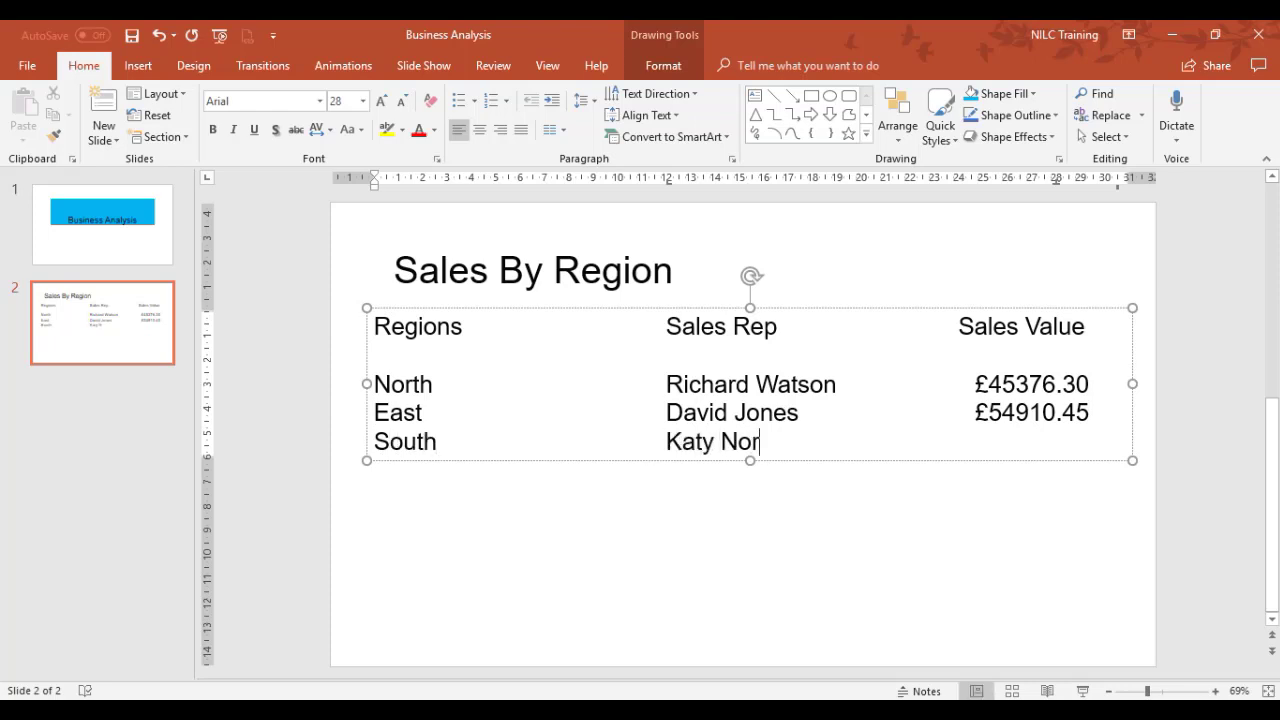
type("th")
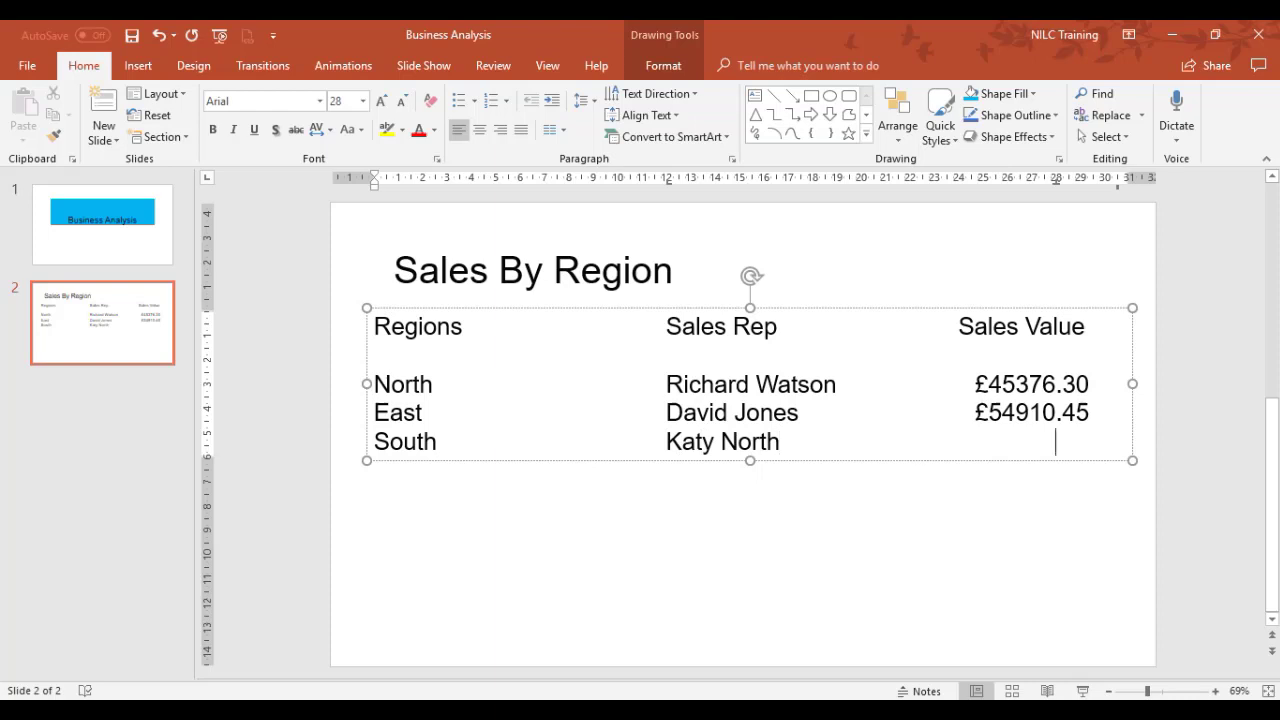
type("£45")
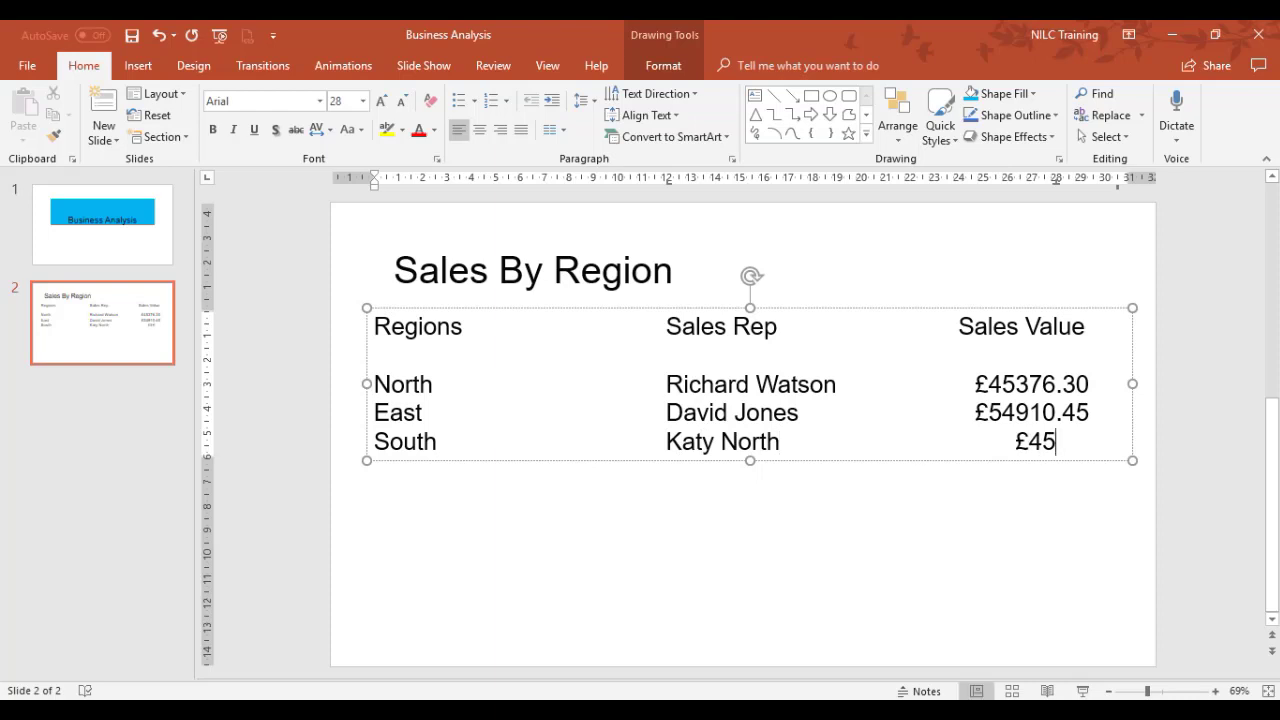
type("934.")
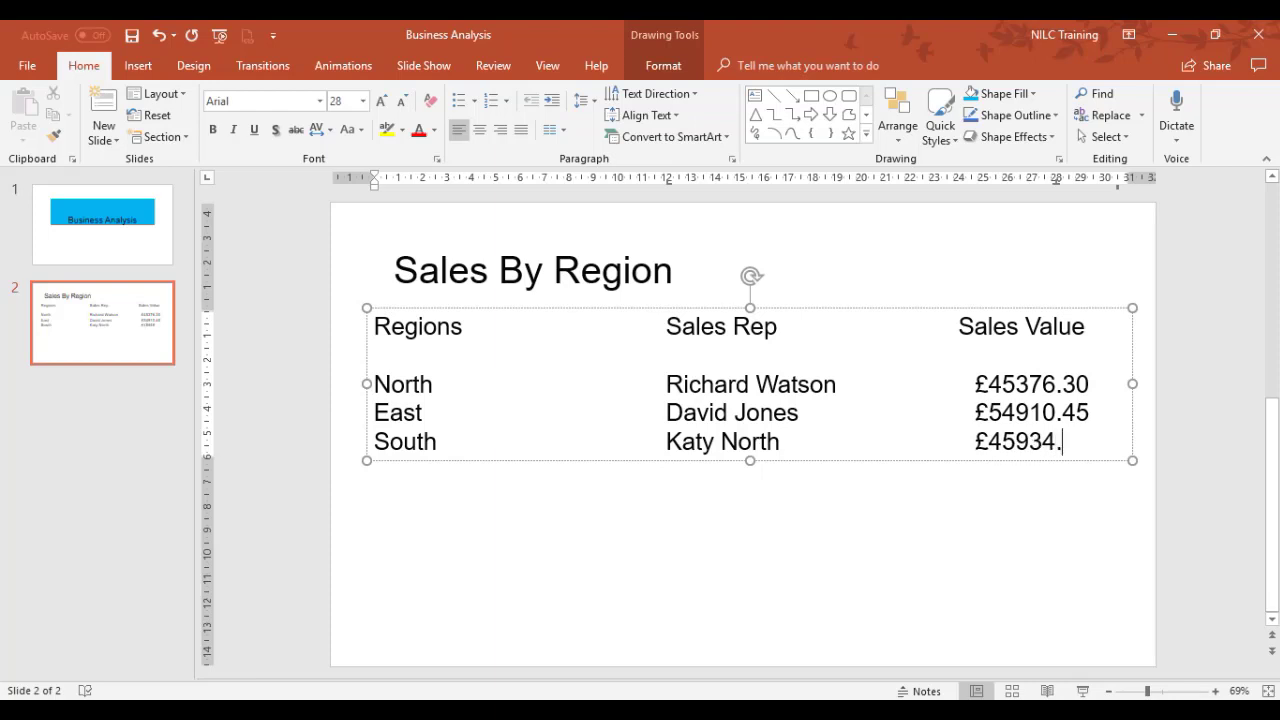
type("23")
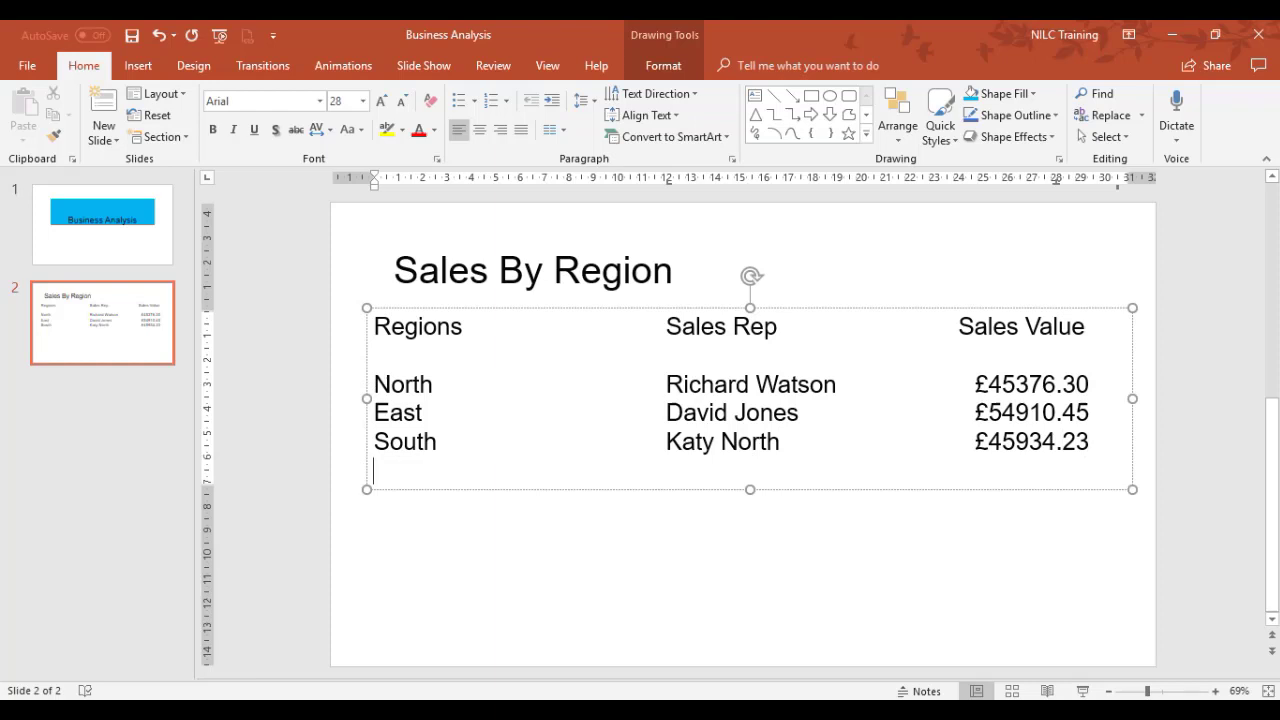
type("West")
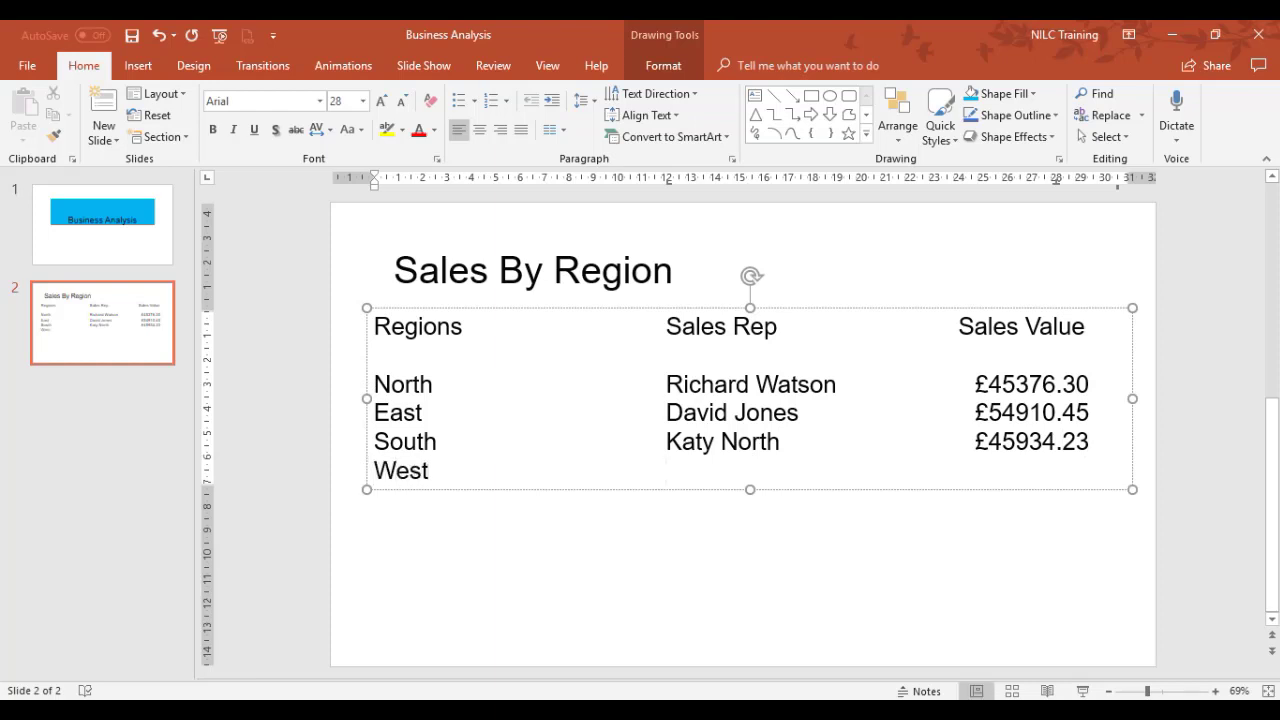
type("Ca")
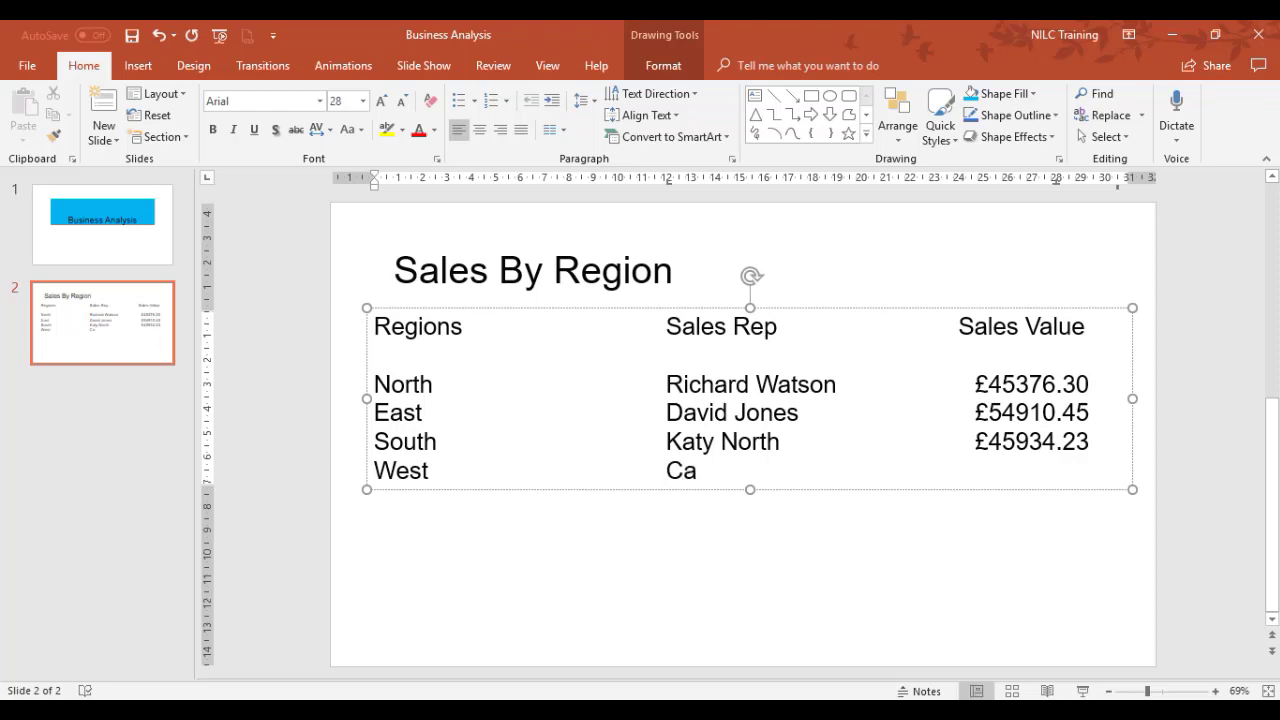
type("thy")
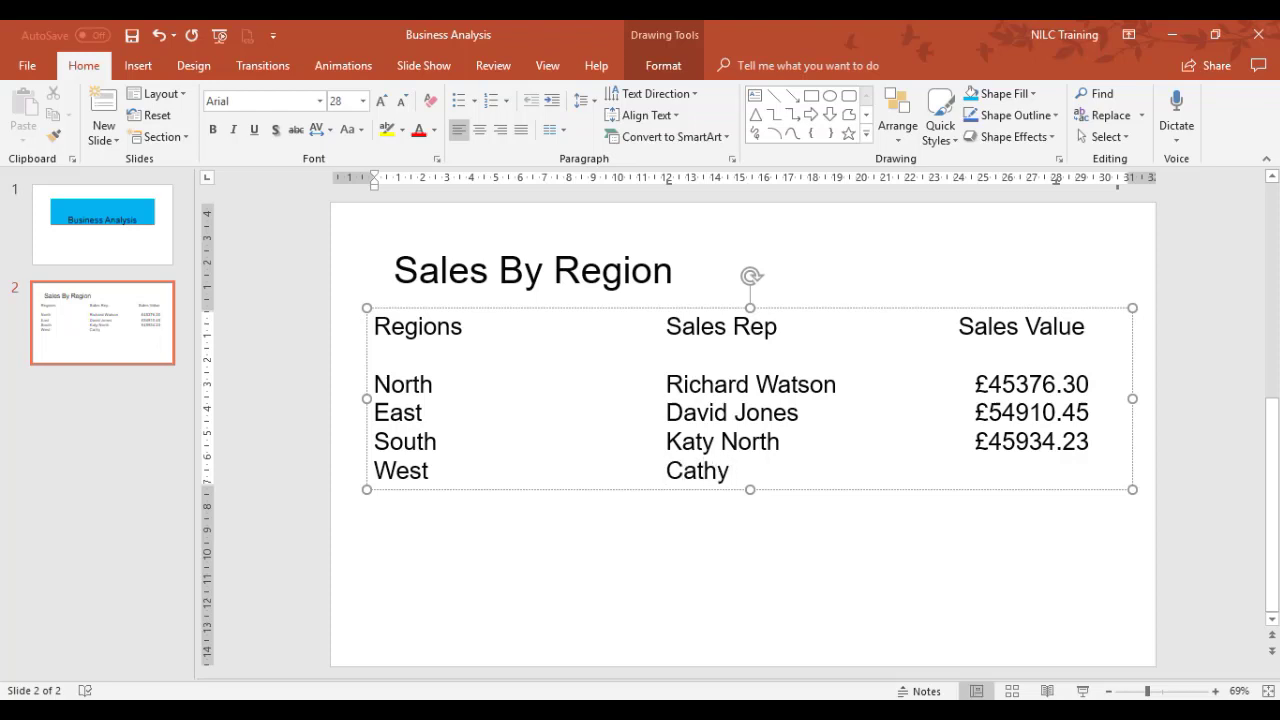
type("Vaugha")
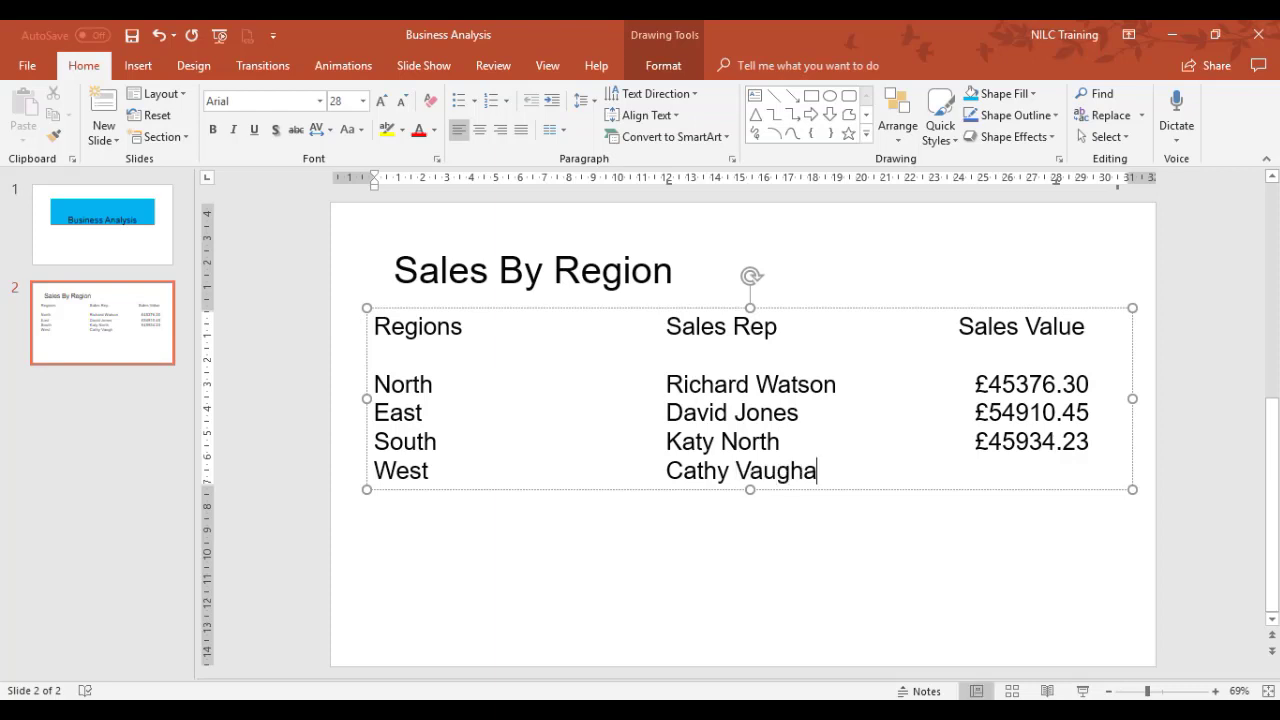
type("n")
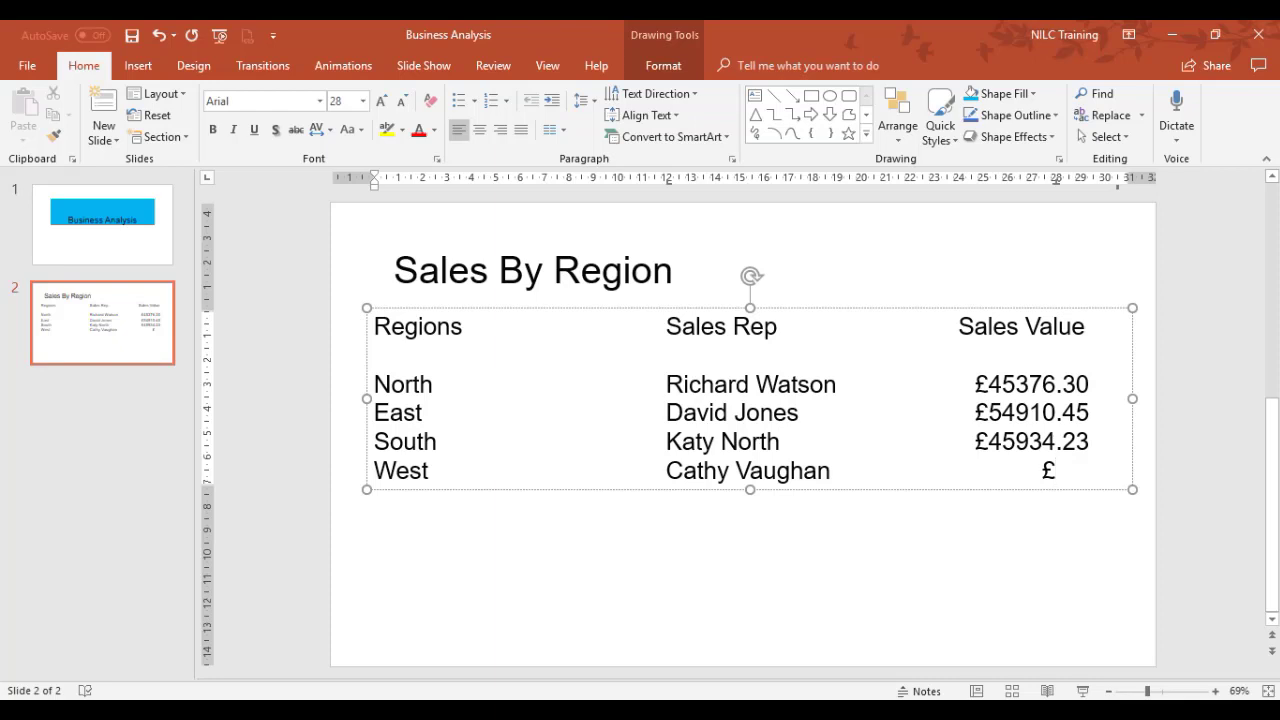
type("75")
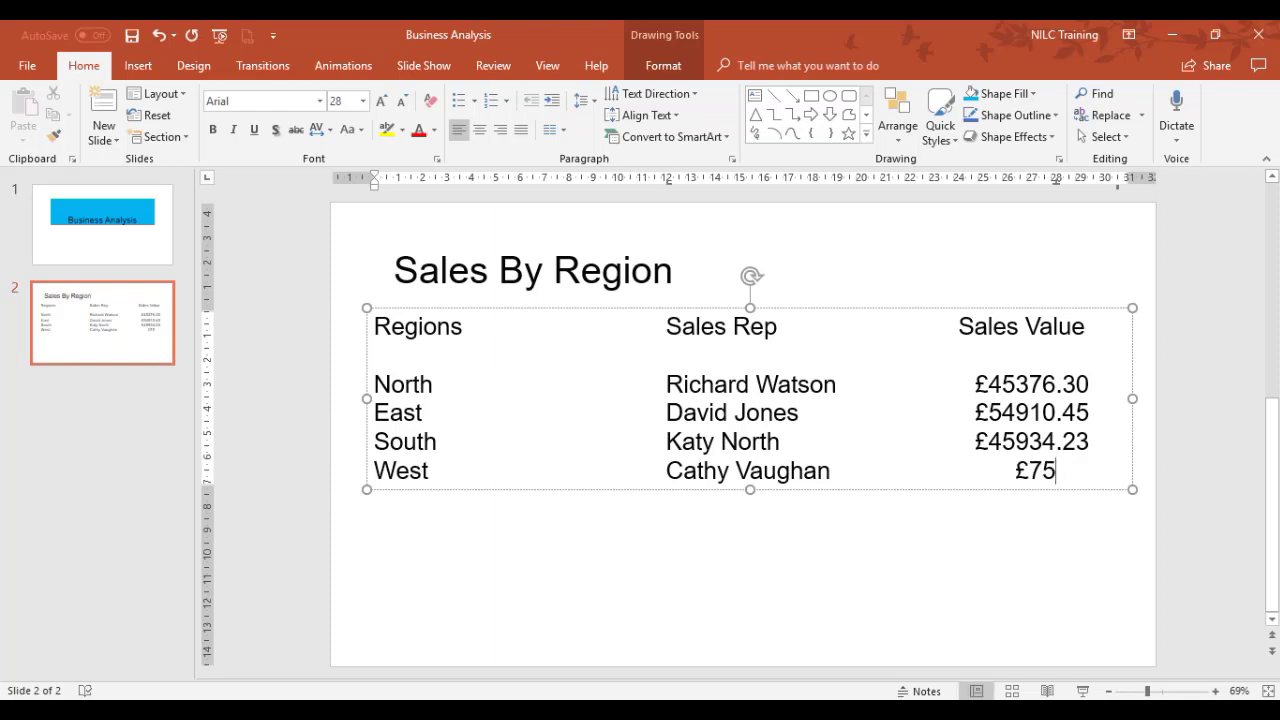
type("923")
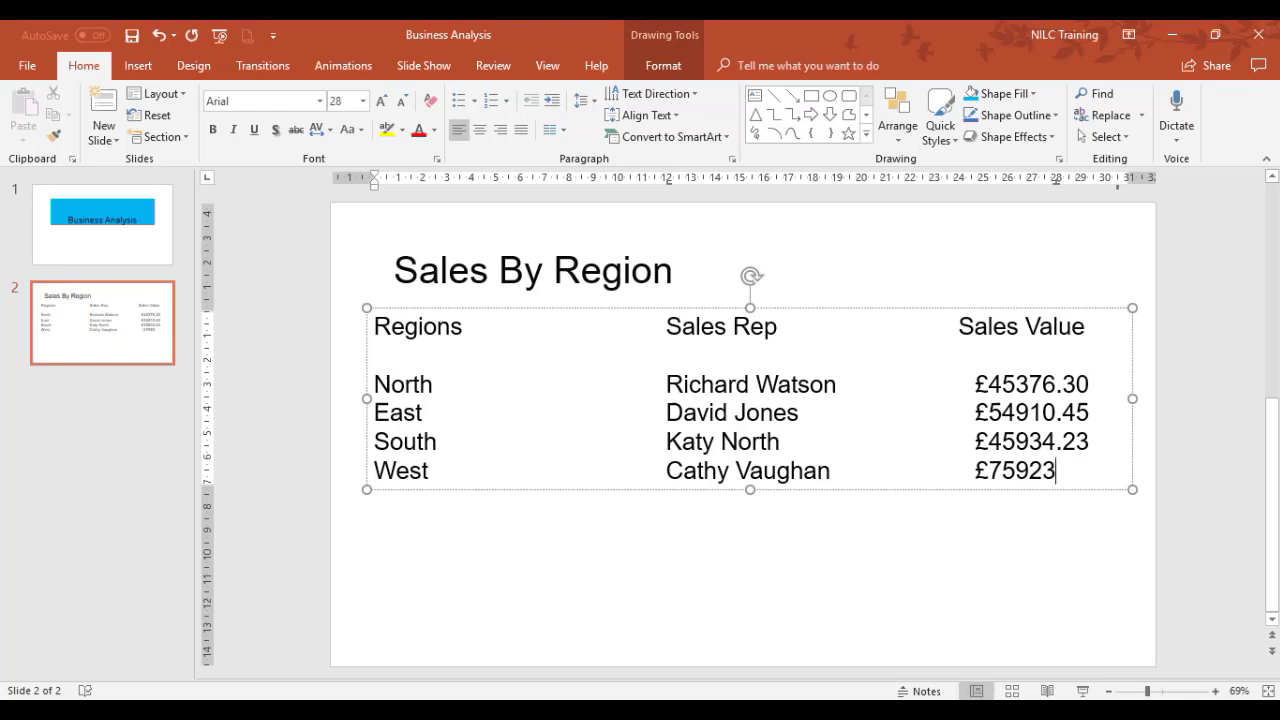
type(".56")
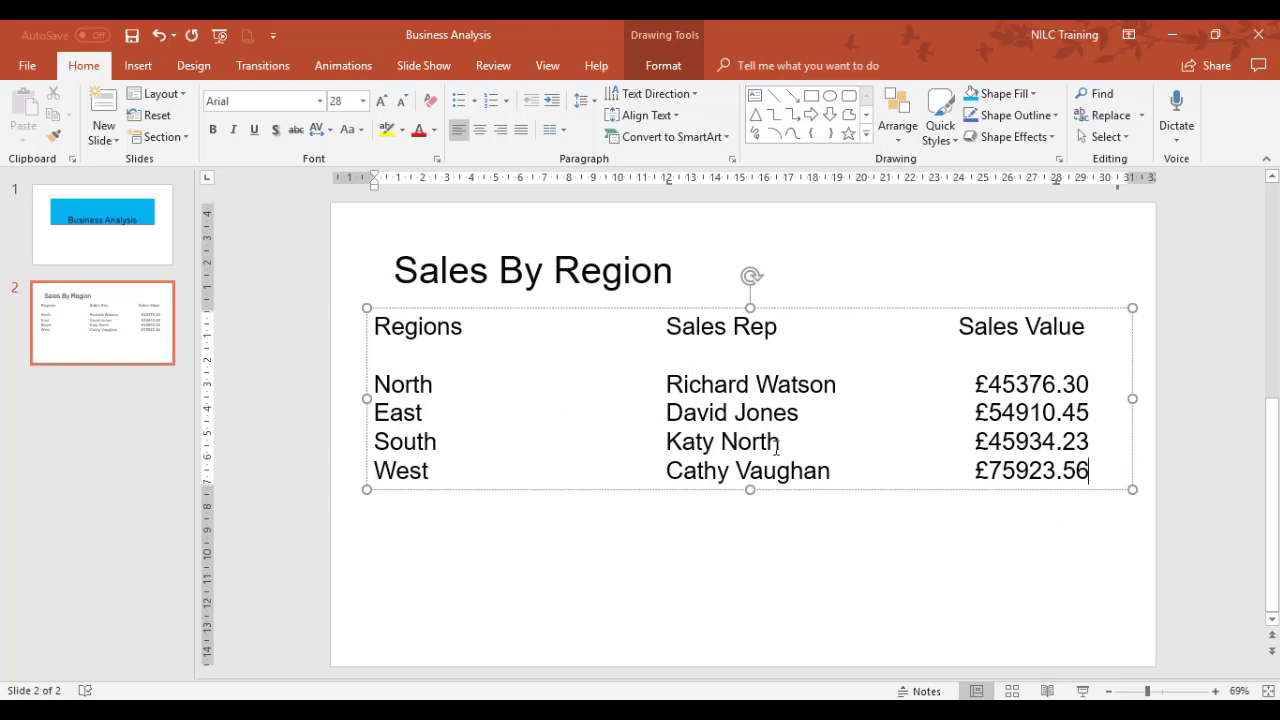
mouse_move(924, 402)
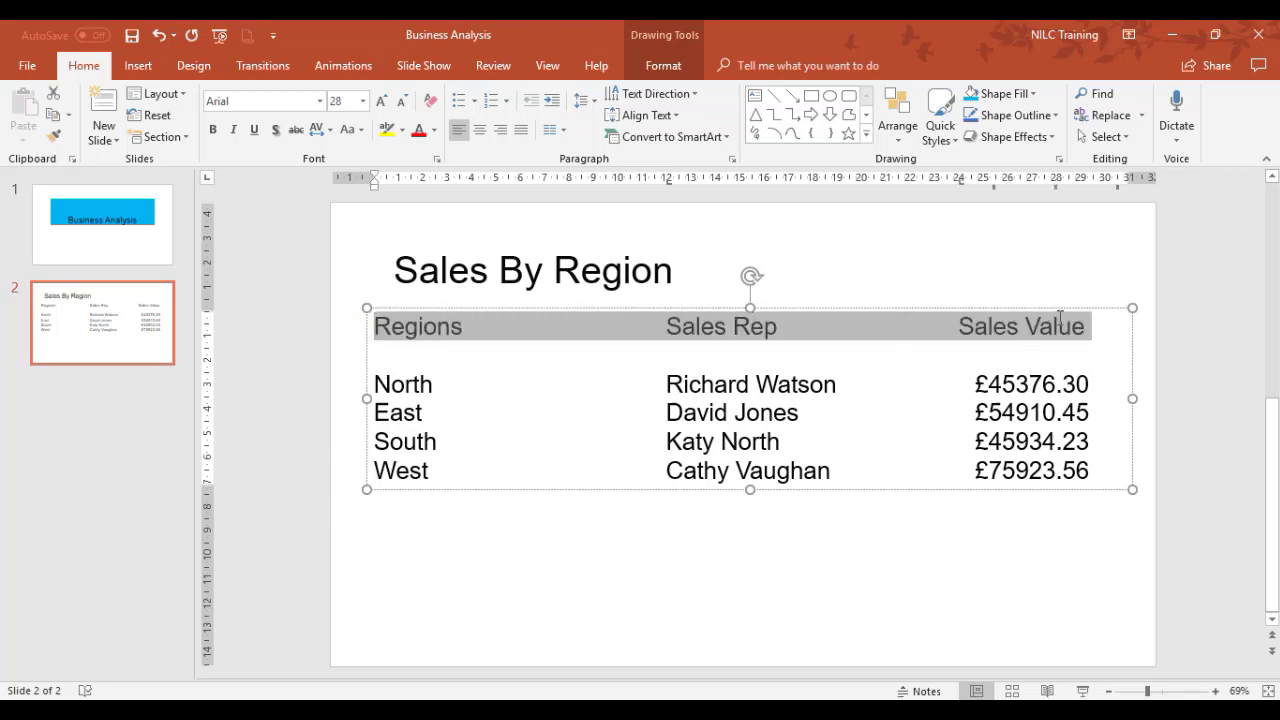
Enlarge the heading row and style it bold, underlined and dark blue.
left_click(368, 100)
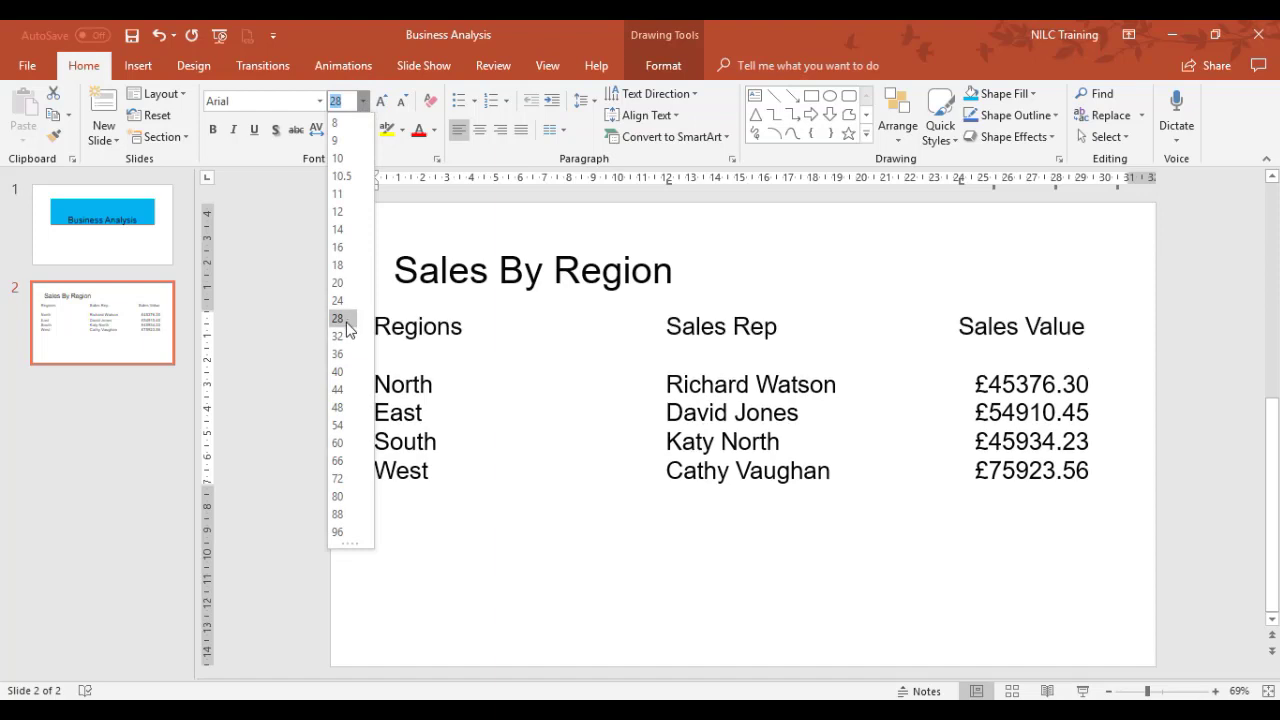
left_click(336, 336)
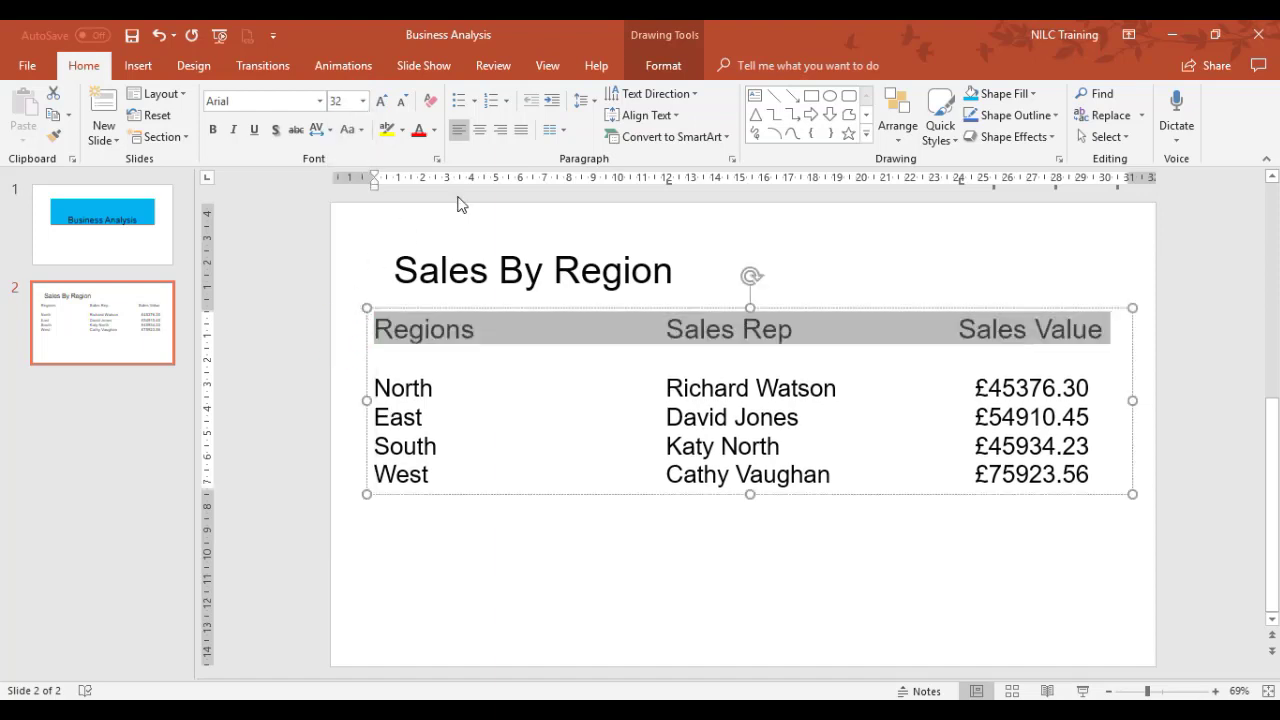
left_click(664, 64)
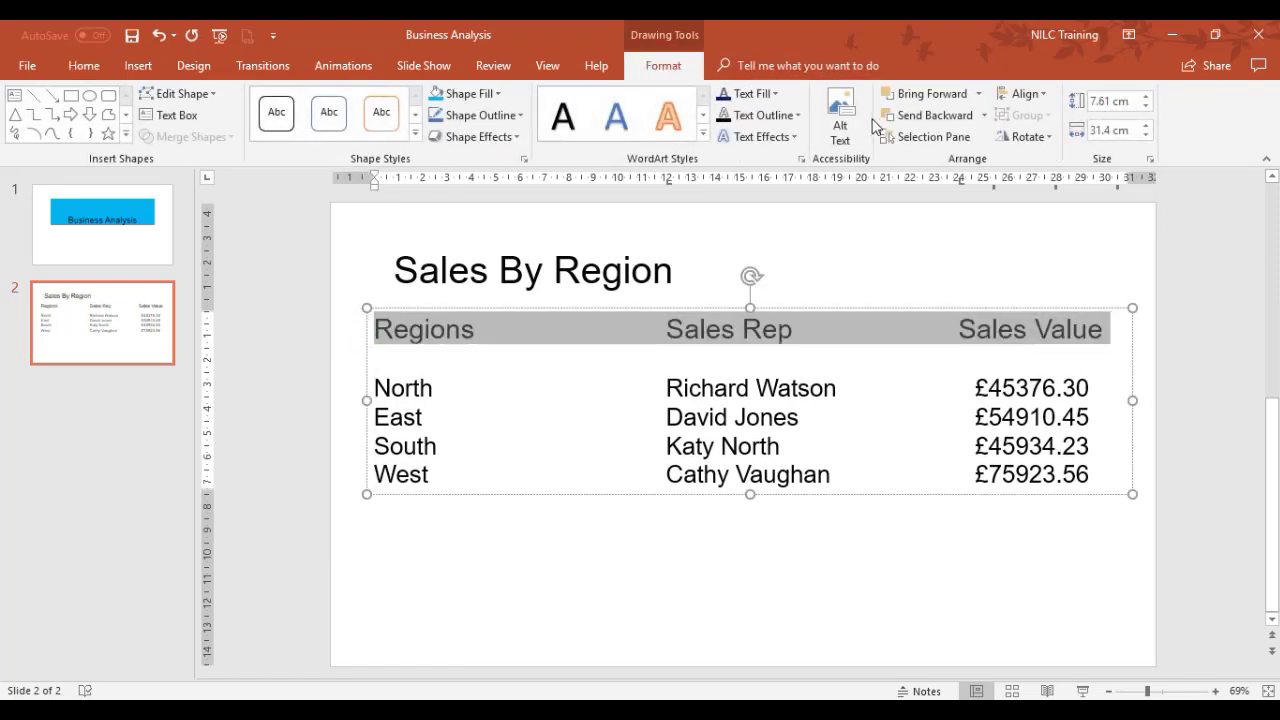
mouse_move(758, 136)
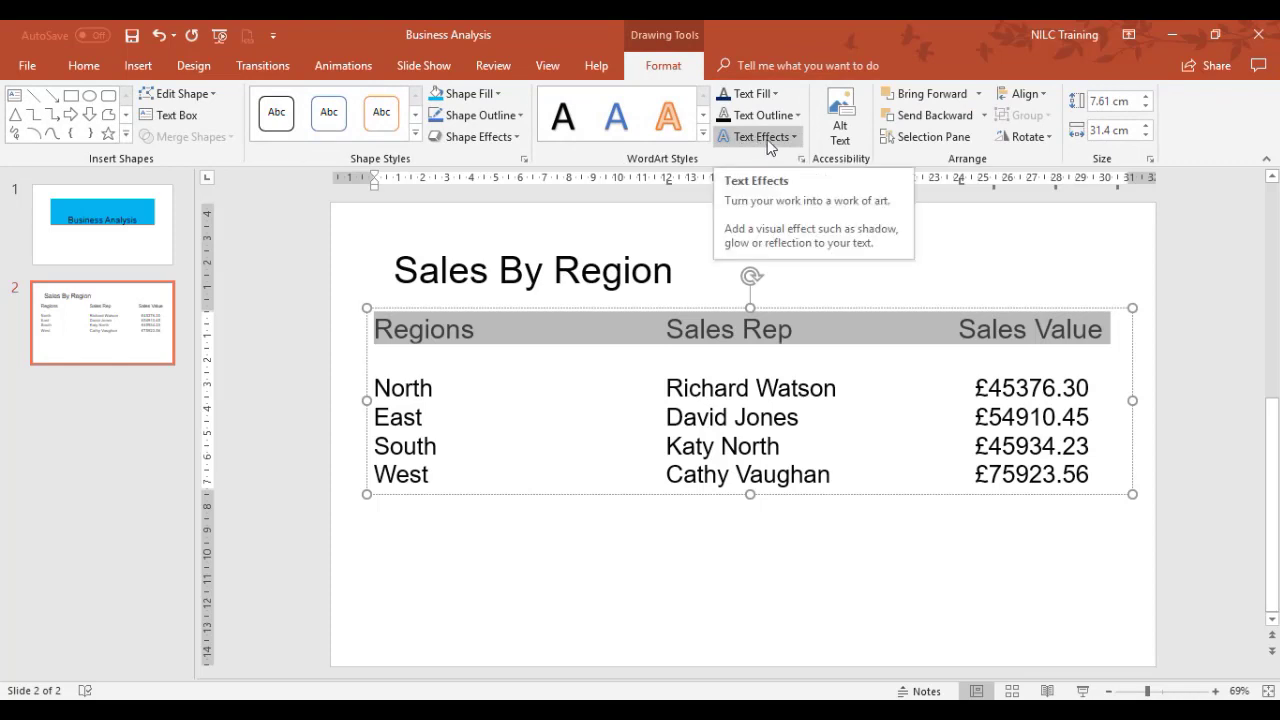
left_click(756, 136)
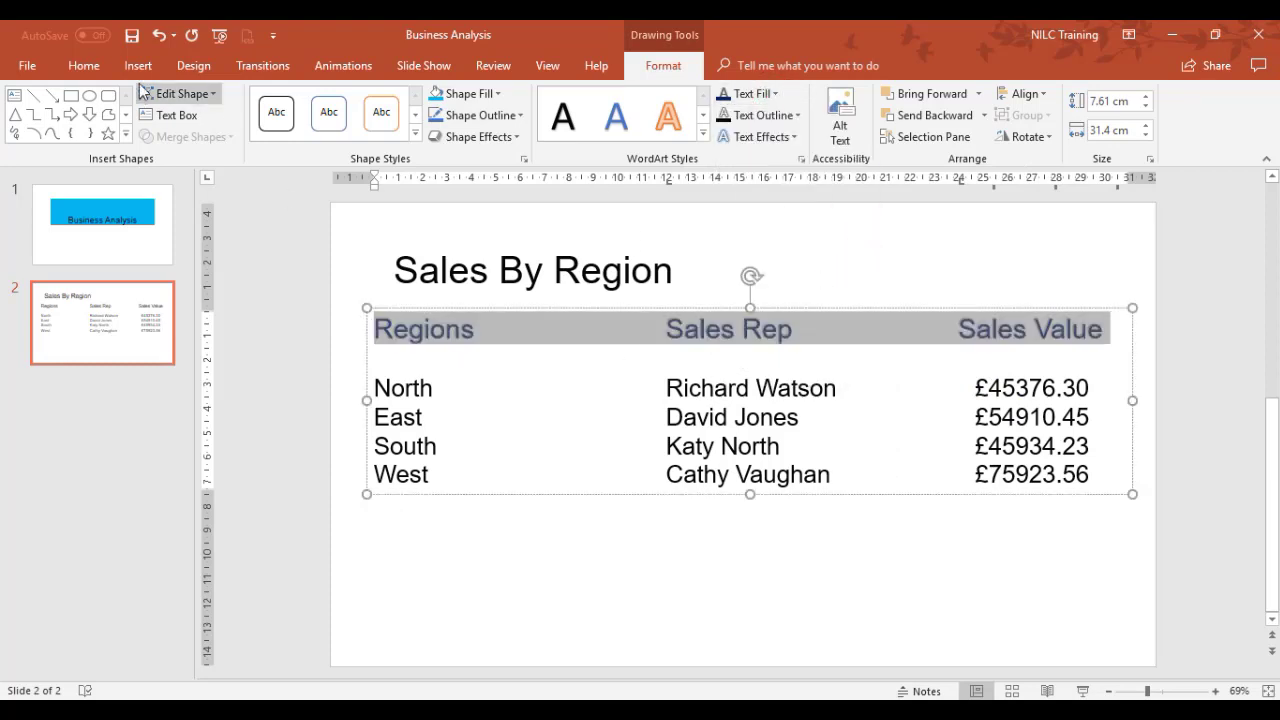
left_click(84, 64)
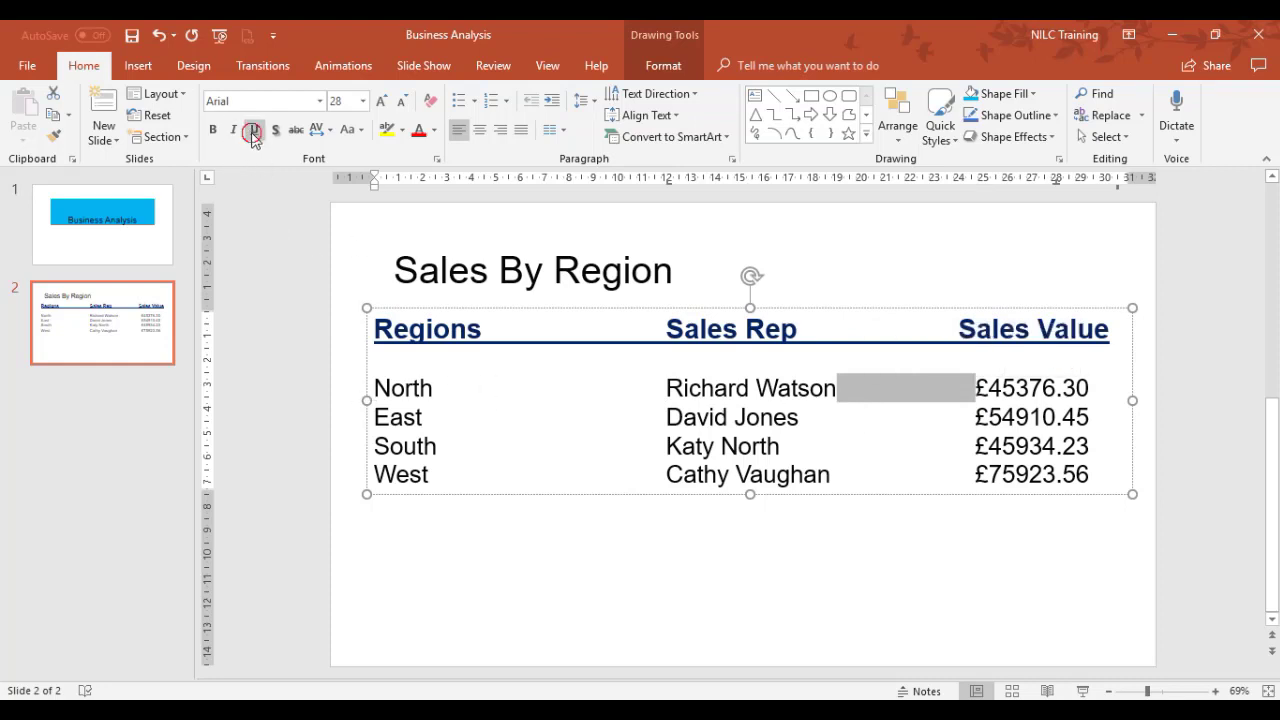
left_click(254, 128)
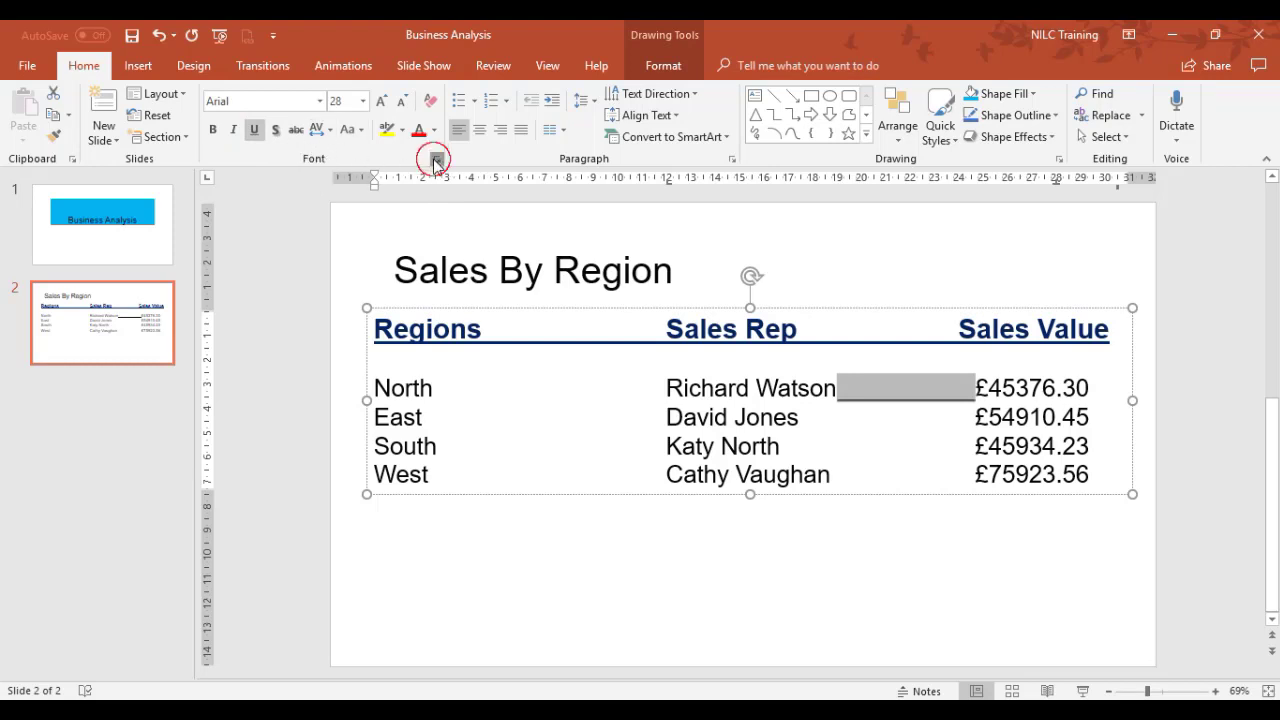
left_click(434, 158)
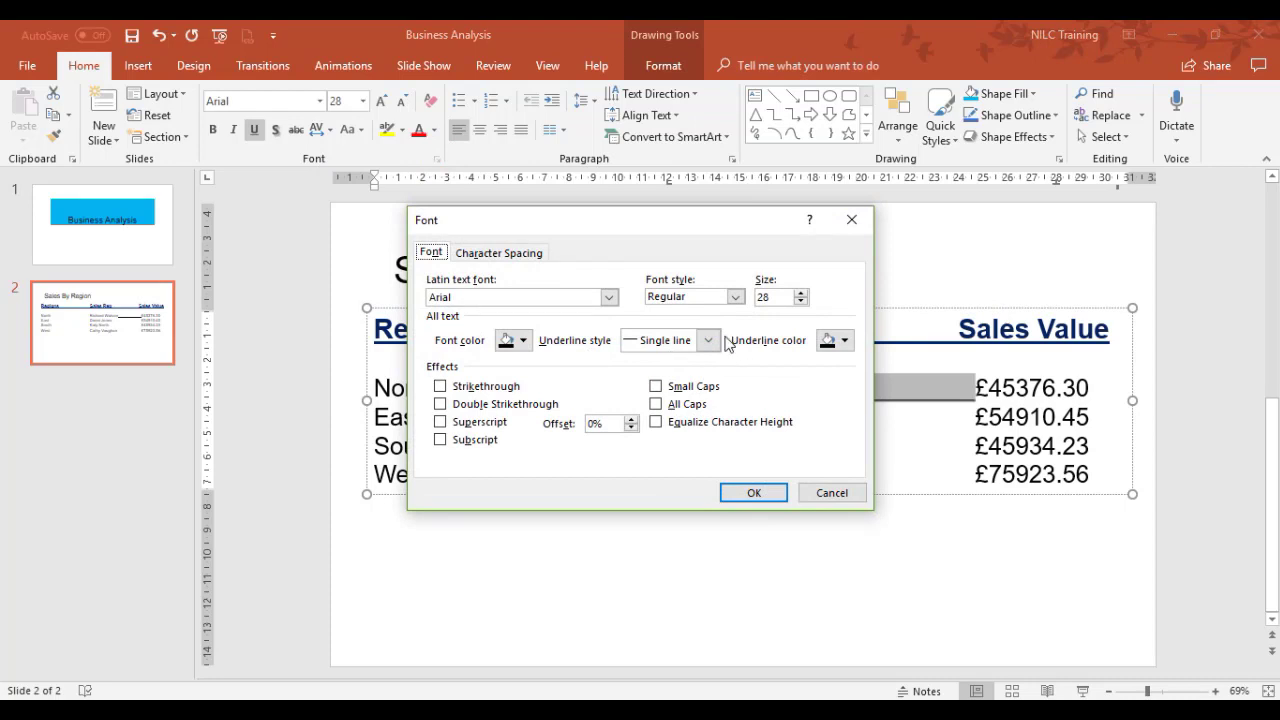
left_click(708, 340)
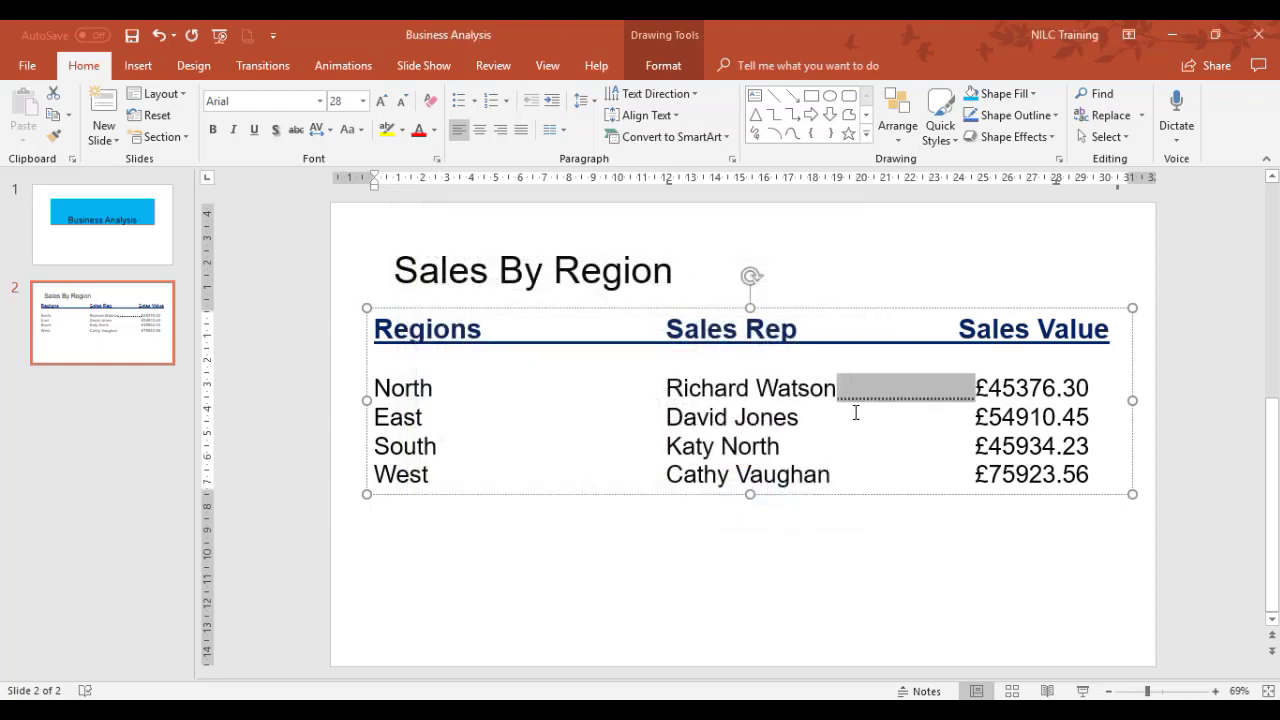
mouse_move(852, 420)
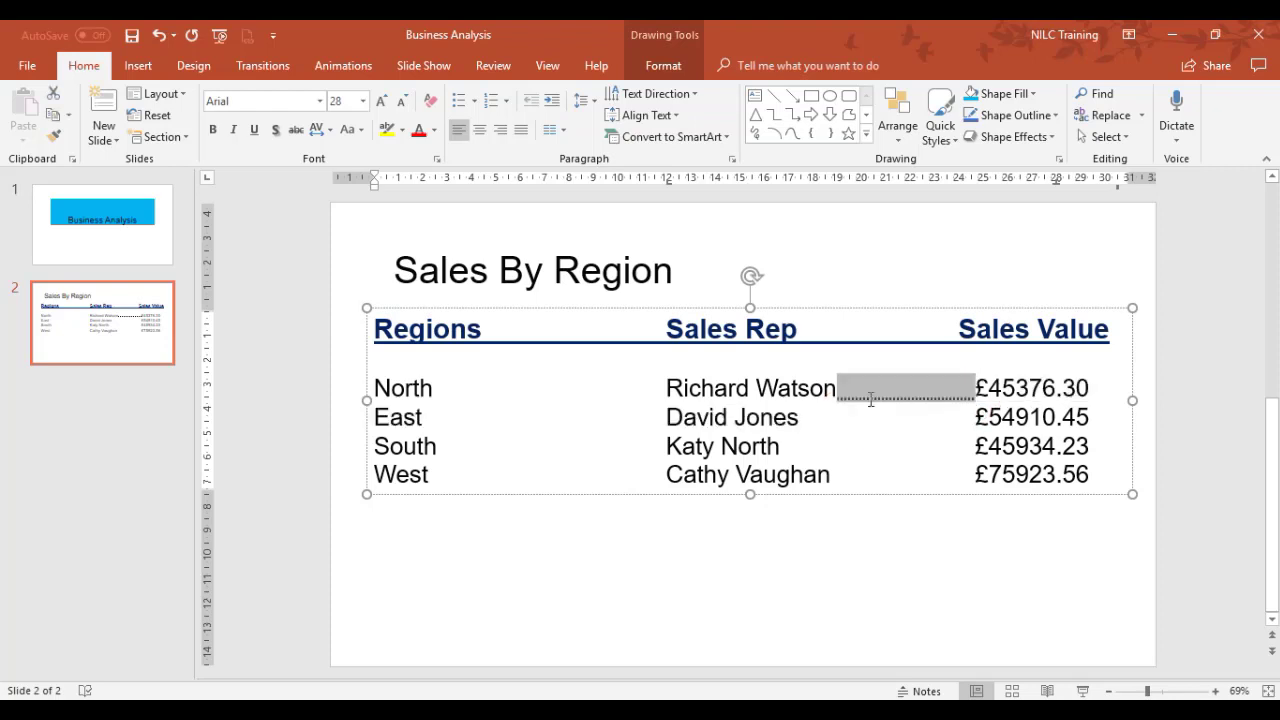
left_click(362, 100)
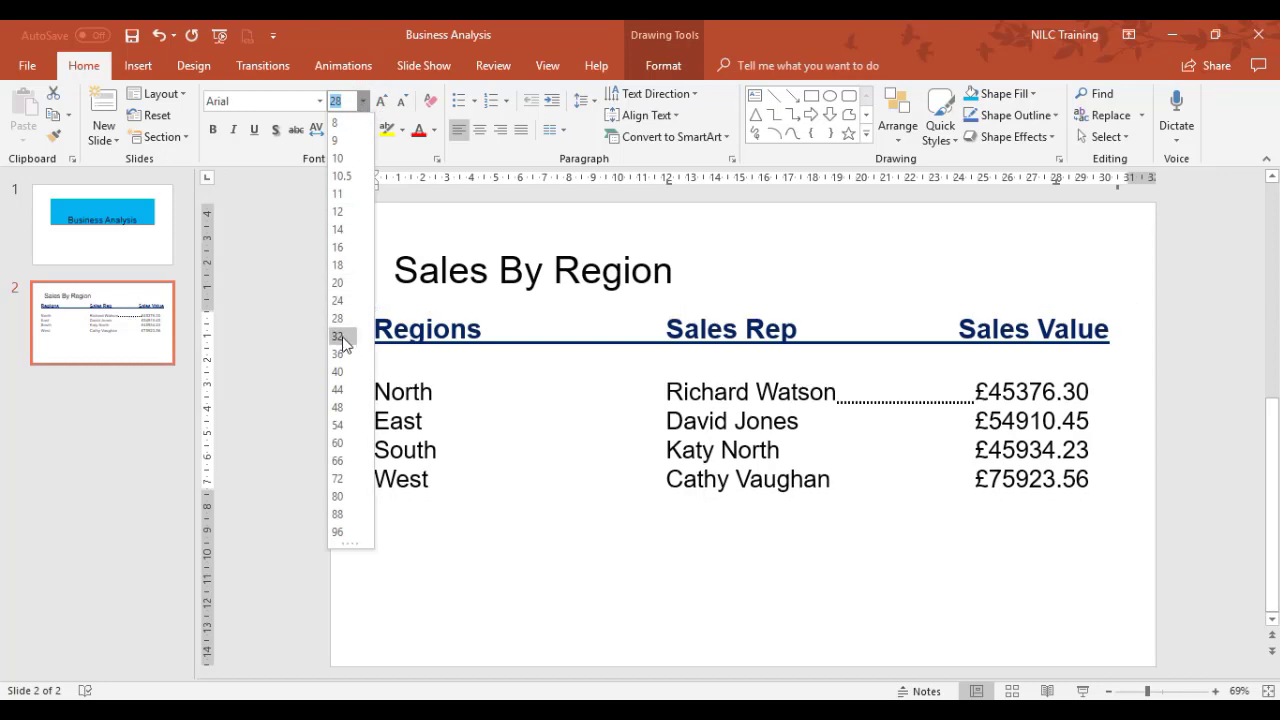
left_click(336, 336)
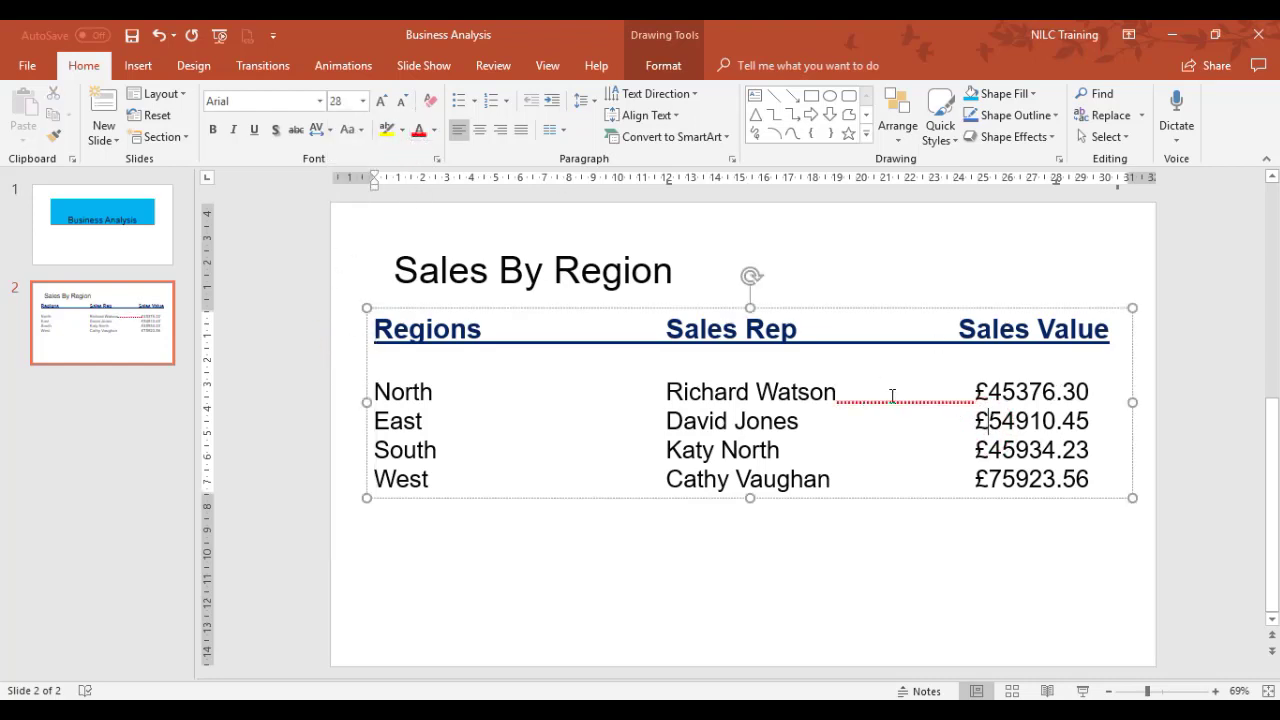
mouse_move(810, 428)
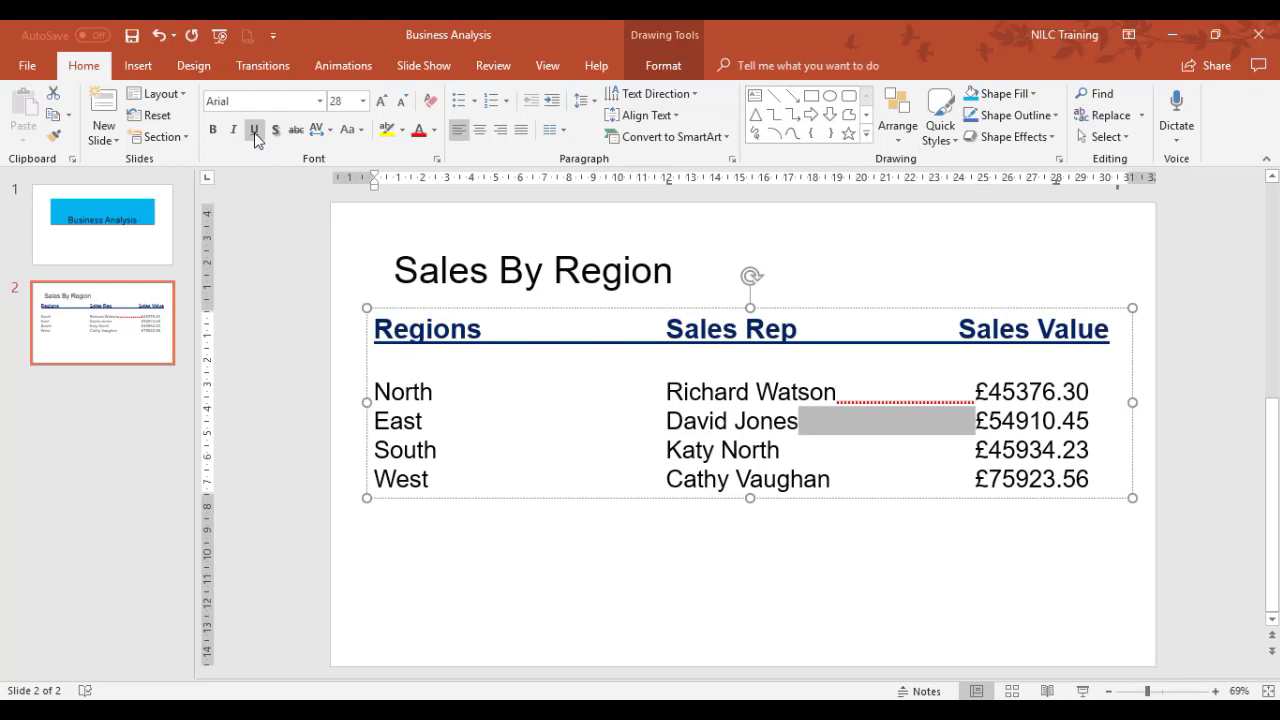
Apply the red dotted leader underline to the East, South and West row gaps.
left_click(256, 130)
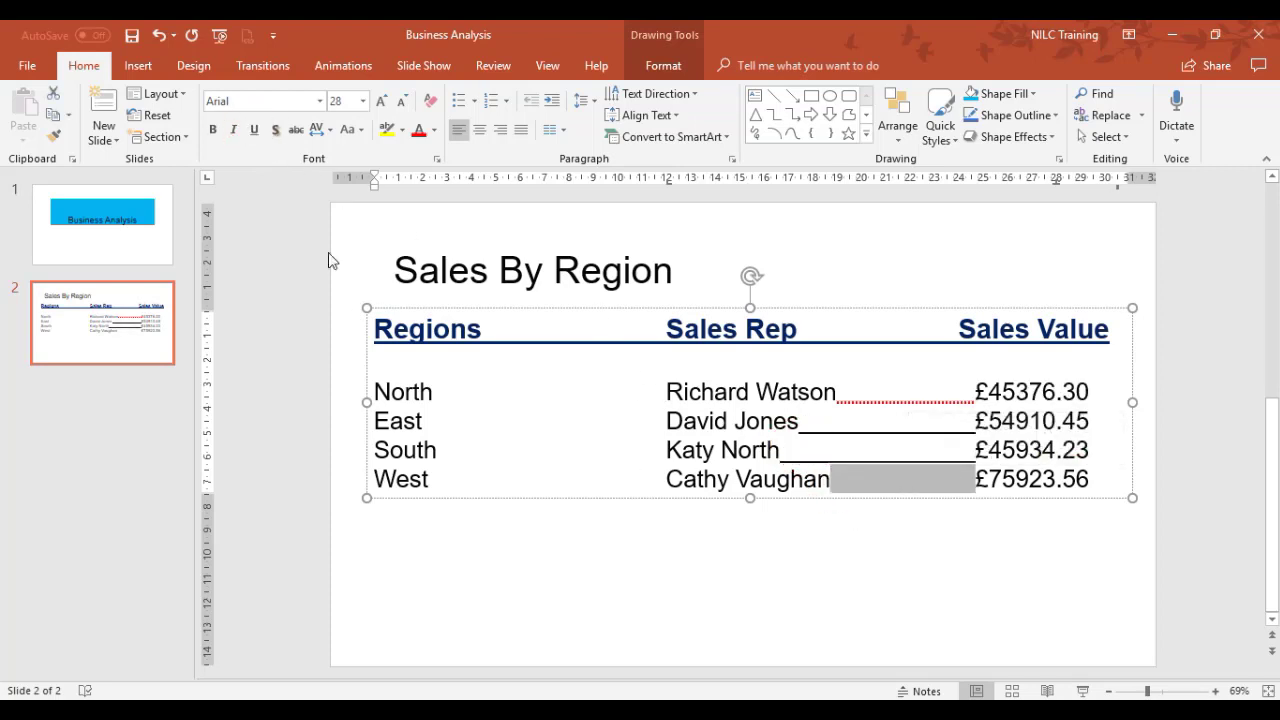
left_click(254, 130)
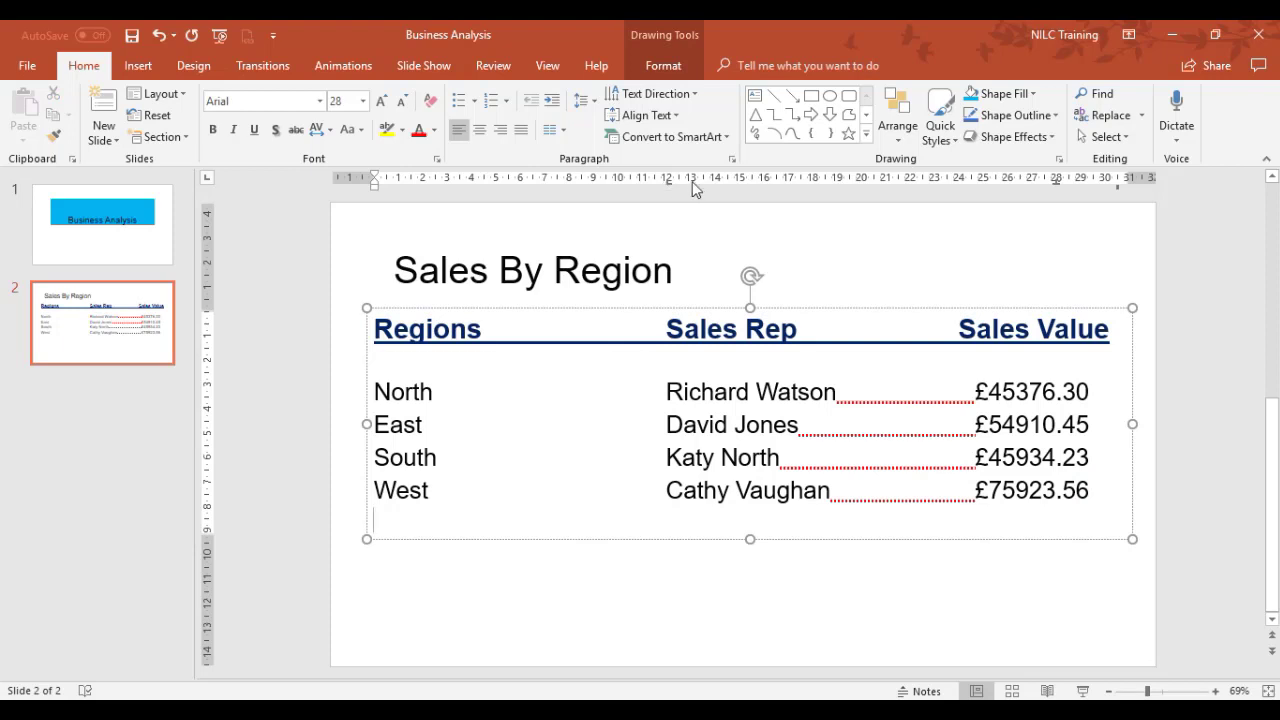
mouse_move(862, 184)
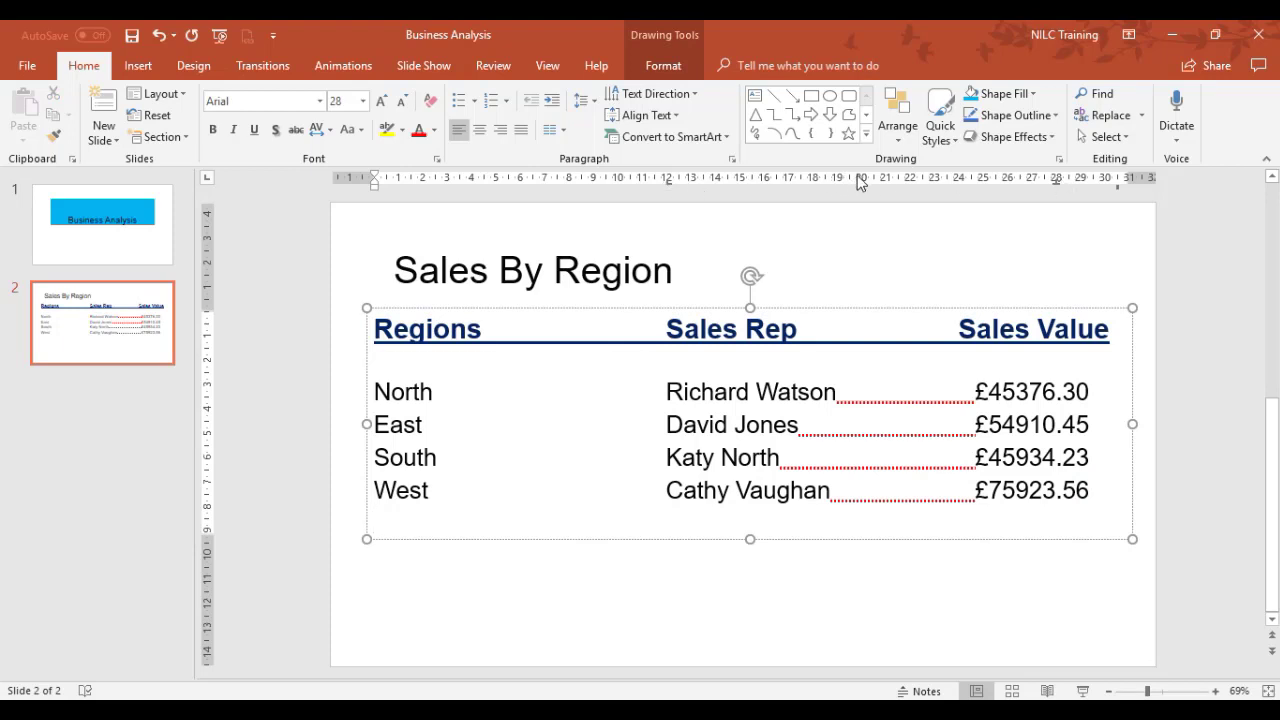
mouse_move(700, 164)
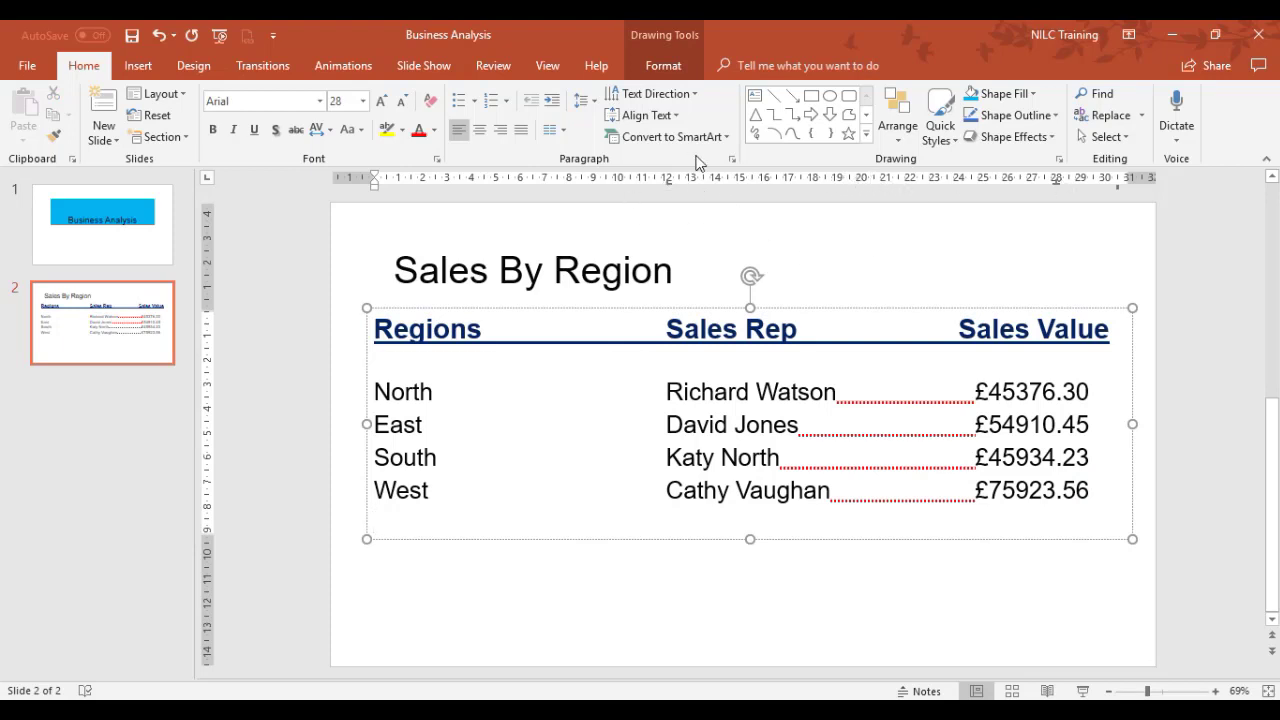
mouse_move(758, 164)
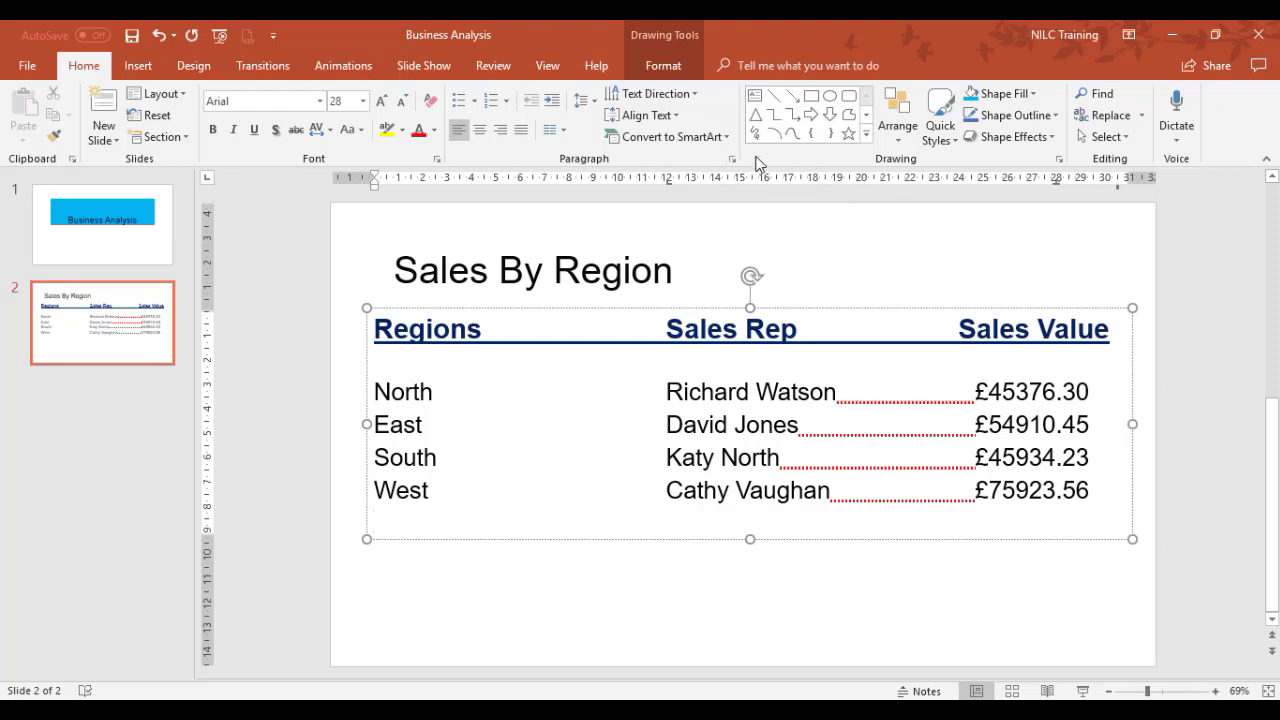
Clear all tab stops (12 cm and 28 cm) from the empty line below the West row.
left_click(732, 158)
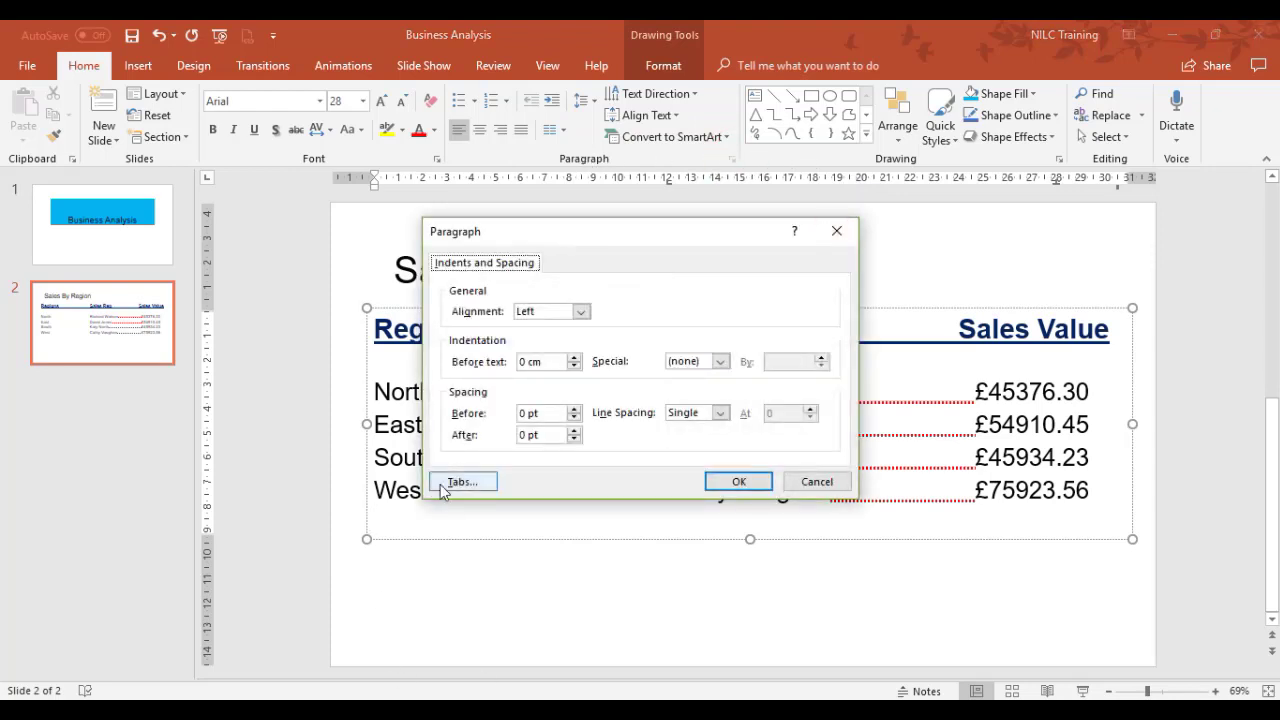
left_click(460, 480)
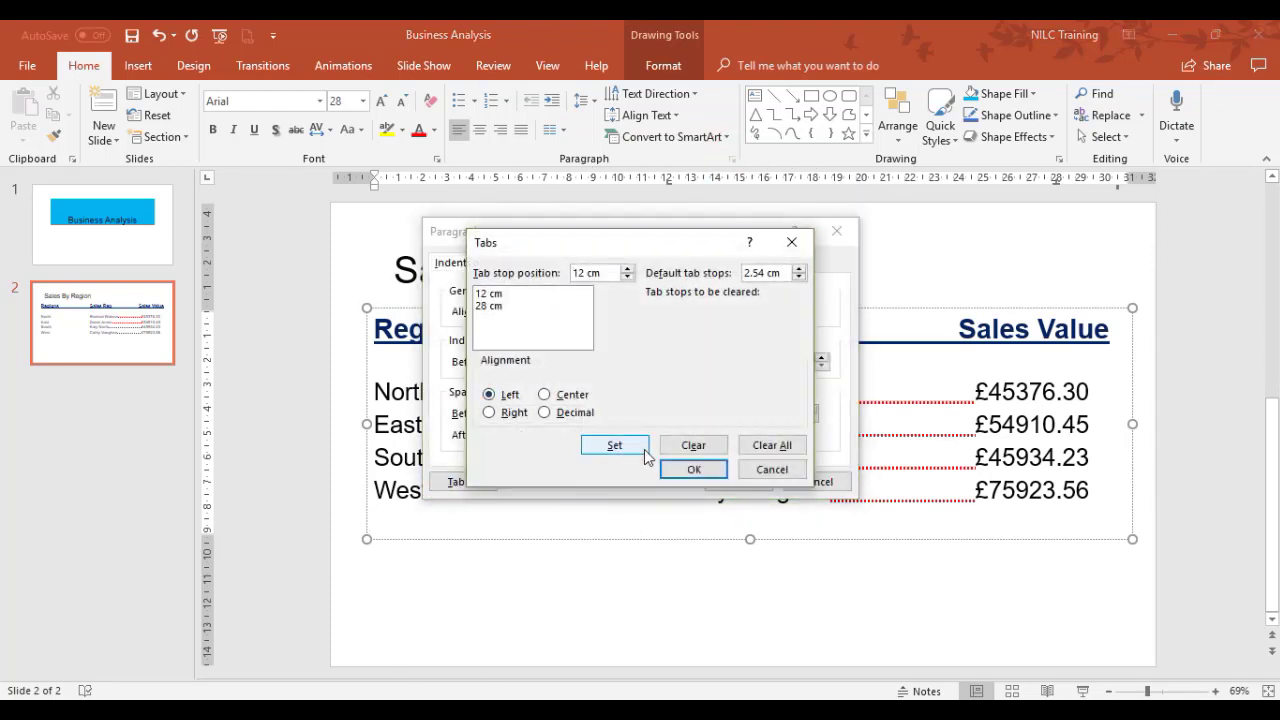
left_click(772, 444)
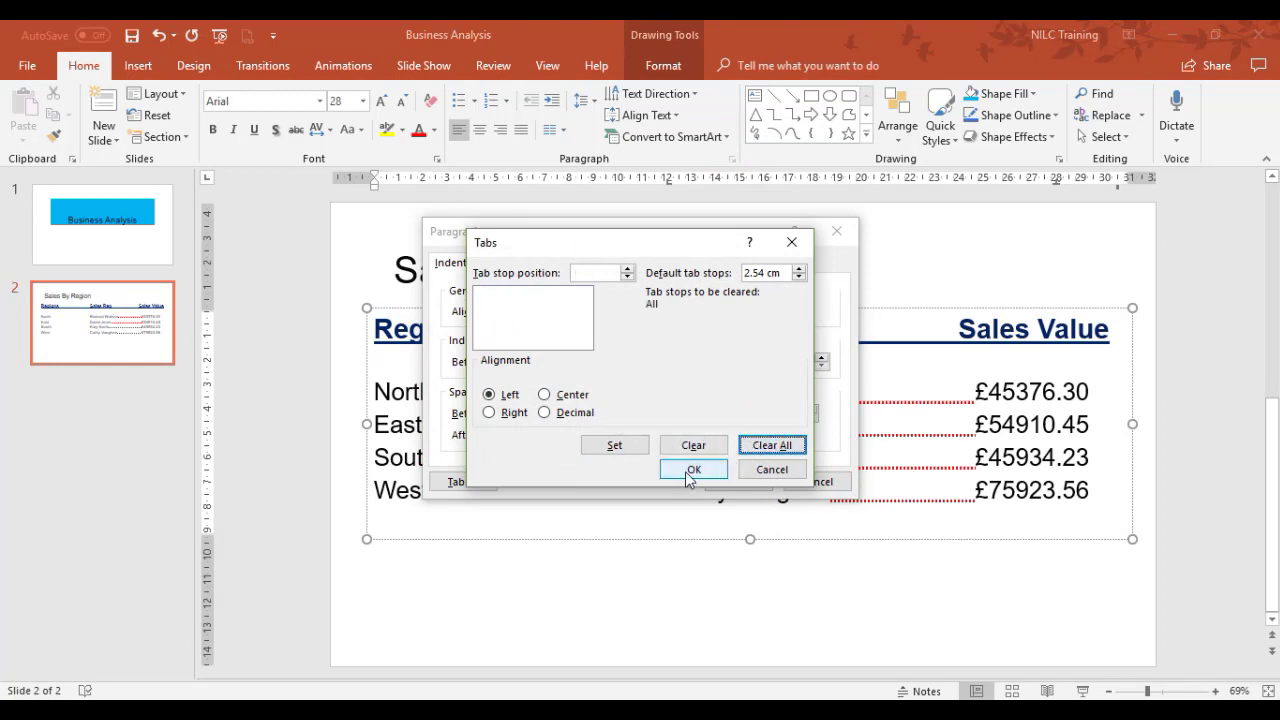
left_click(692, 470)
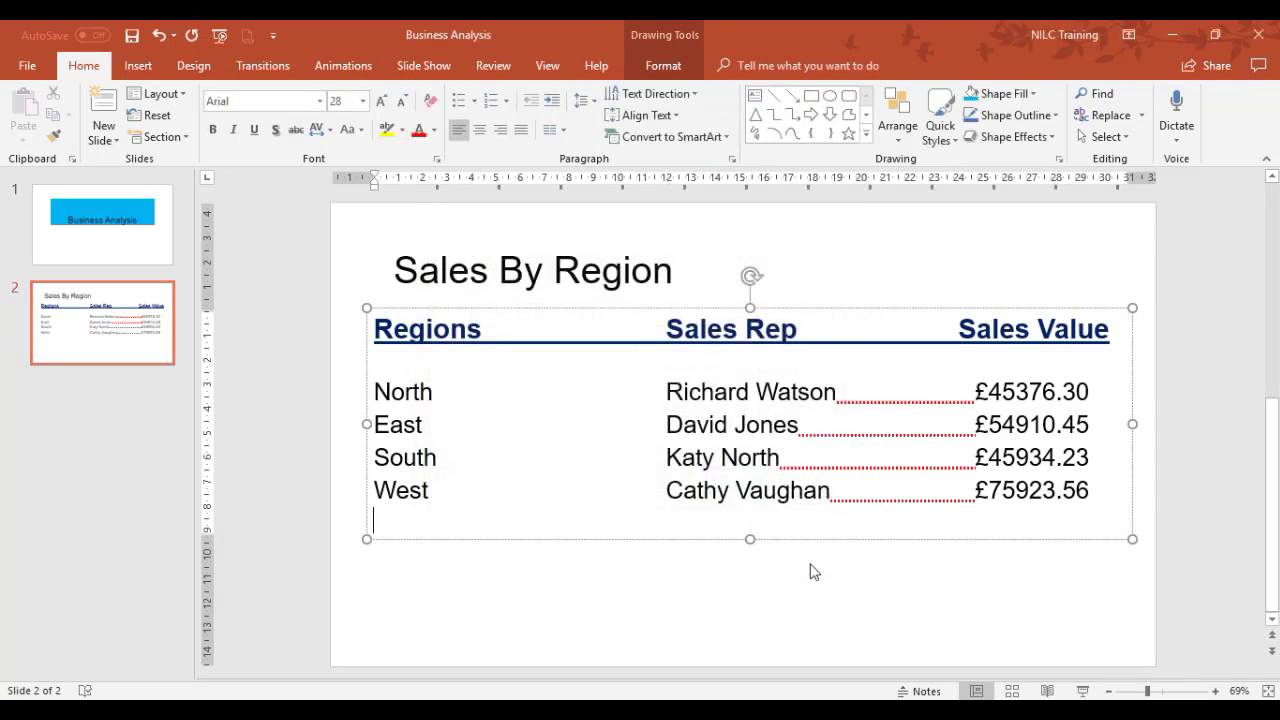